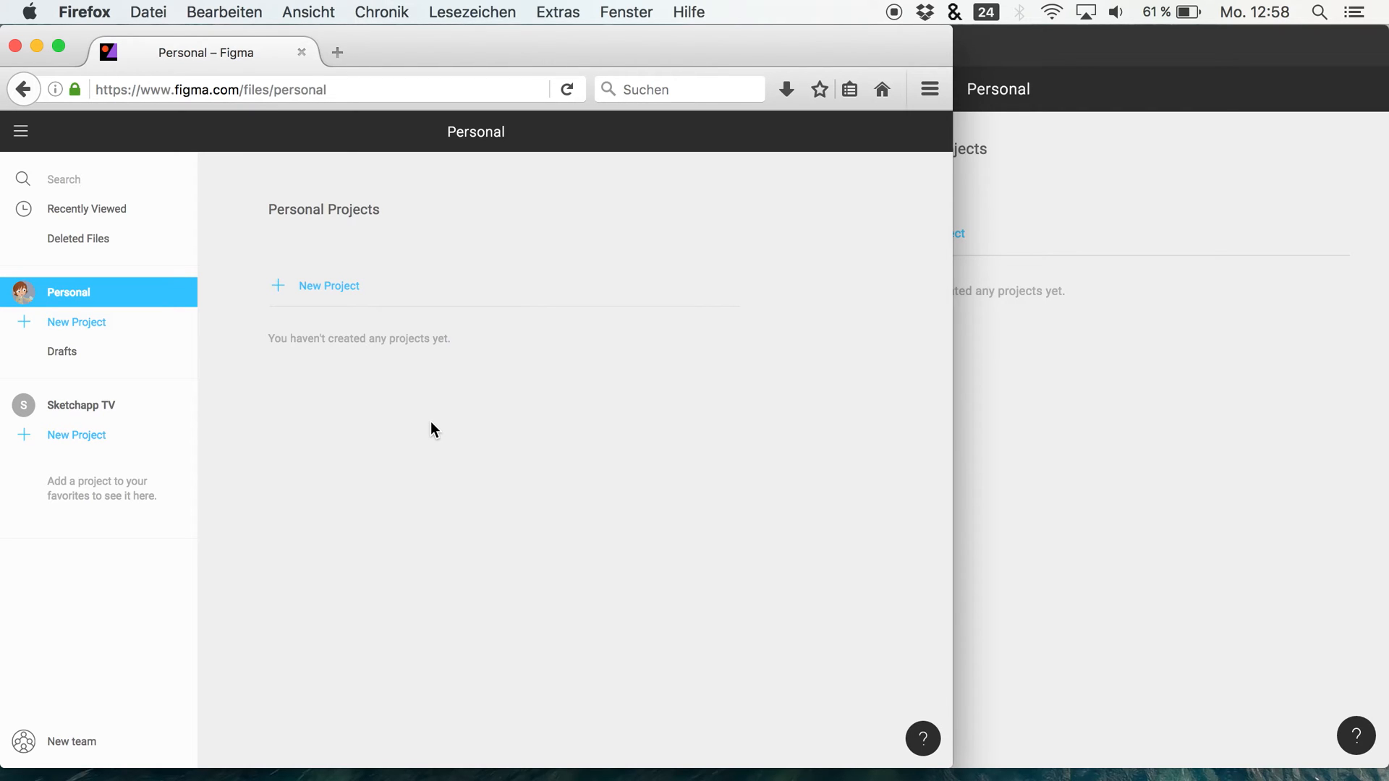
mouse_move(552, 523)
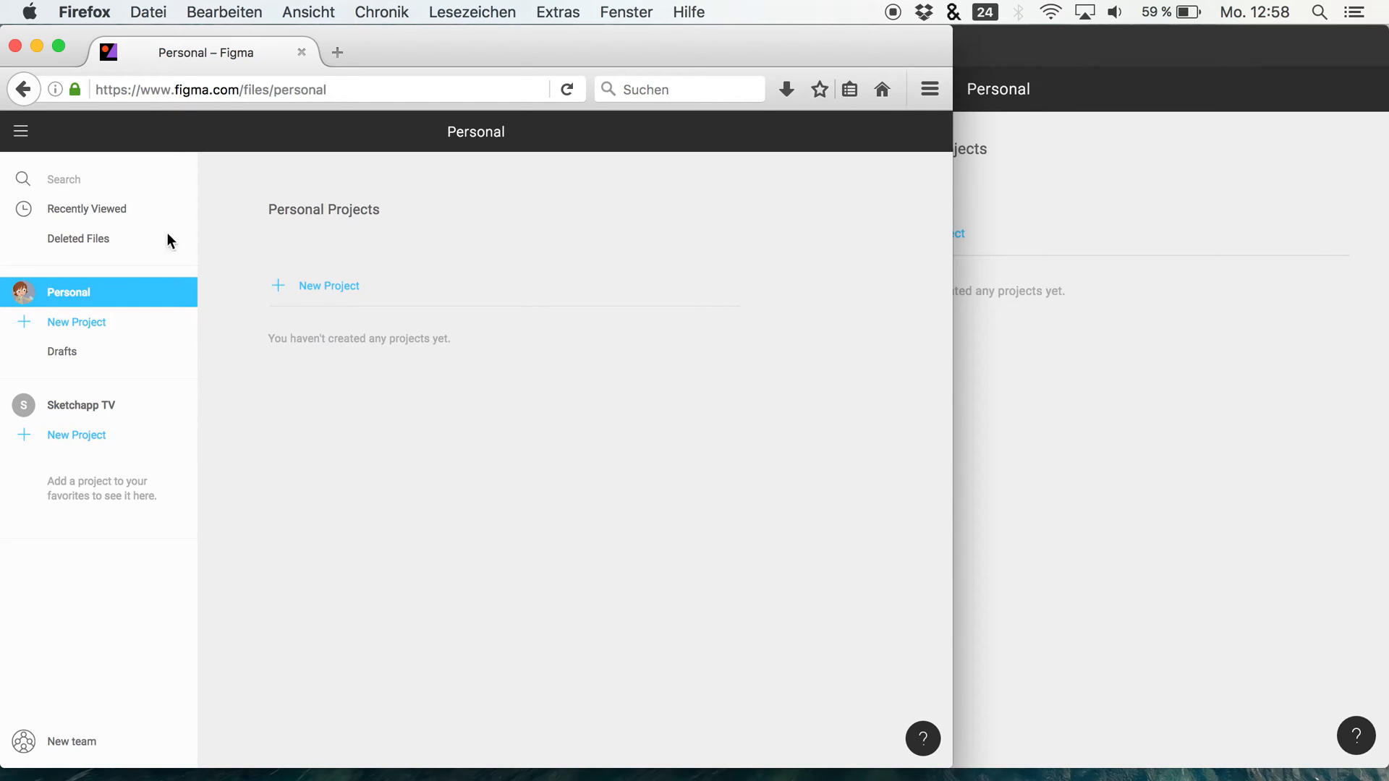
mouse_move(937, 372)
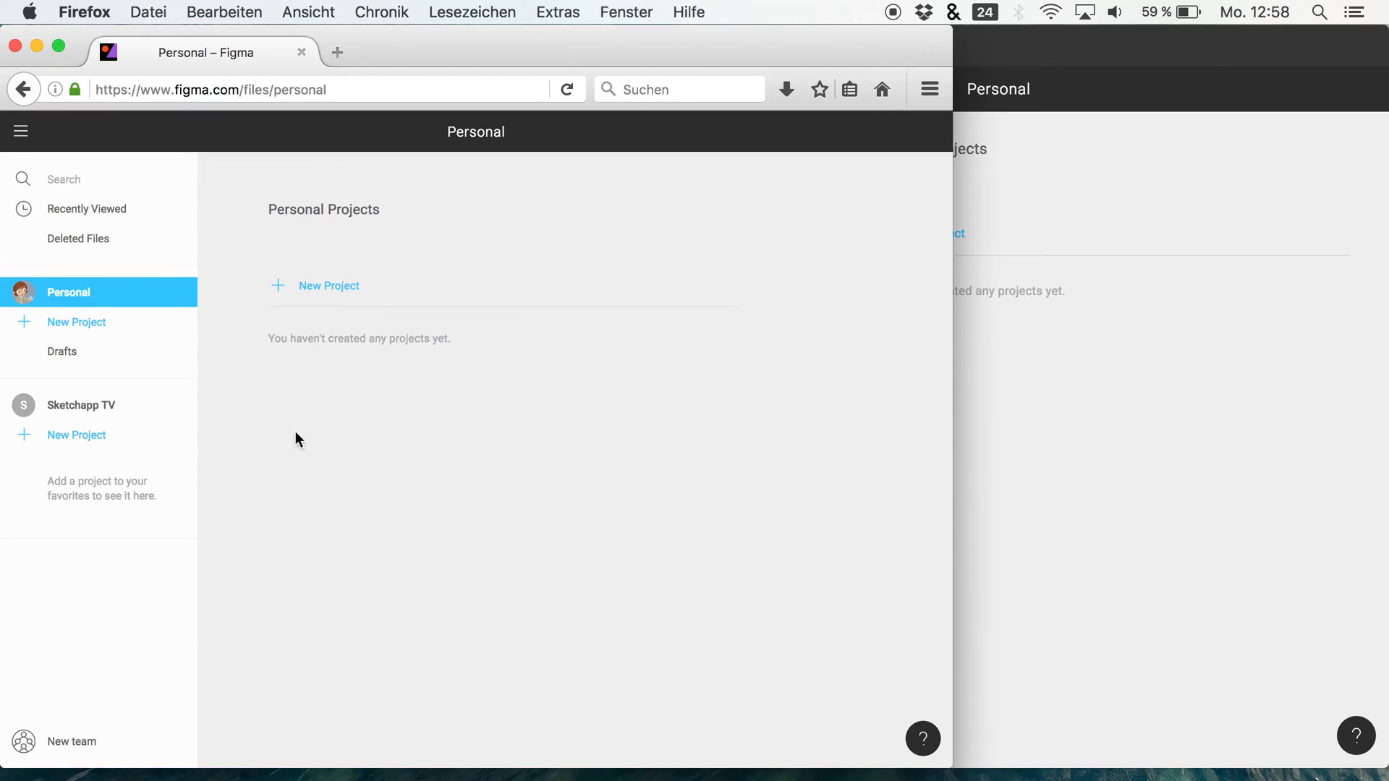
mouse_move(122, 409)
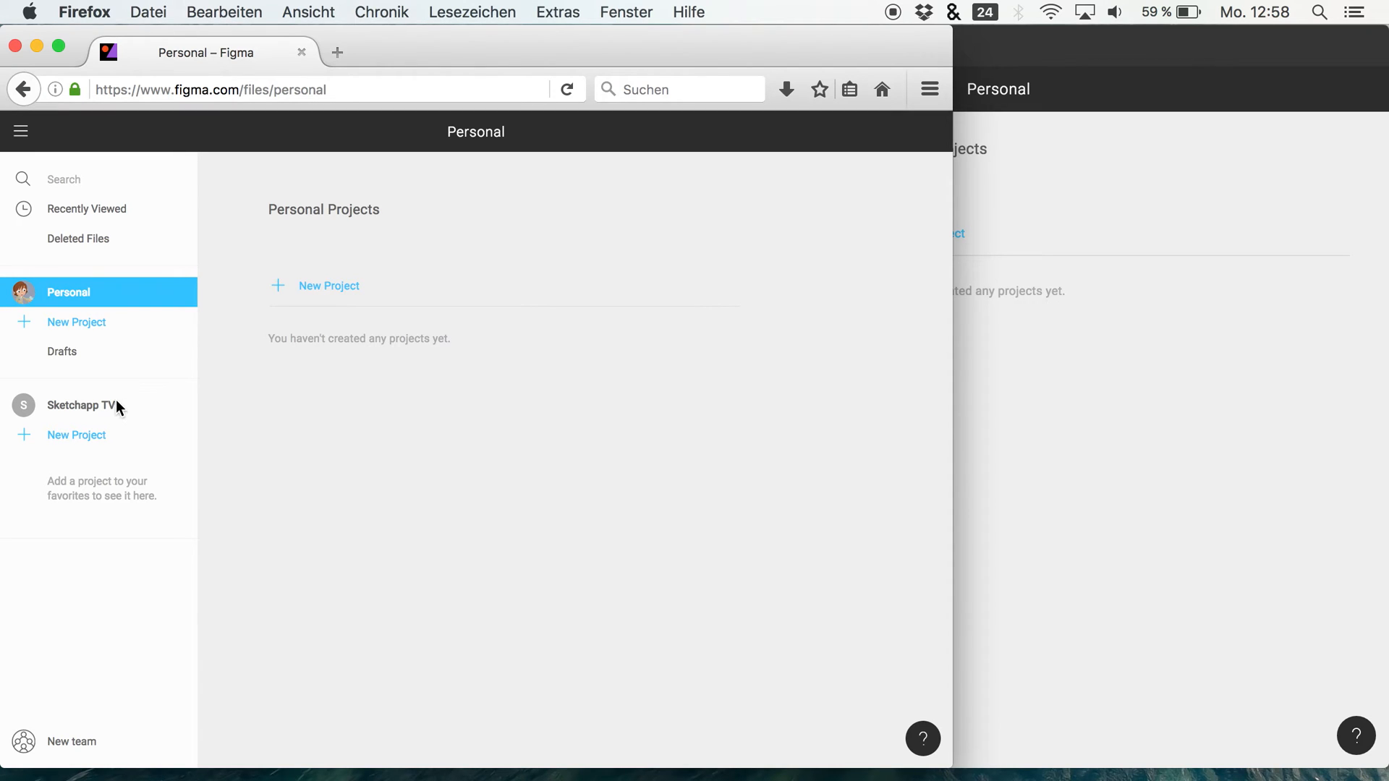
Step: Open the Sketchapp TV team page showing the Test project and its two members
click(82, 405)
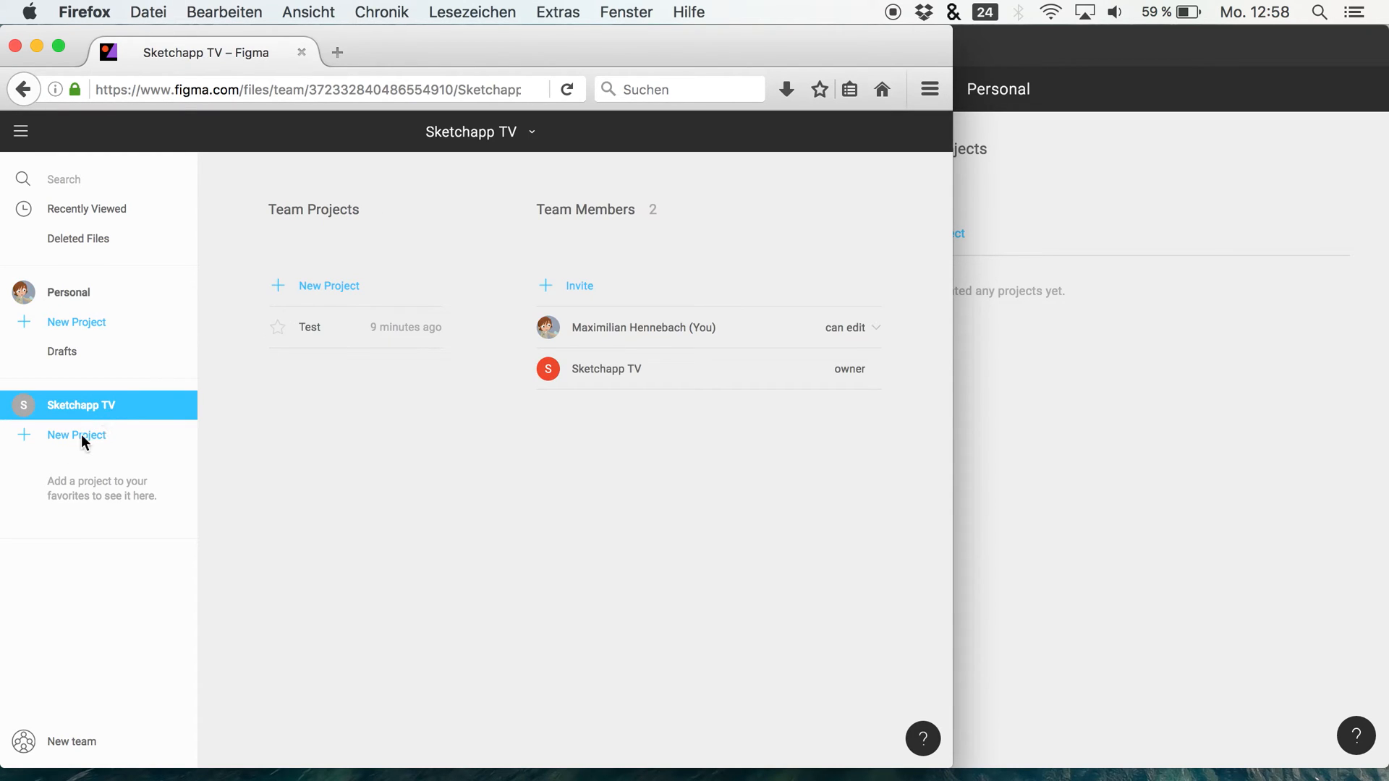
mouse_move(69, 428)
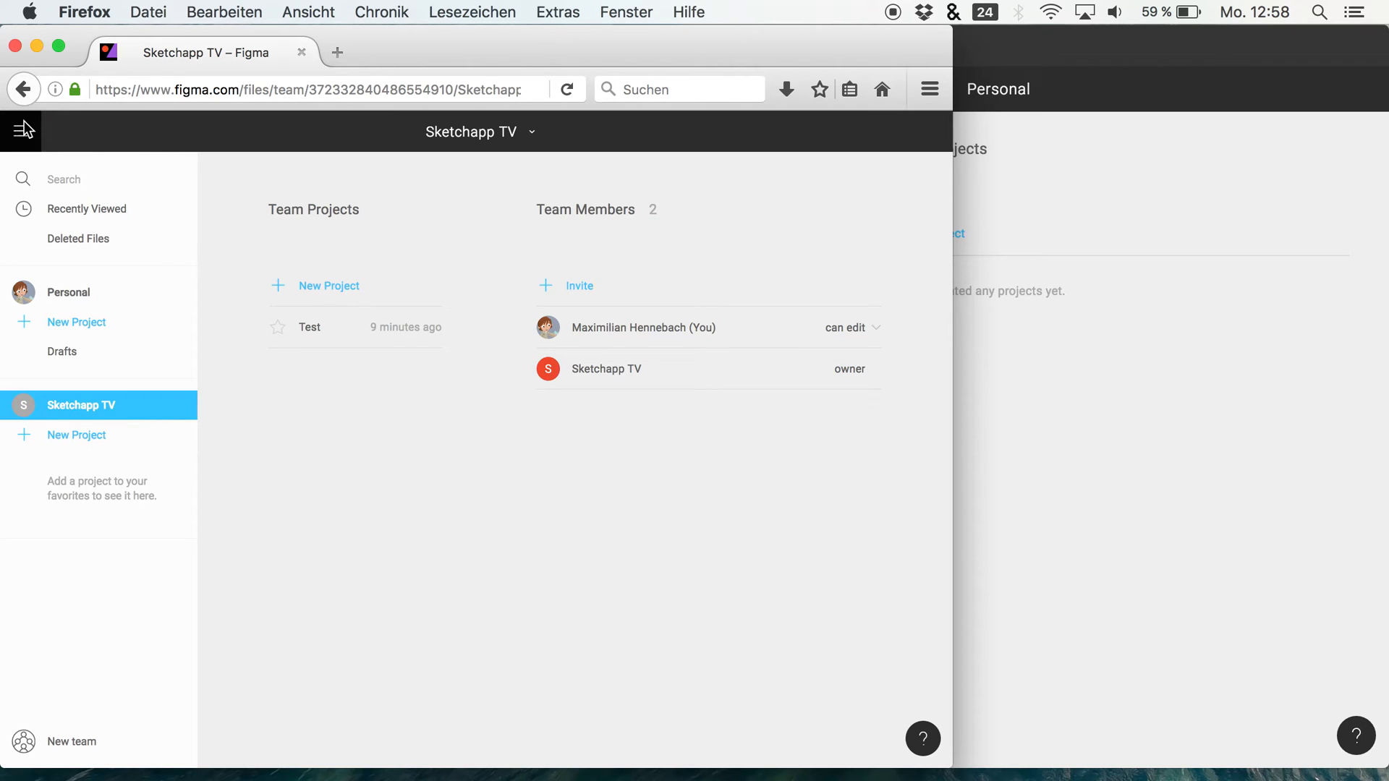
mouse_move(500, 479)
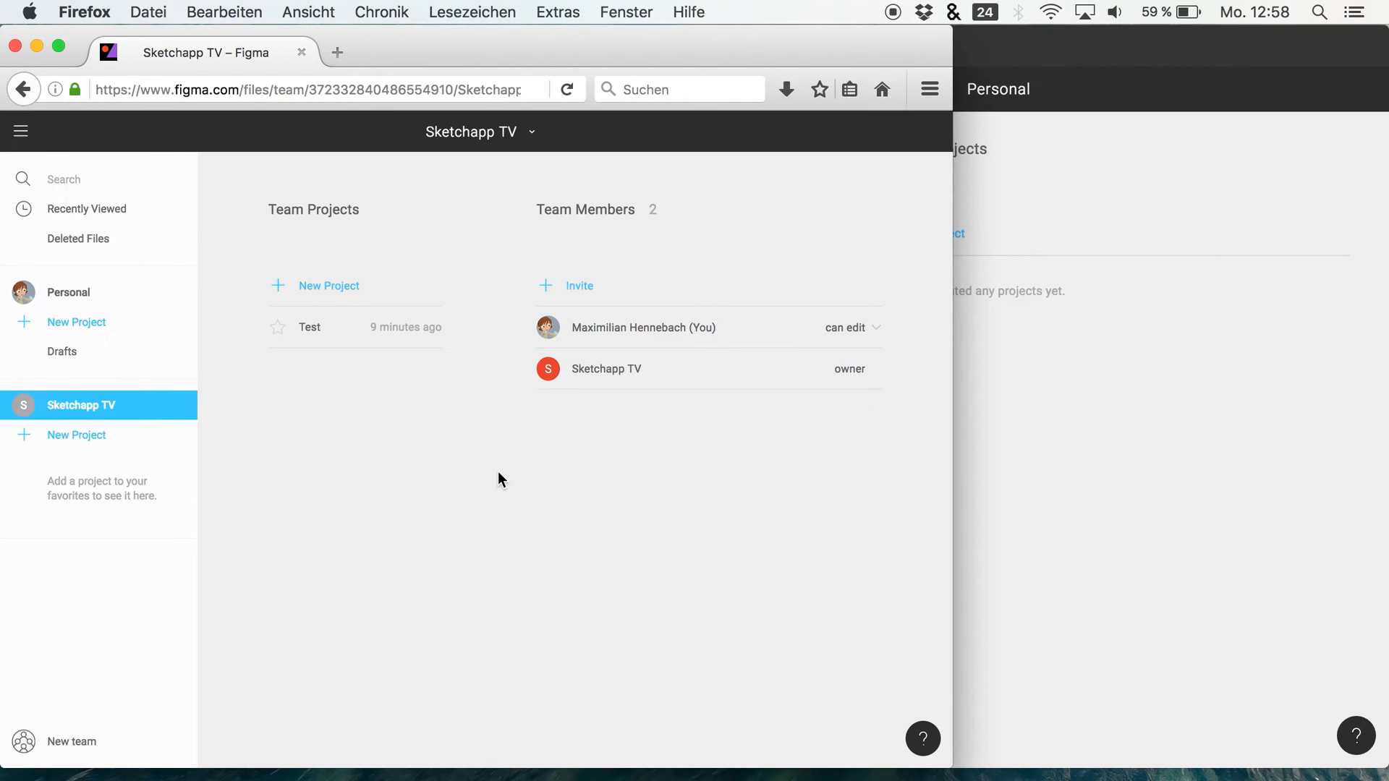
mouse_move(685, 362)
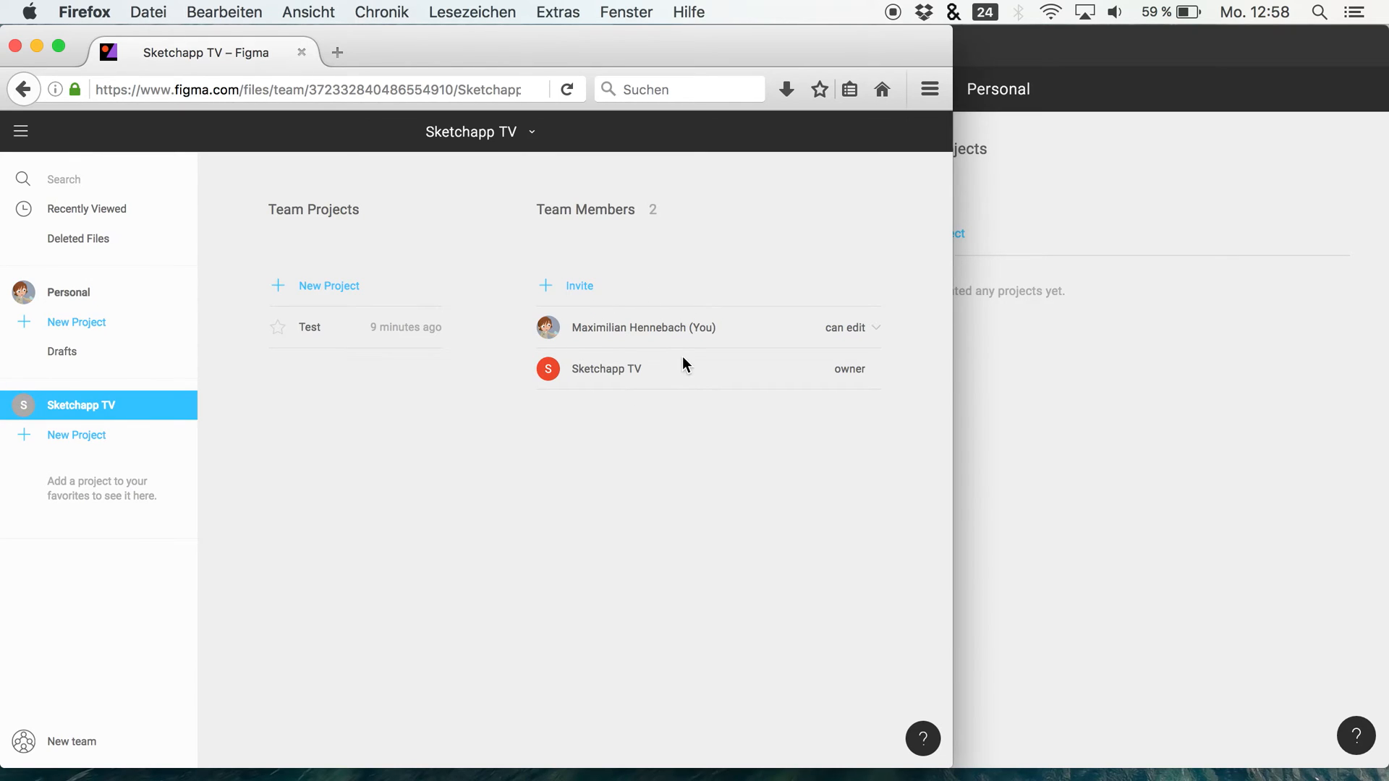
click(847, 328)
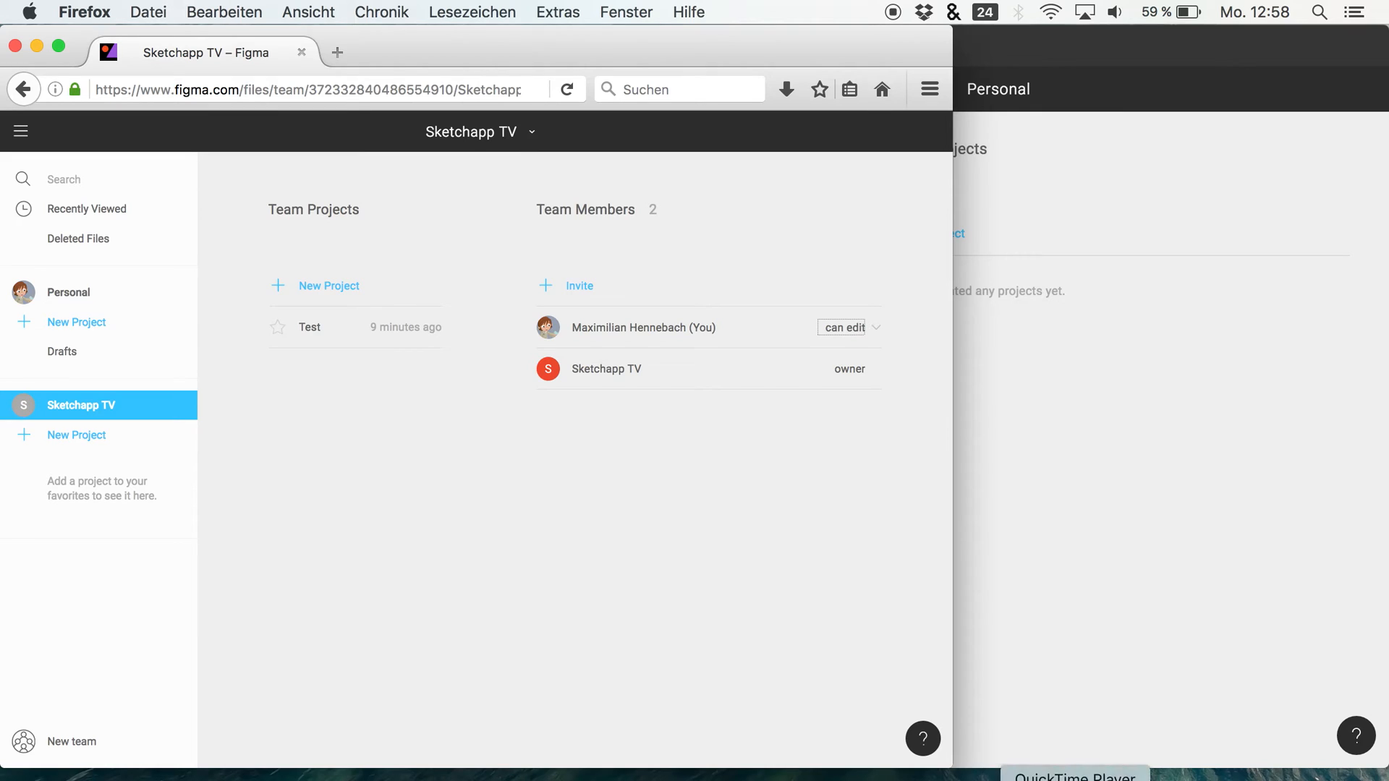
mouse_move(525, 301)
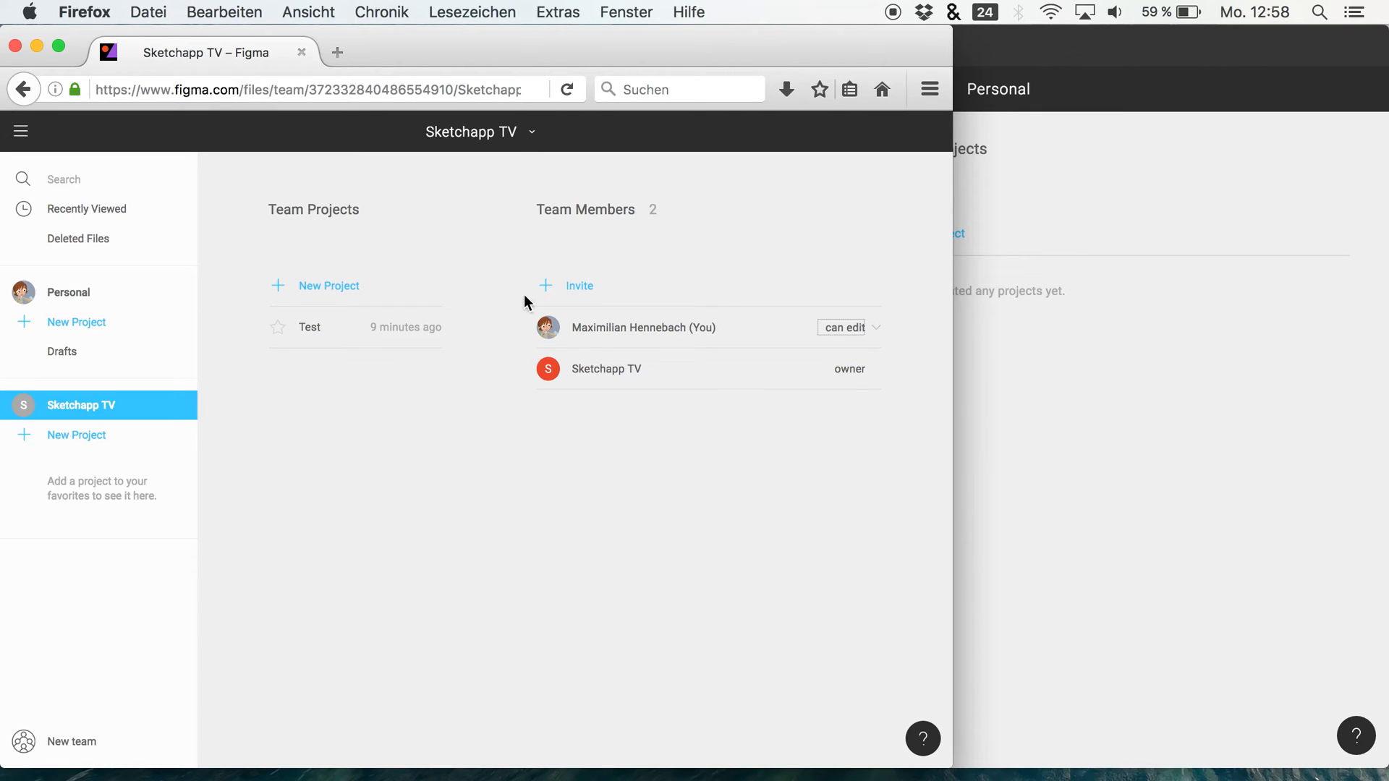
mouse_move(310, 299)
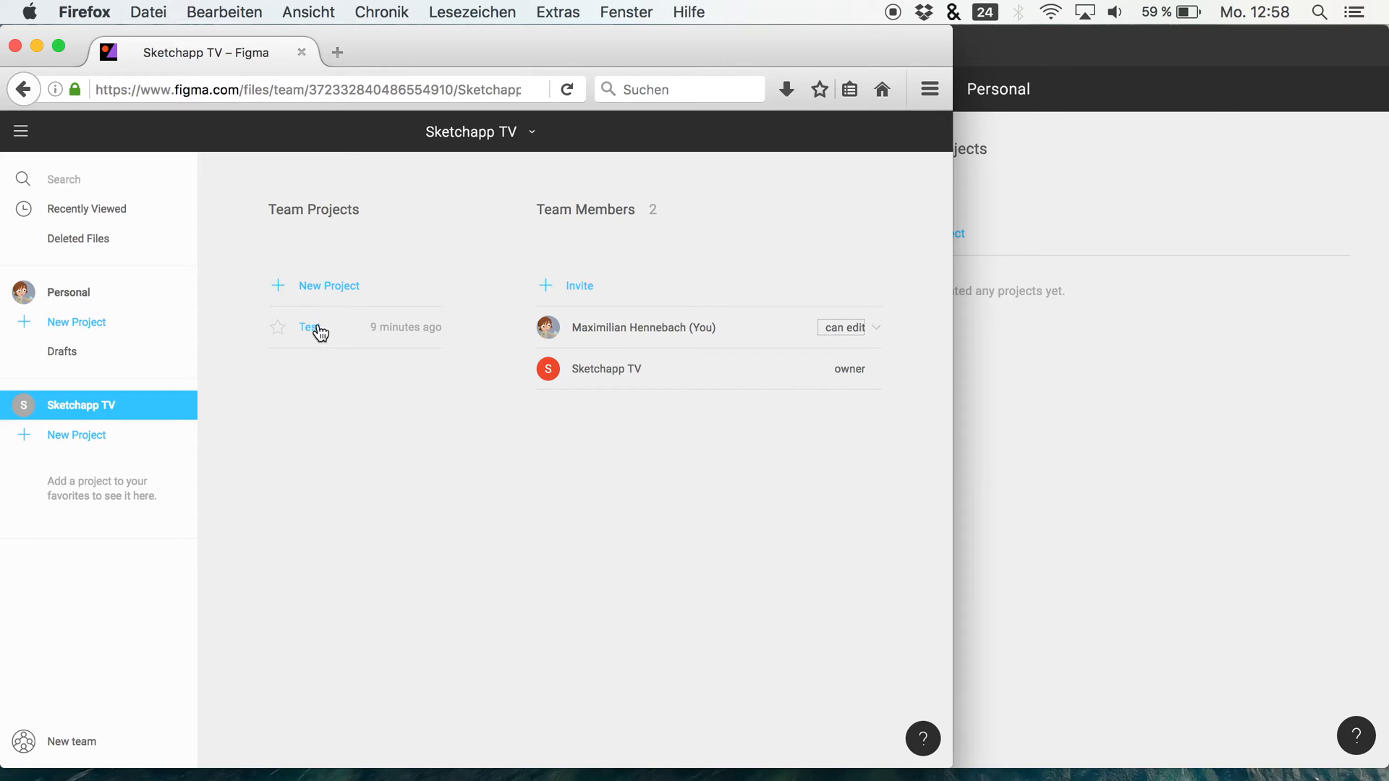
Step: Open the Test project to reveal its trading_mobile_app file
click(308, 327)
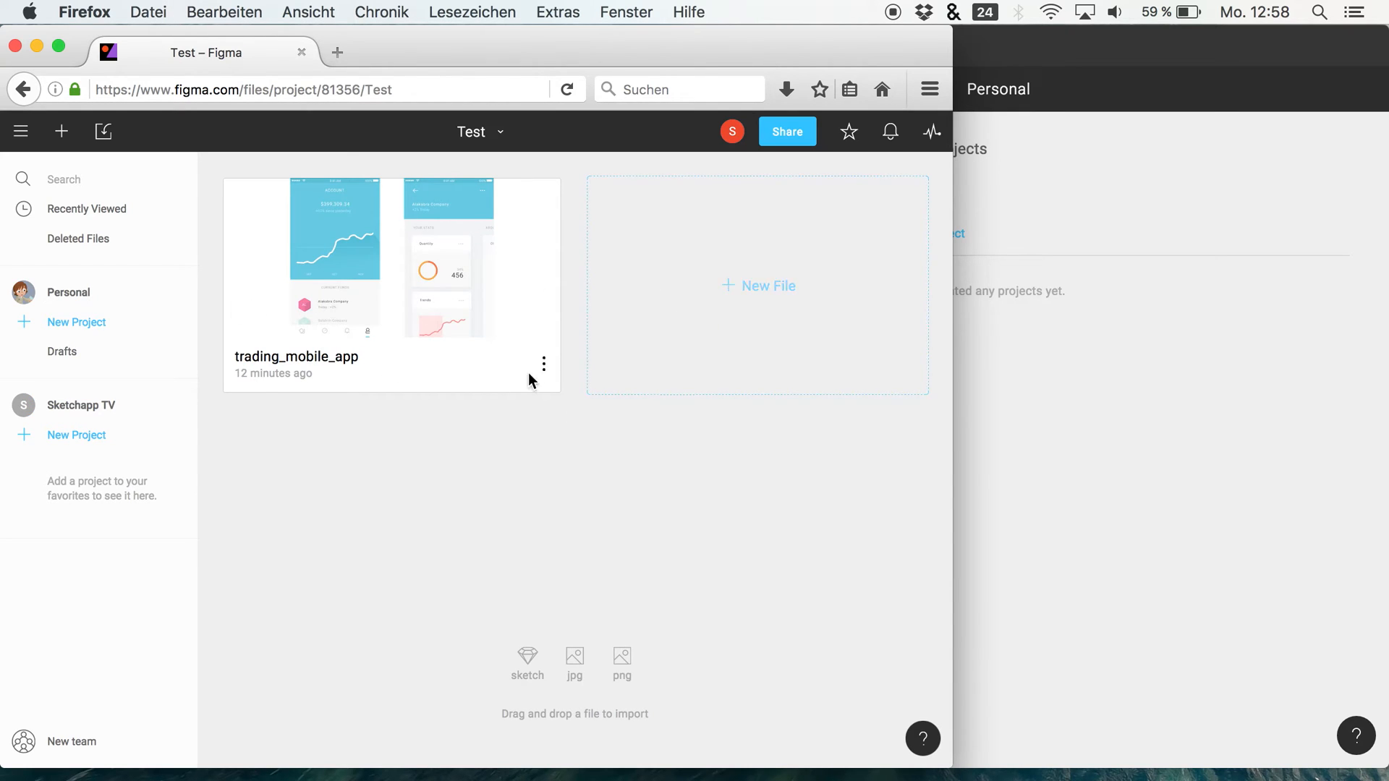
mouse_move(588, 673)
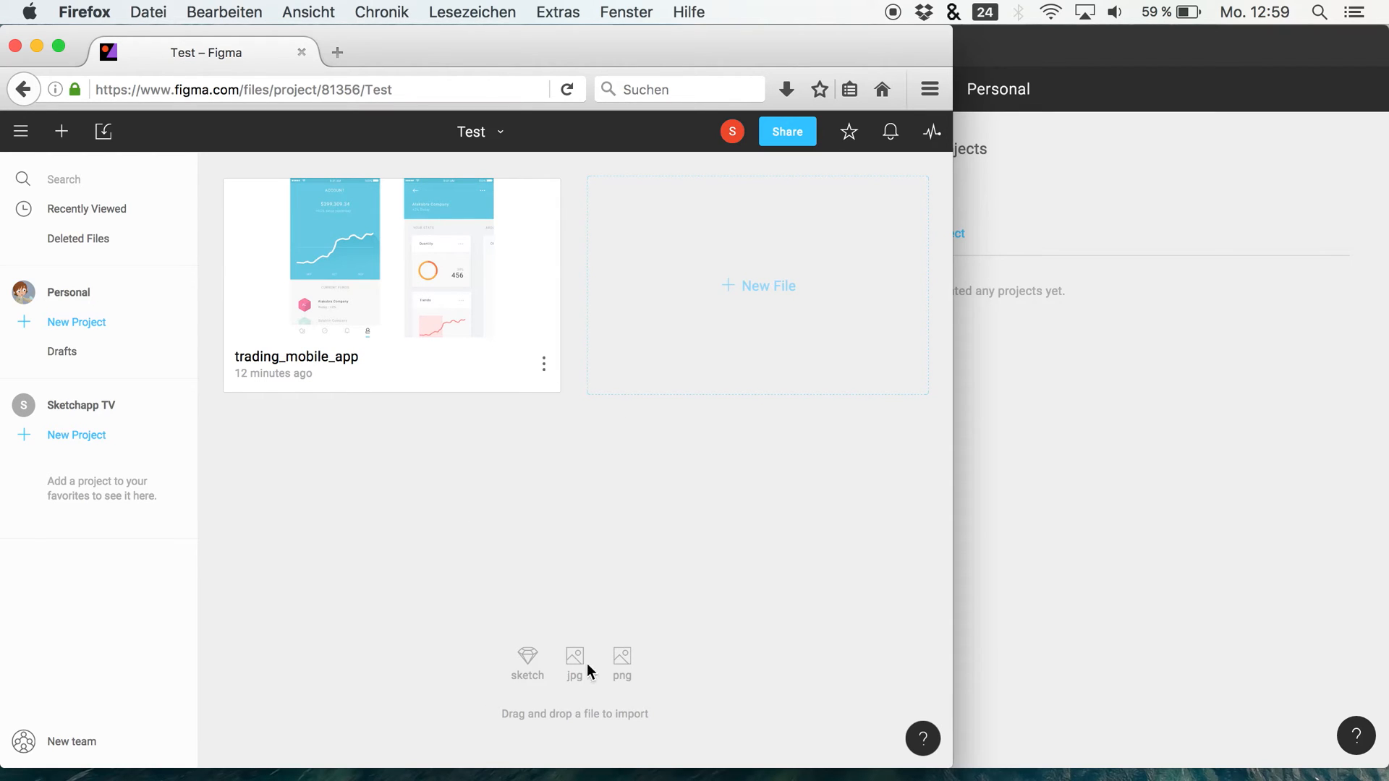
mouse_move(657, 702)
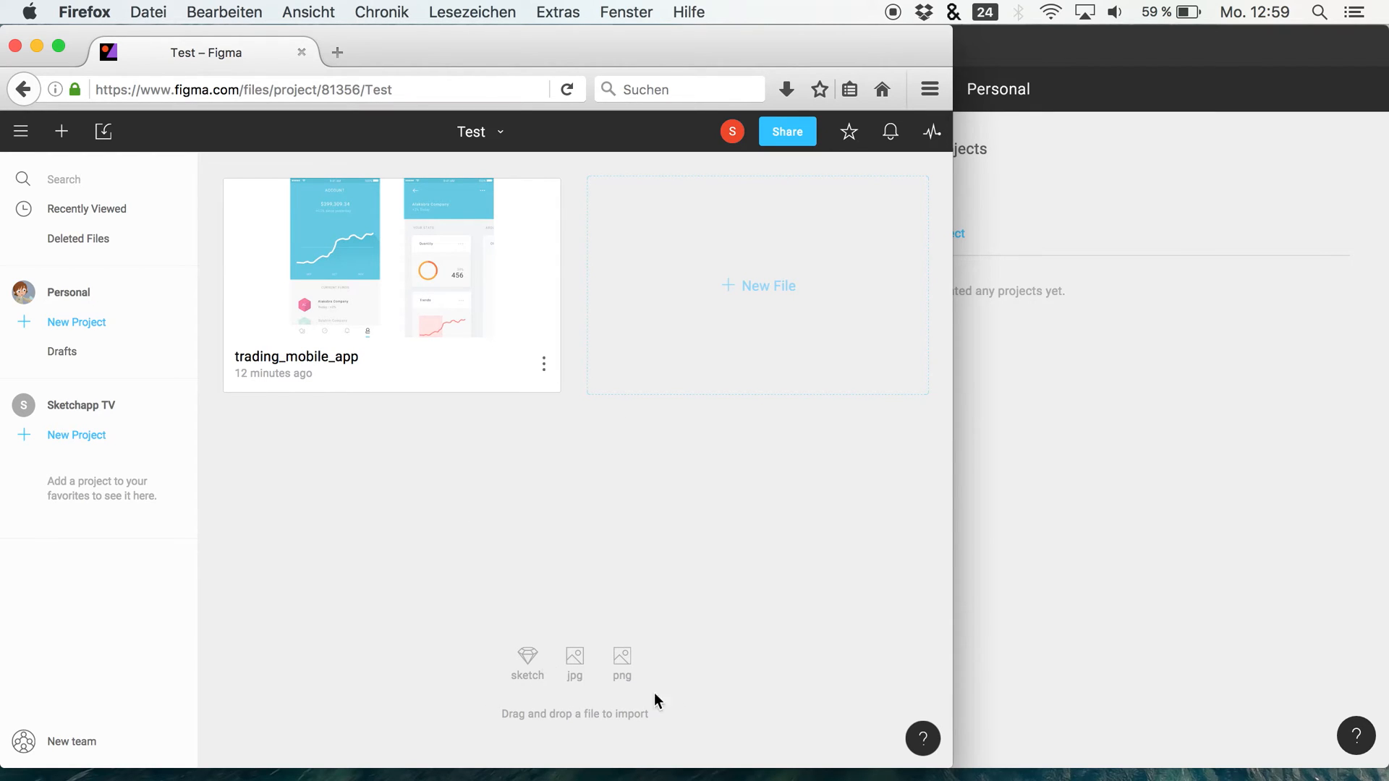
mouse_move(506, 402)
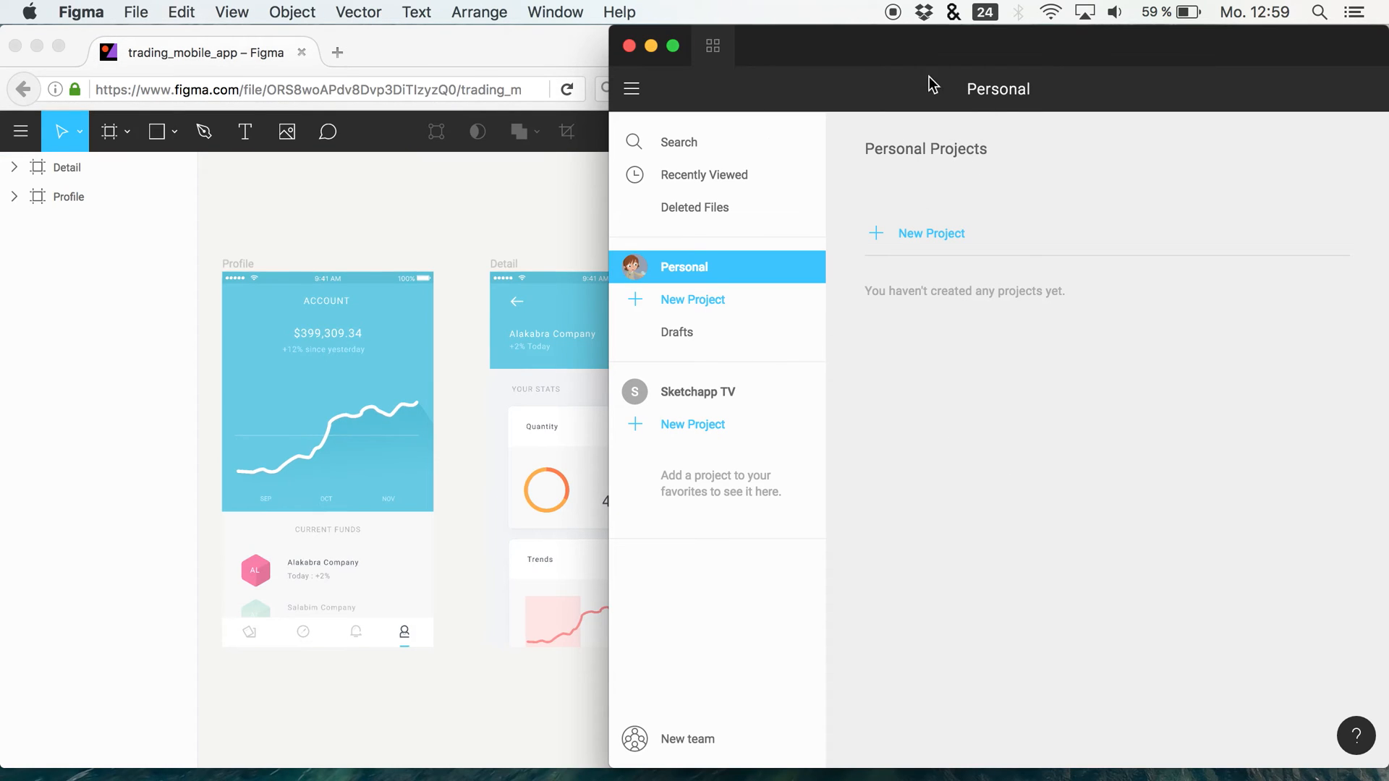
Step: Switch to the browser copy of trading_mobile_app and follow a collaborator's live view
click(698, 391)
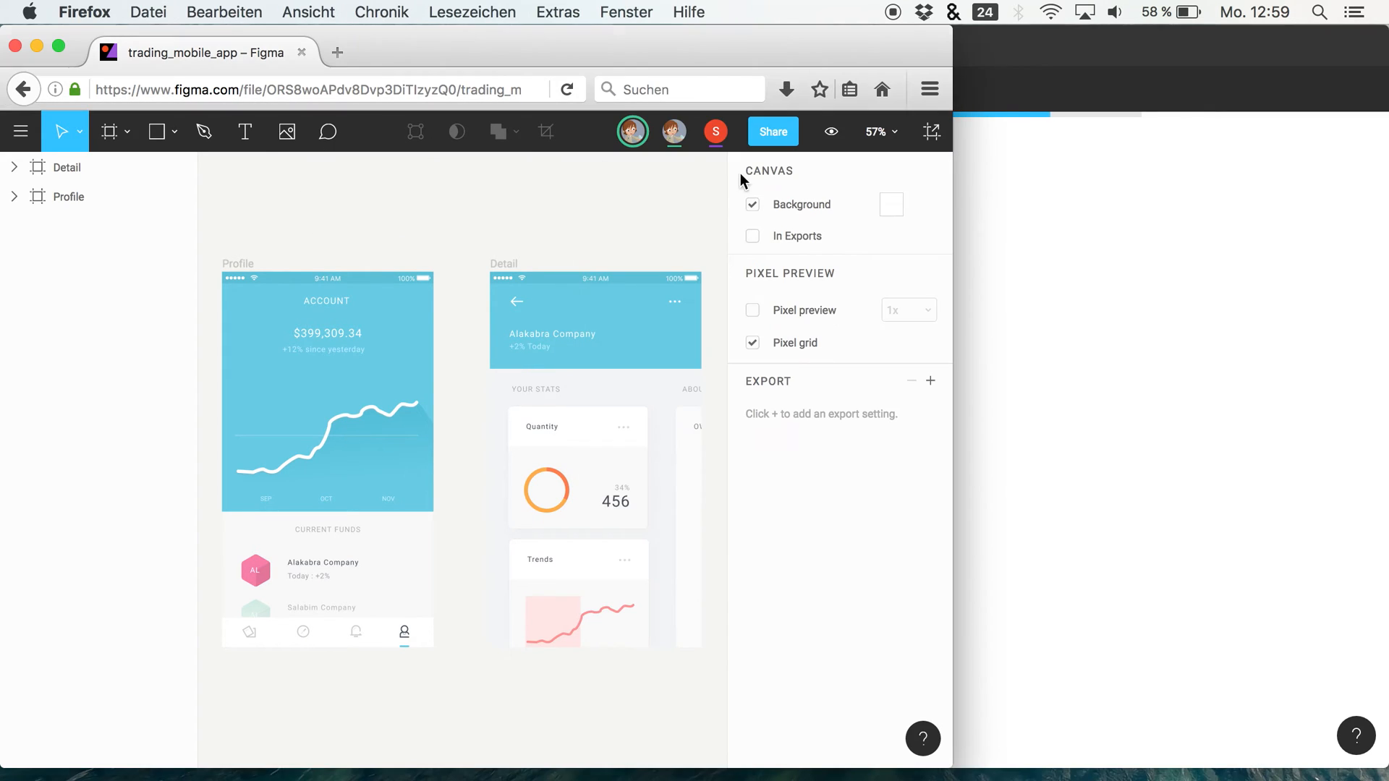
mouse_move(730, 257)
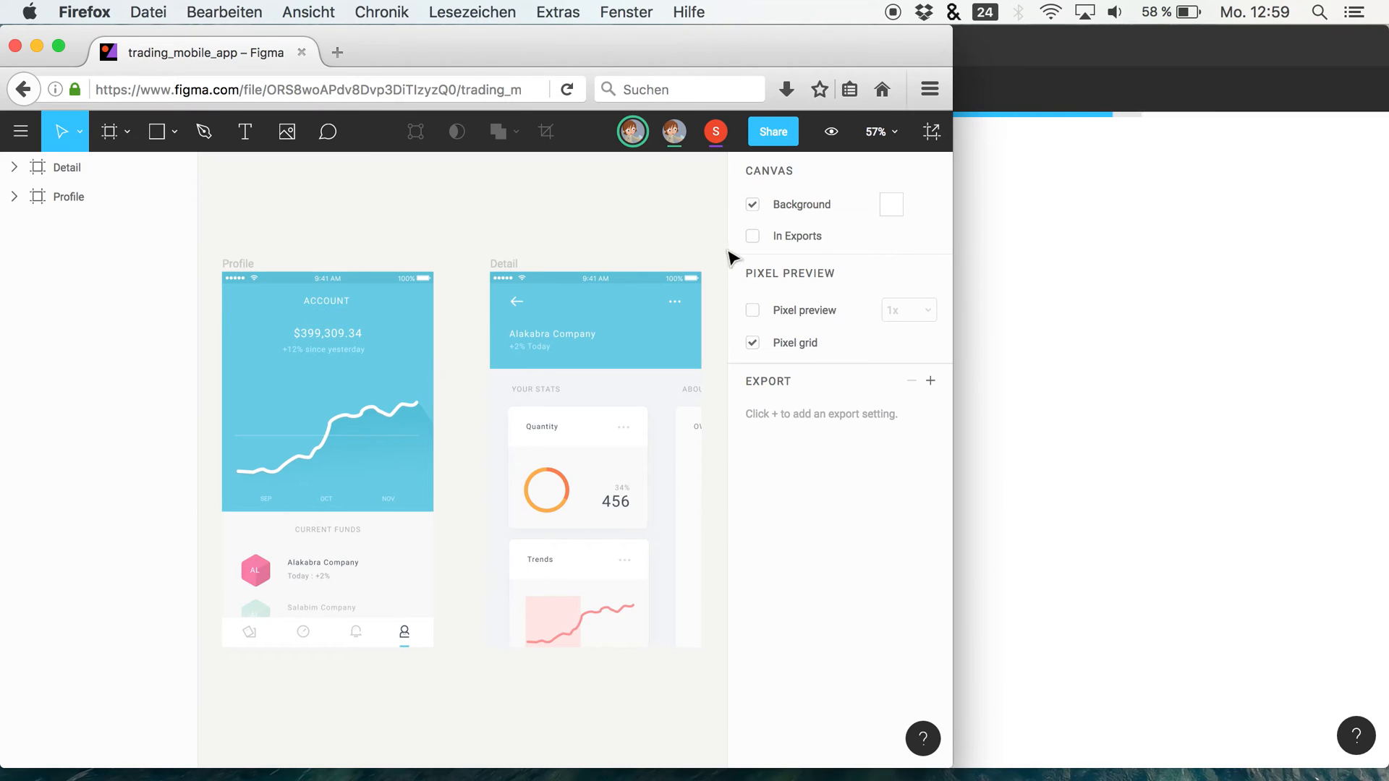
mouse_move(700, 144)
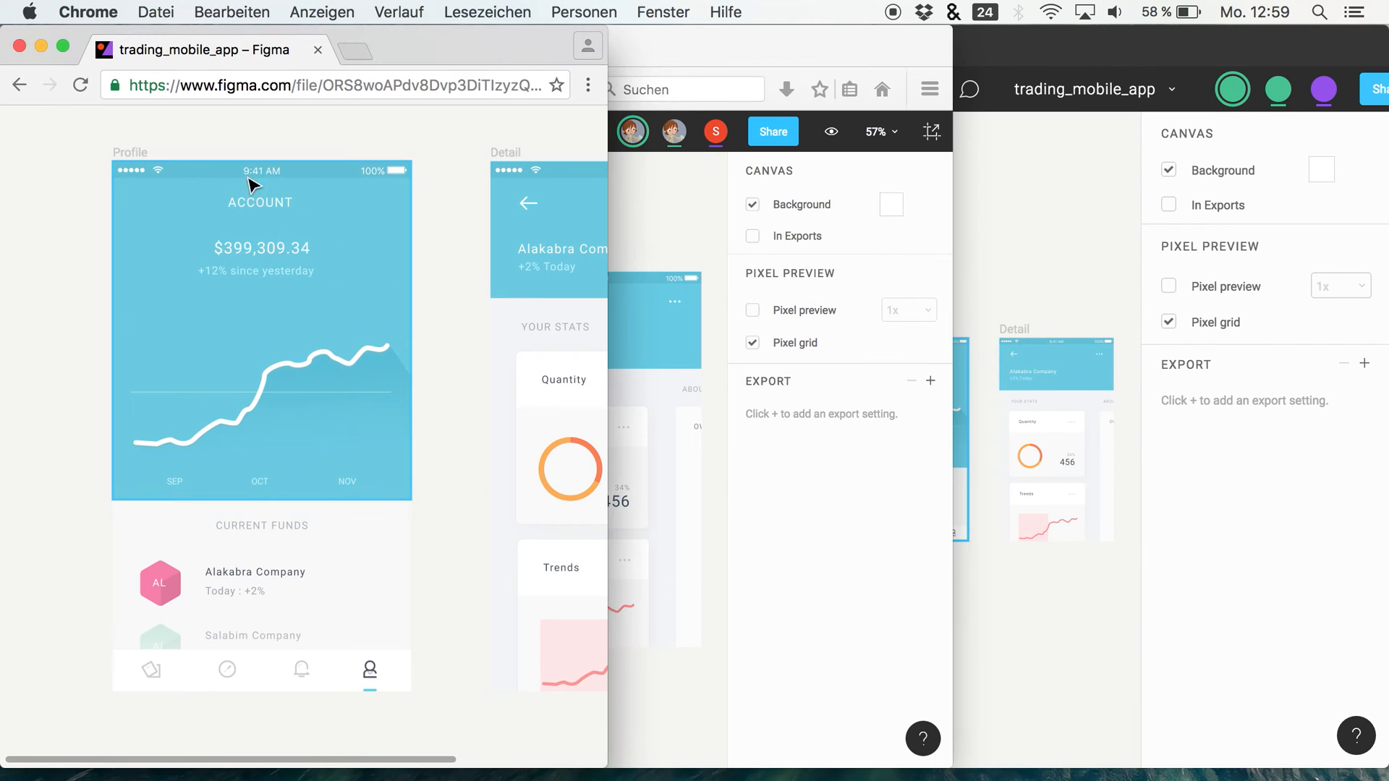
mouse_move(45, 48)
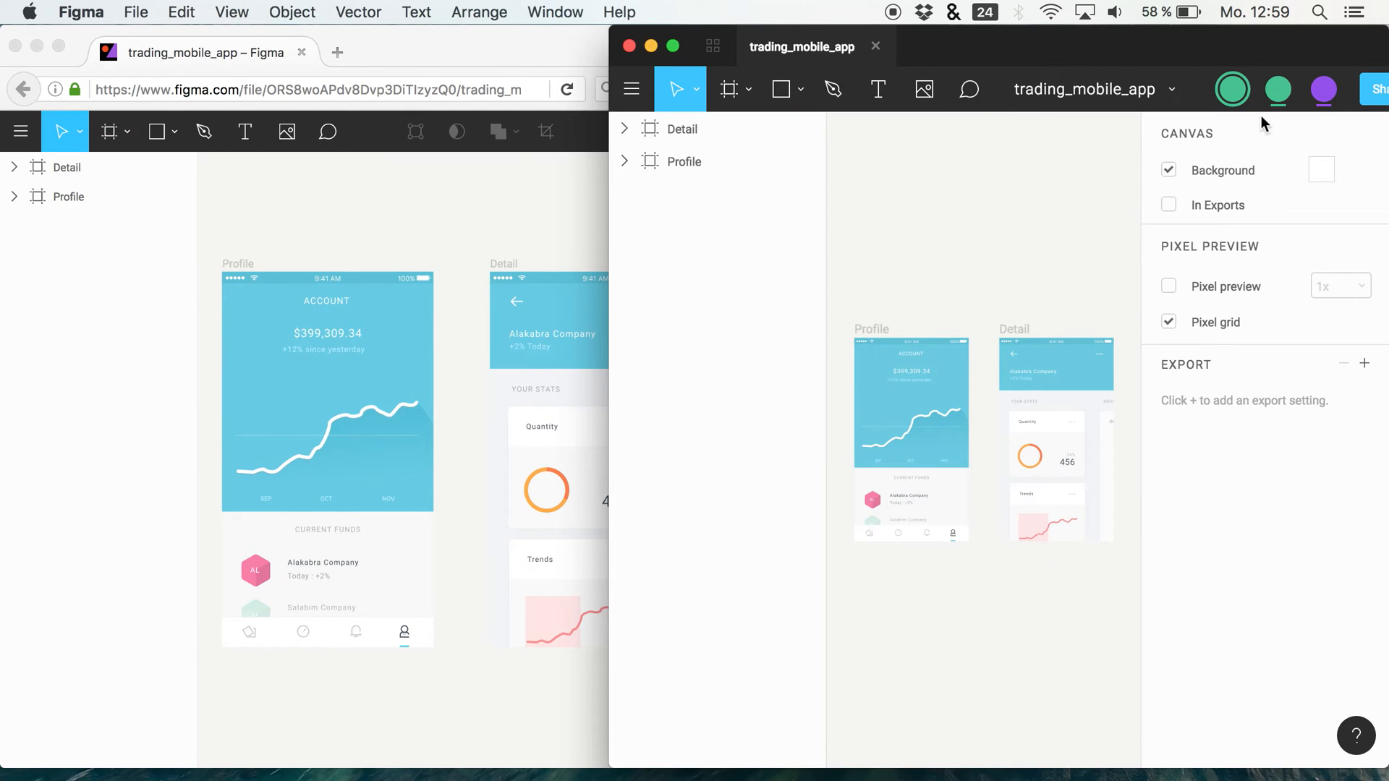
mouse_move(591, 218)
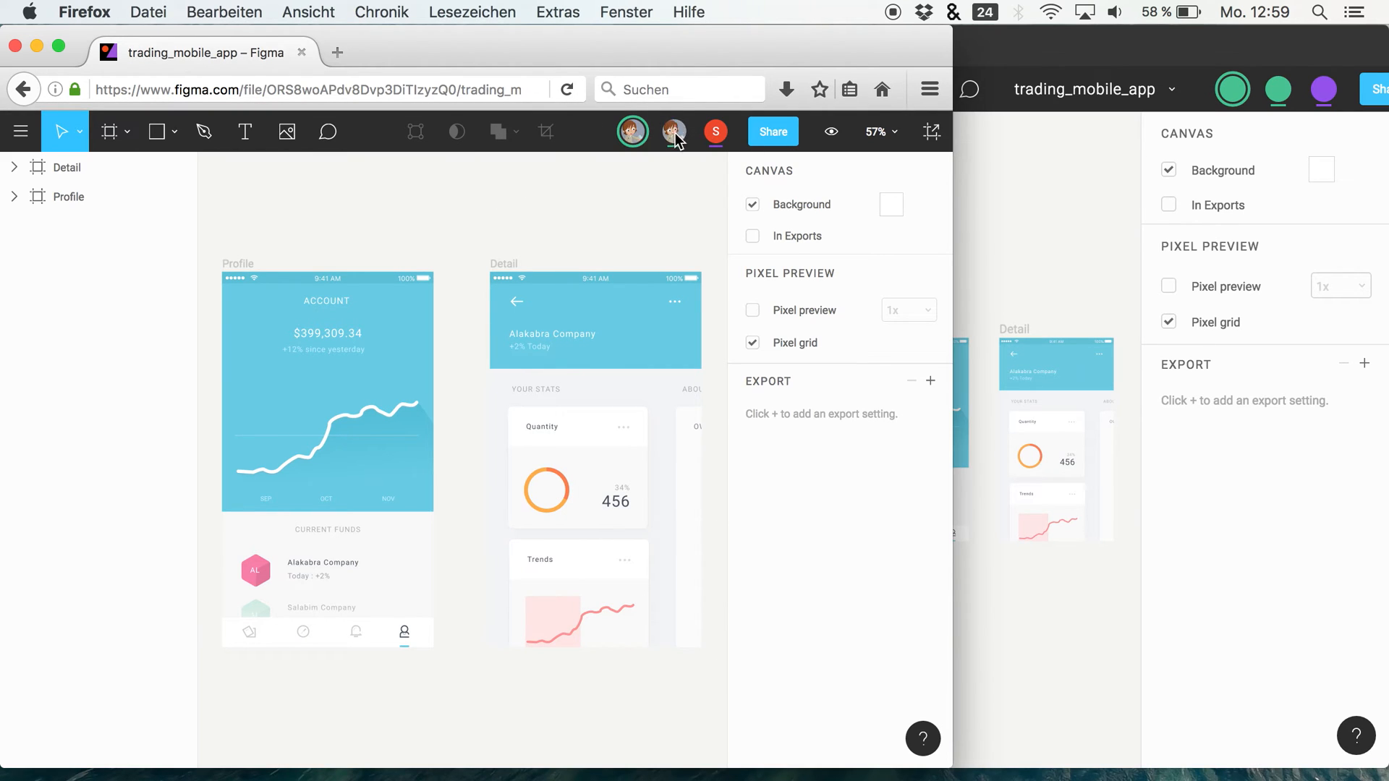
click(674, 132)
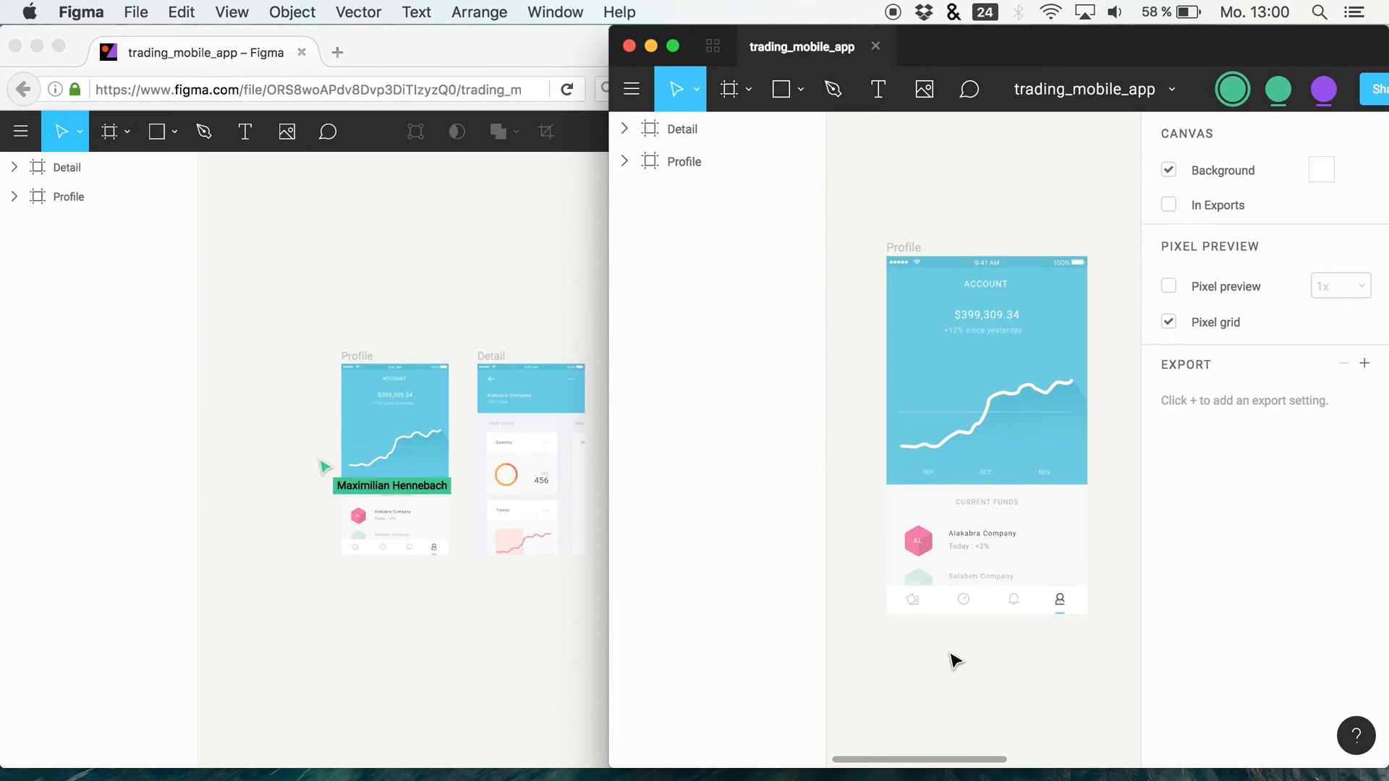
mouse_move(859, 338)
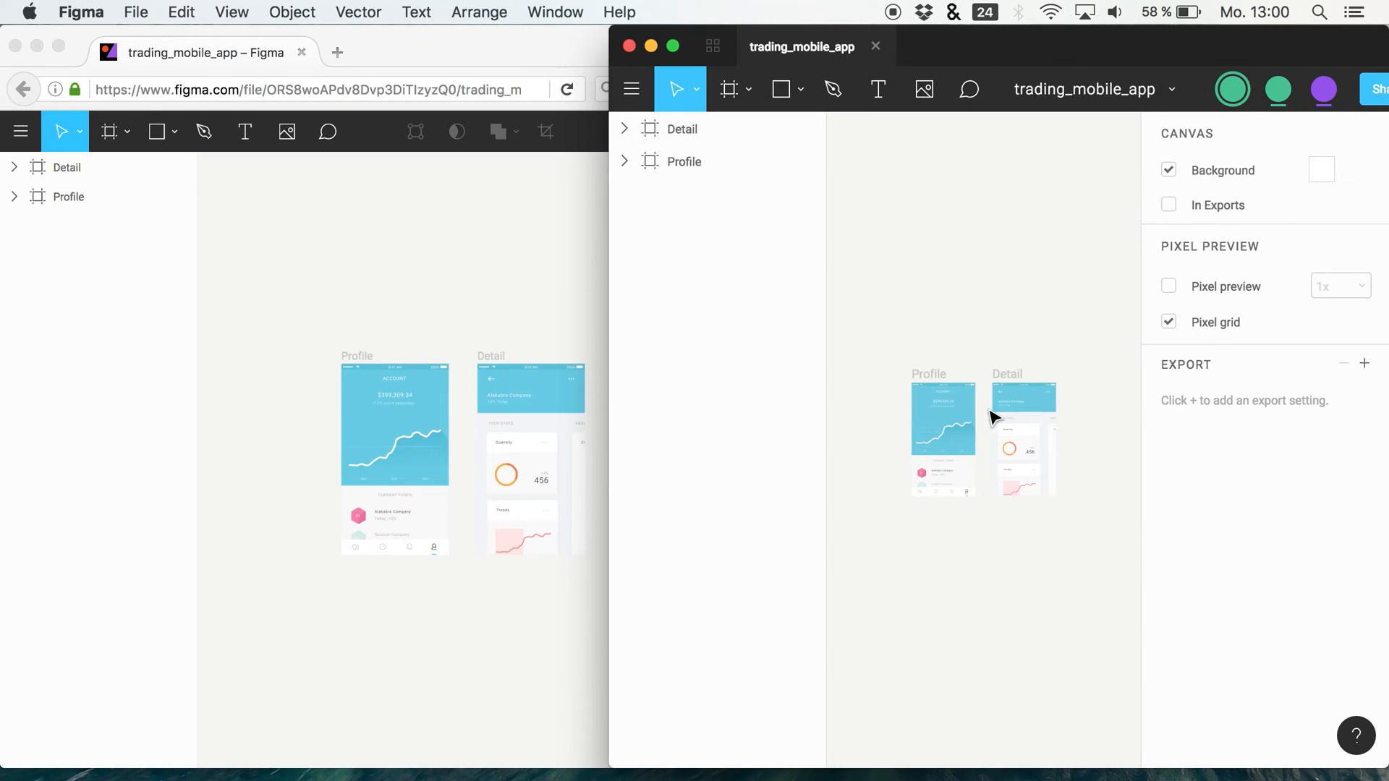
mouse_move(518, 374)
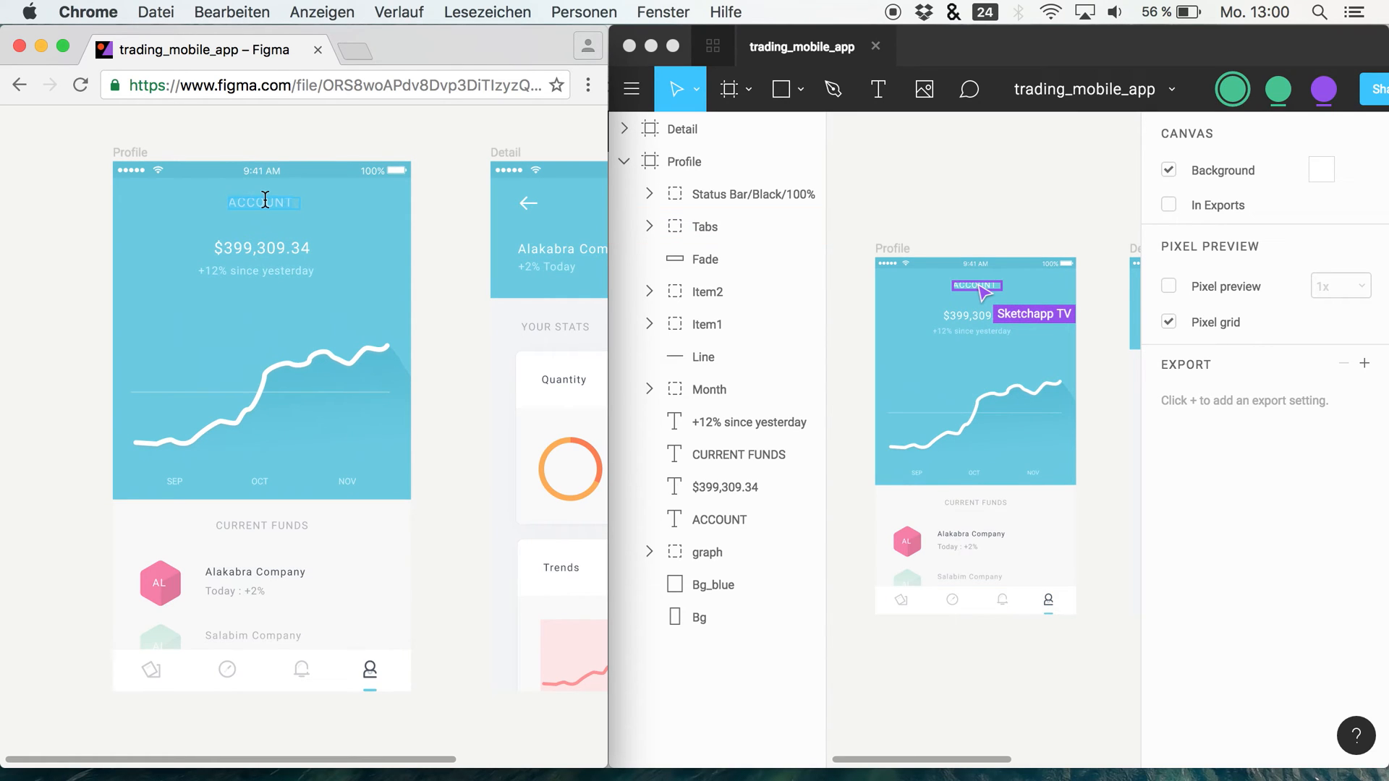
Step: Change the Profile screen's ACCOUNT heading to HEADLINE
text(HEADLINE)
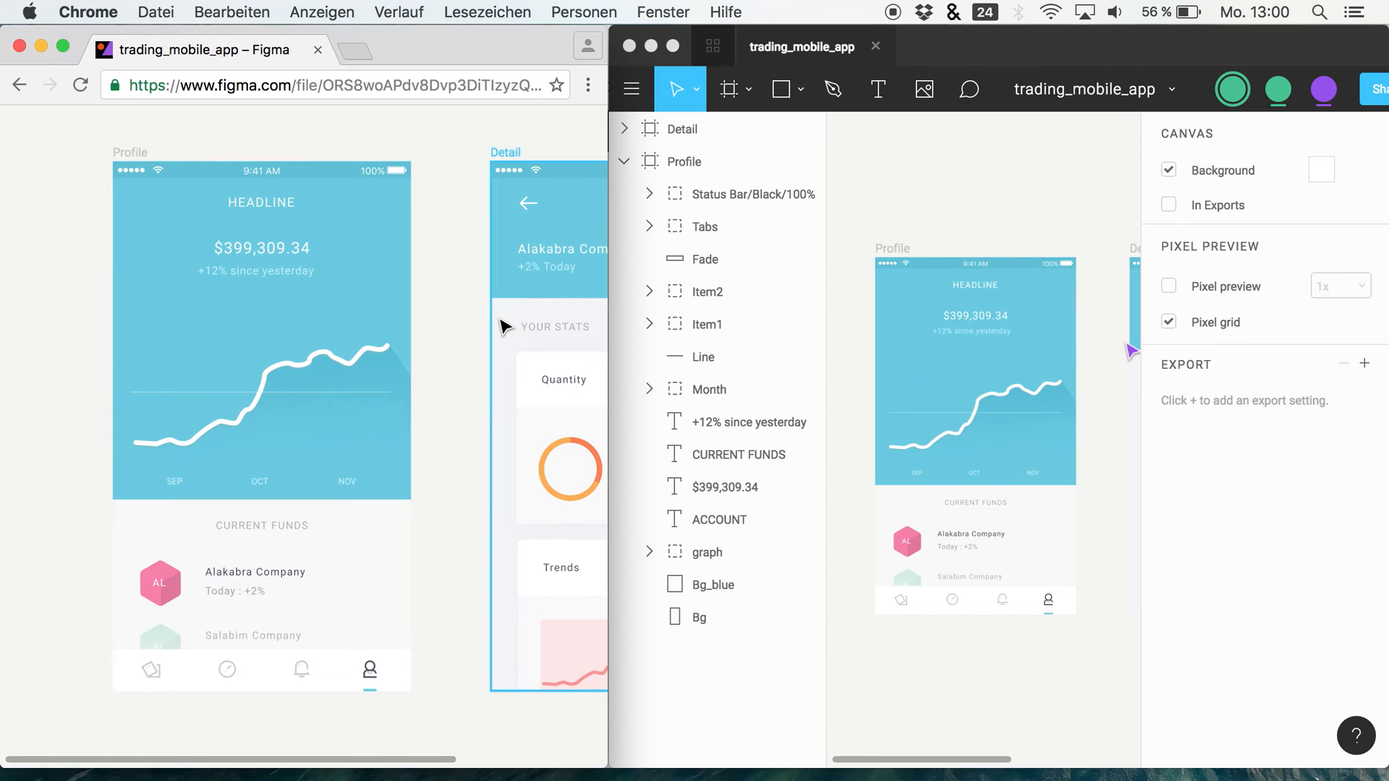
mouse_move(1076, 324)
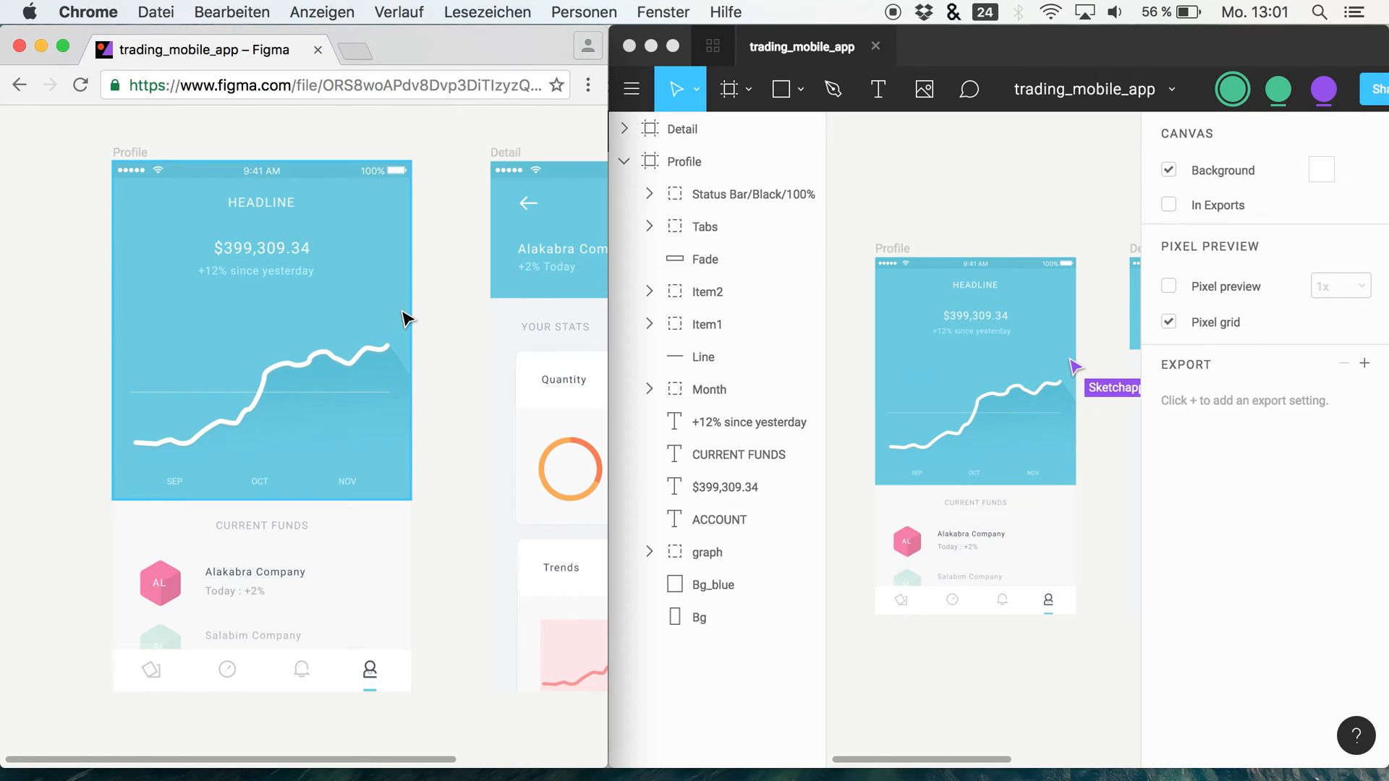
mouse_move(956, 212)
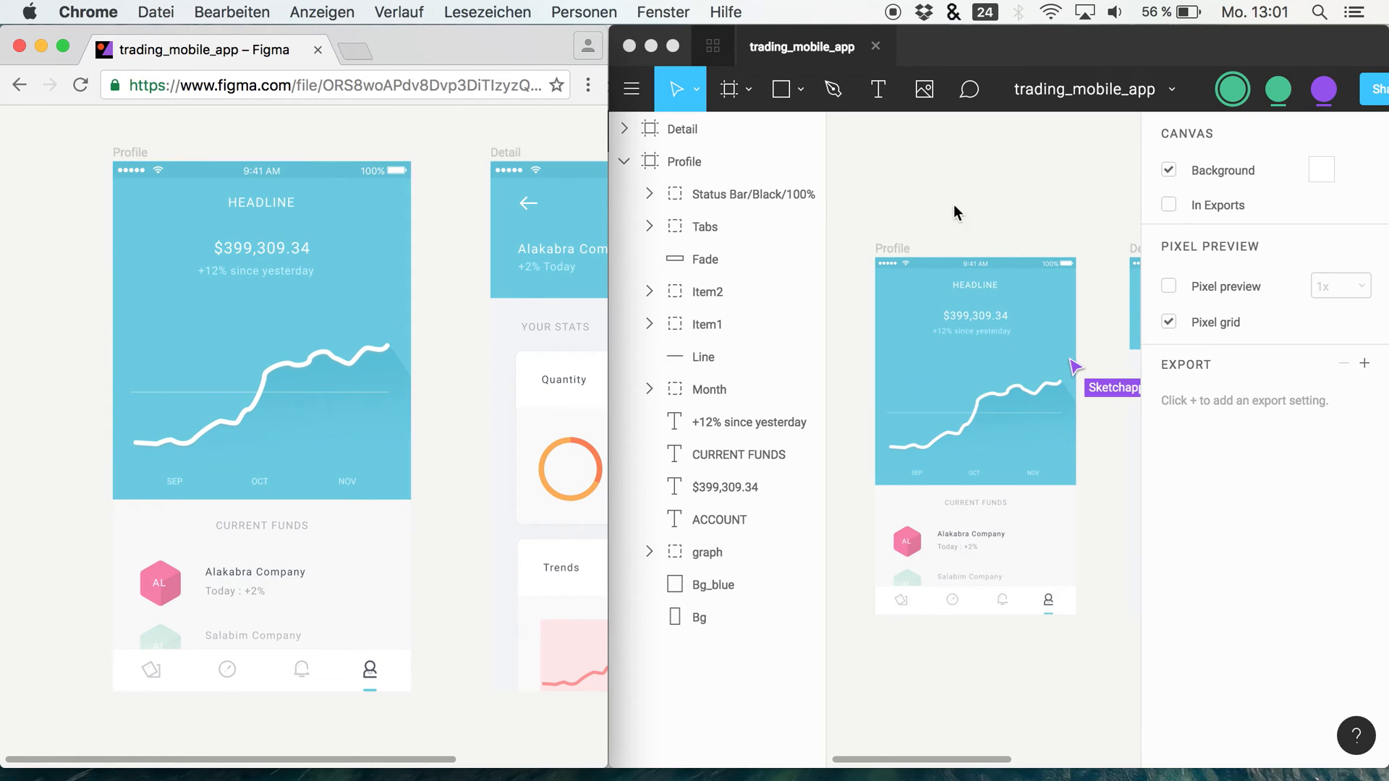
click(705, 259)
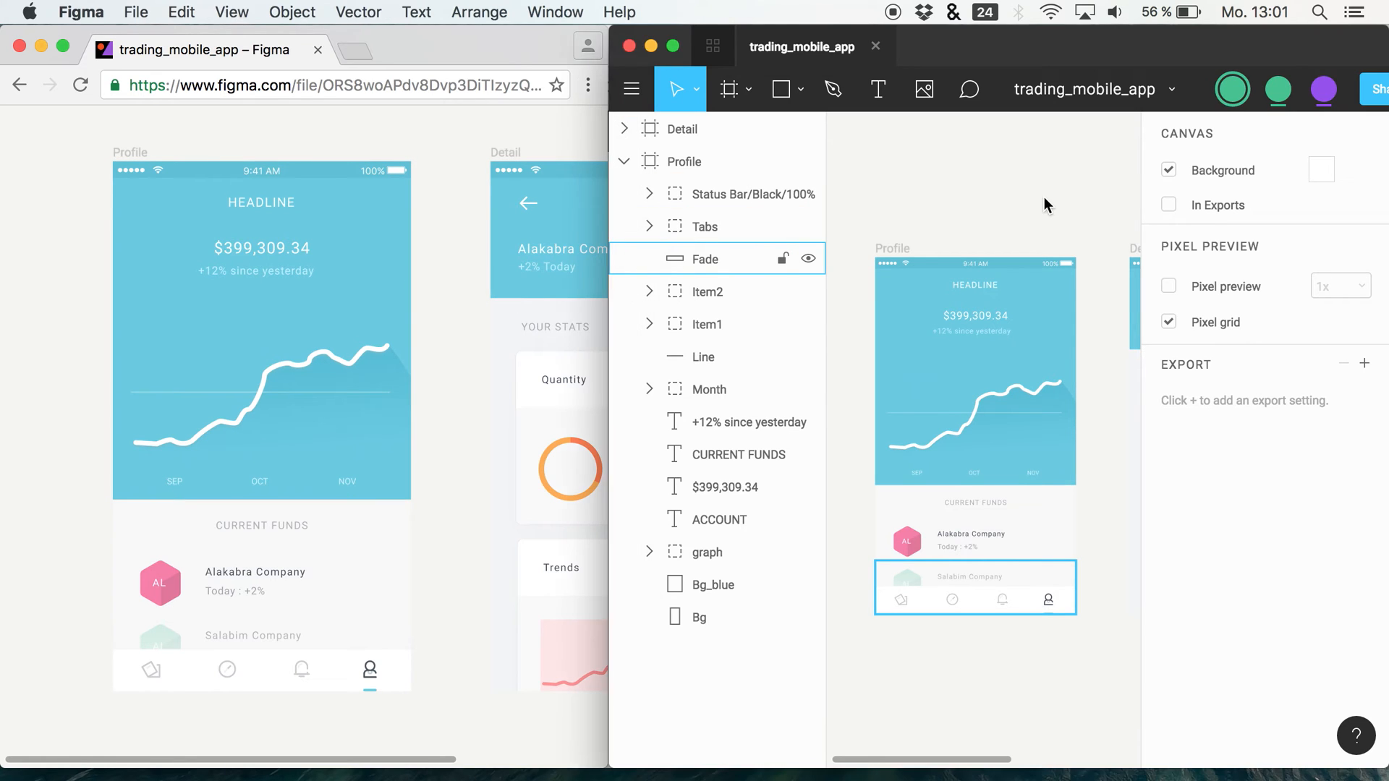
Step: Post the comment 'Just a note' on the Profile headline, then close the thread
click(715, 584)
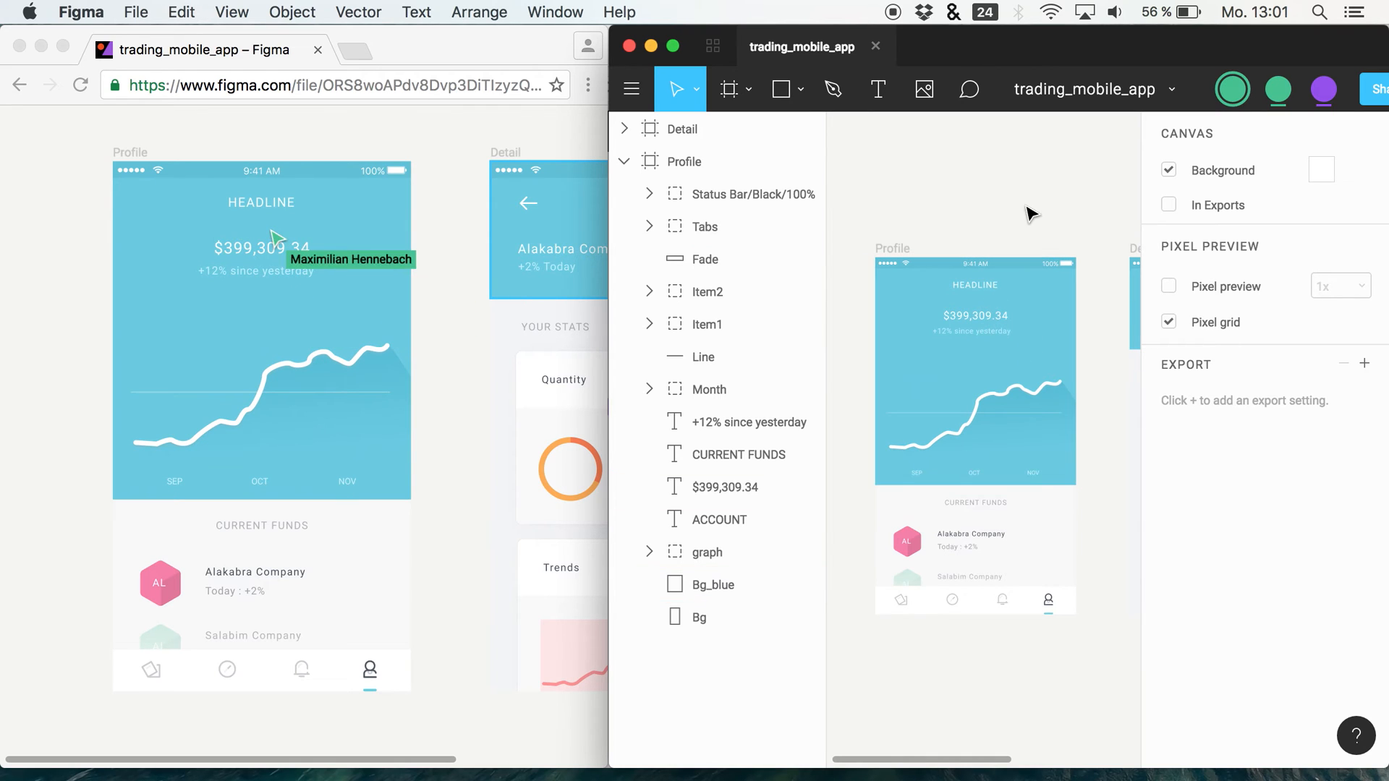
mouse_move(879, 89)
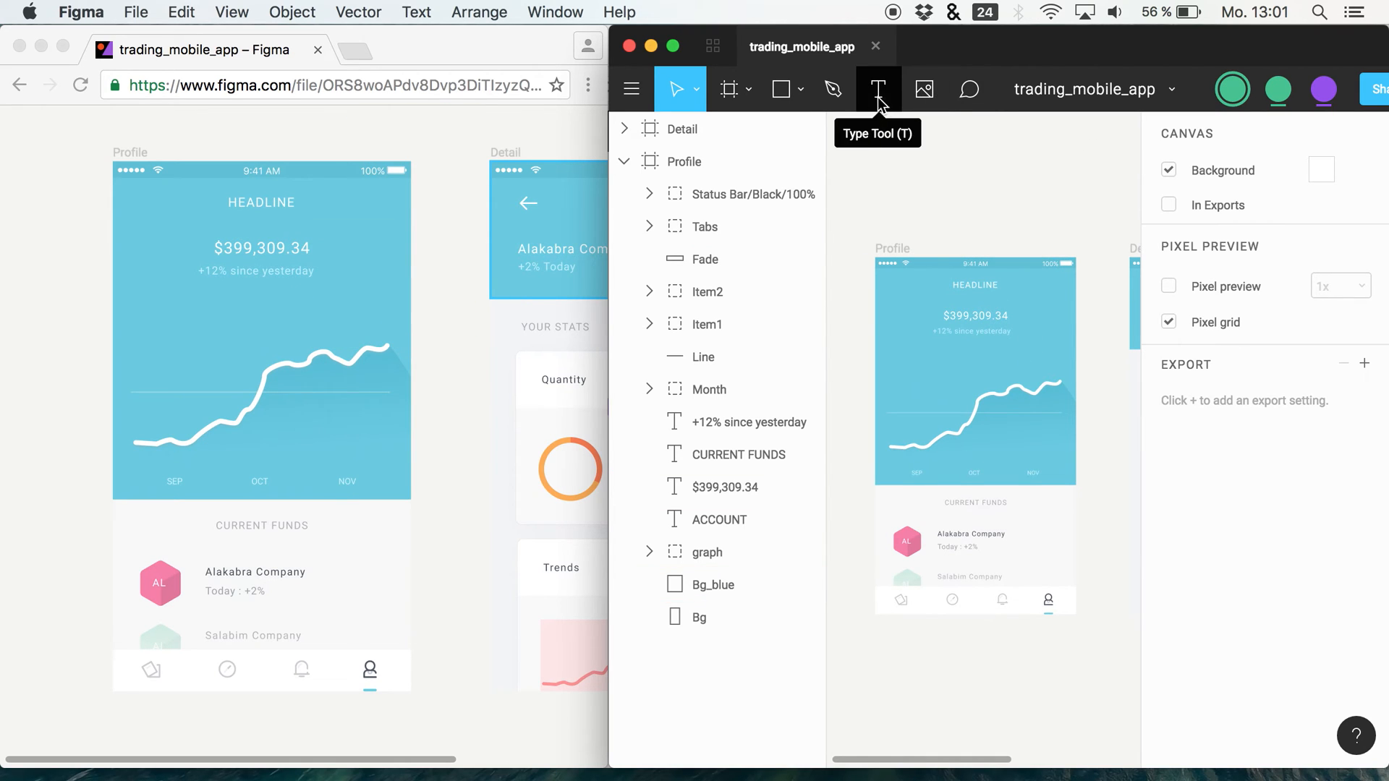
mouse_move(969, 90)
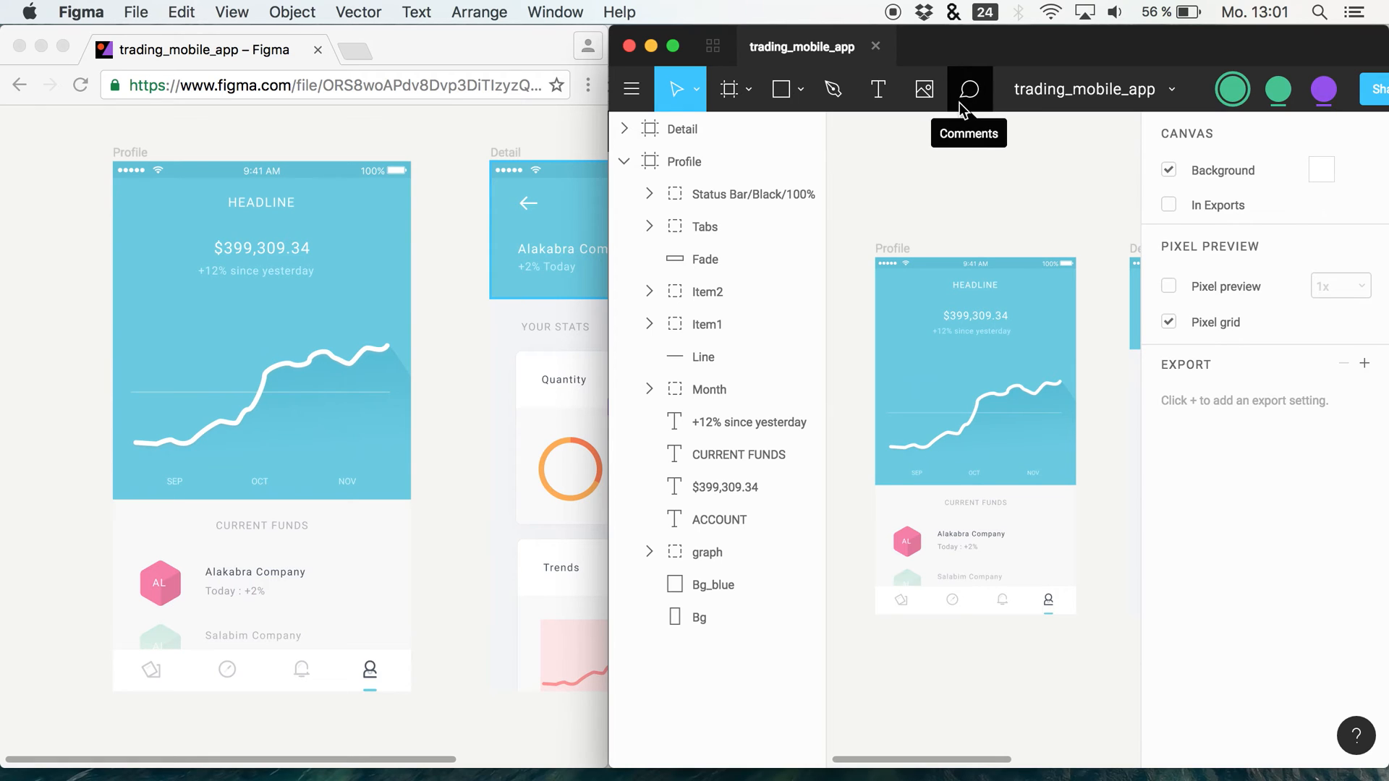
click(970, 89)
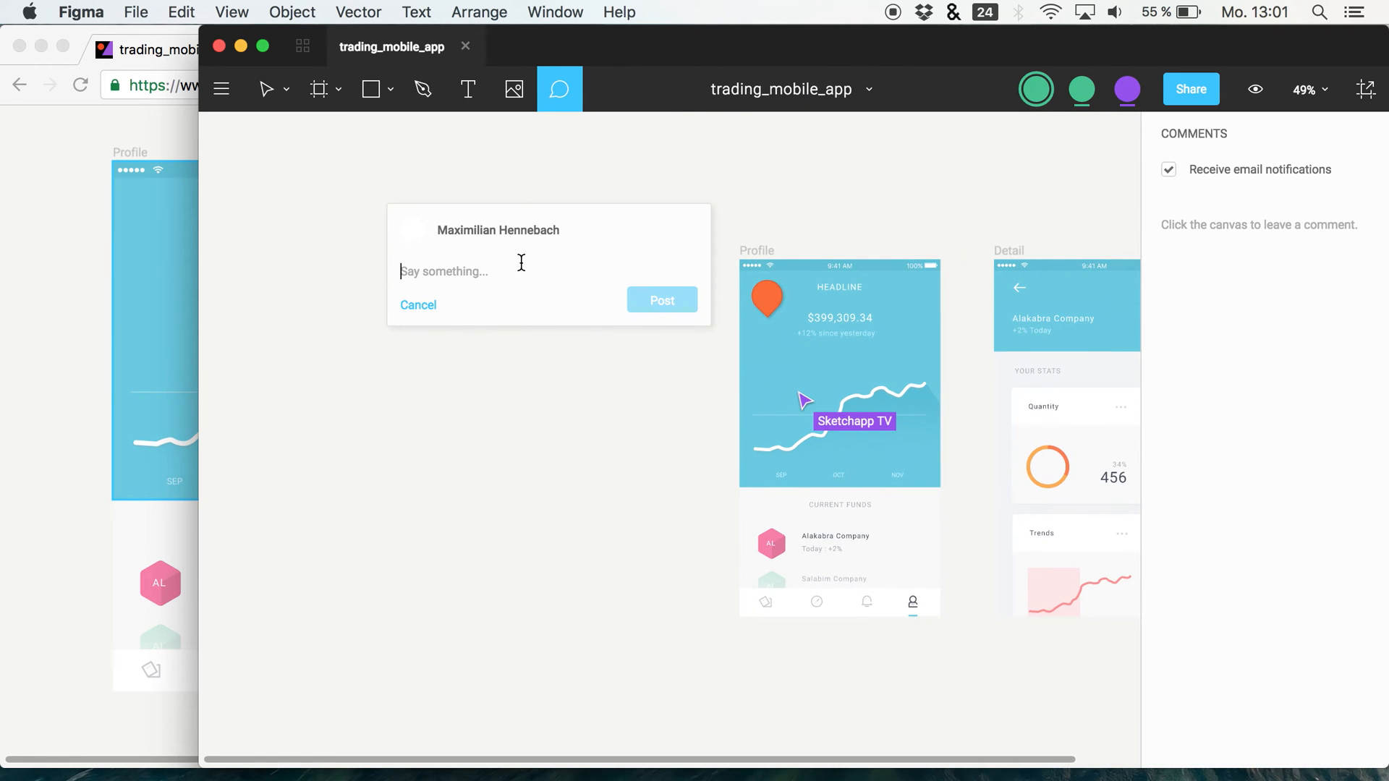
mouse_move(519, 355)
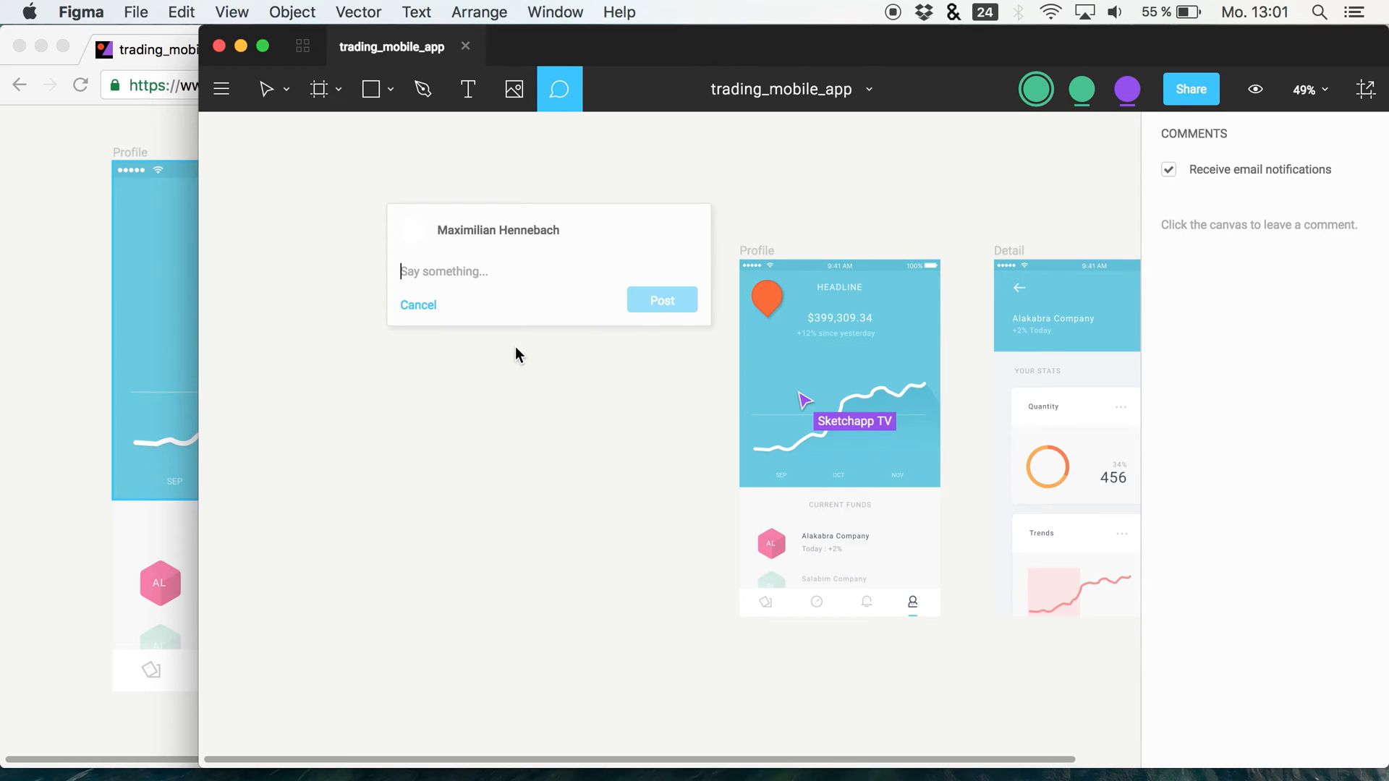
text(Just a note)
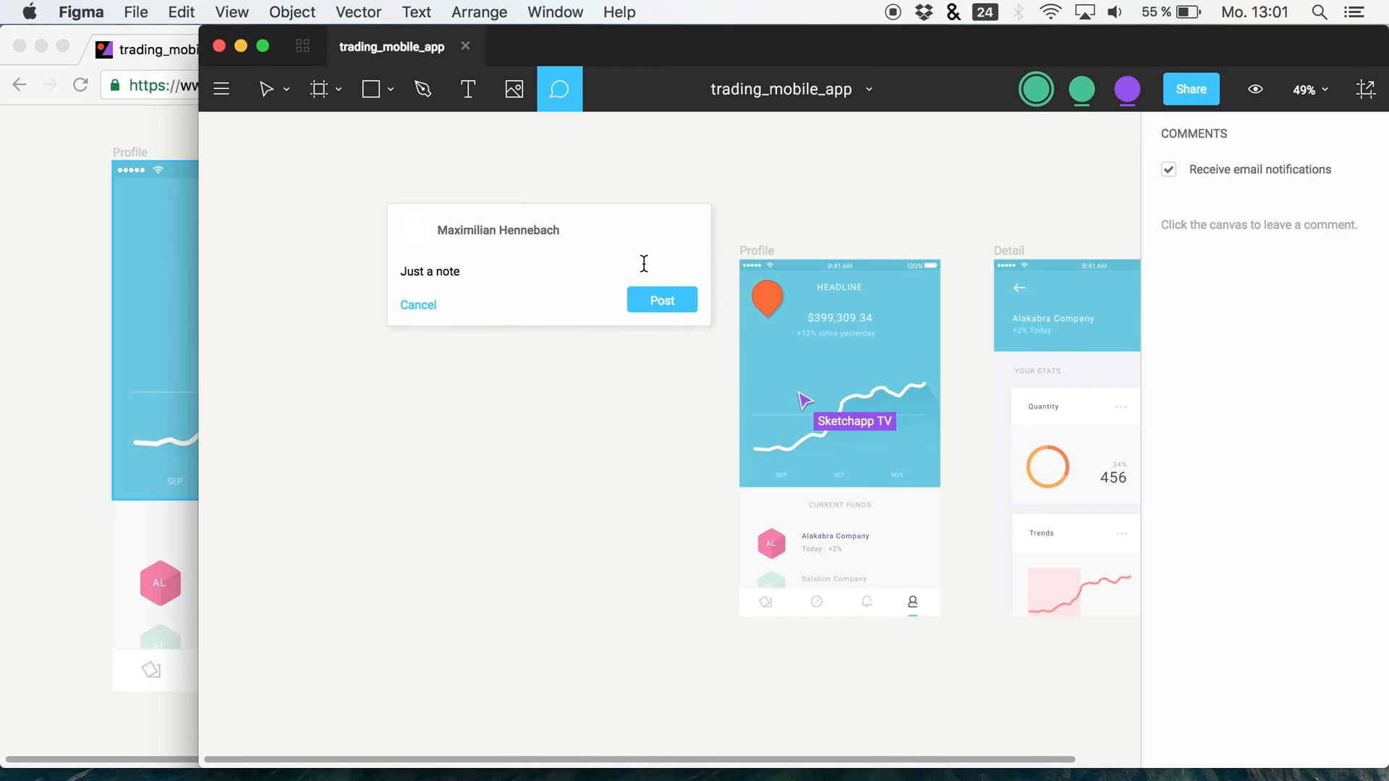
click(662, 300)
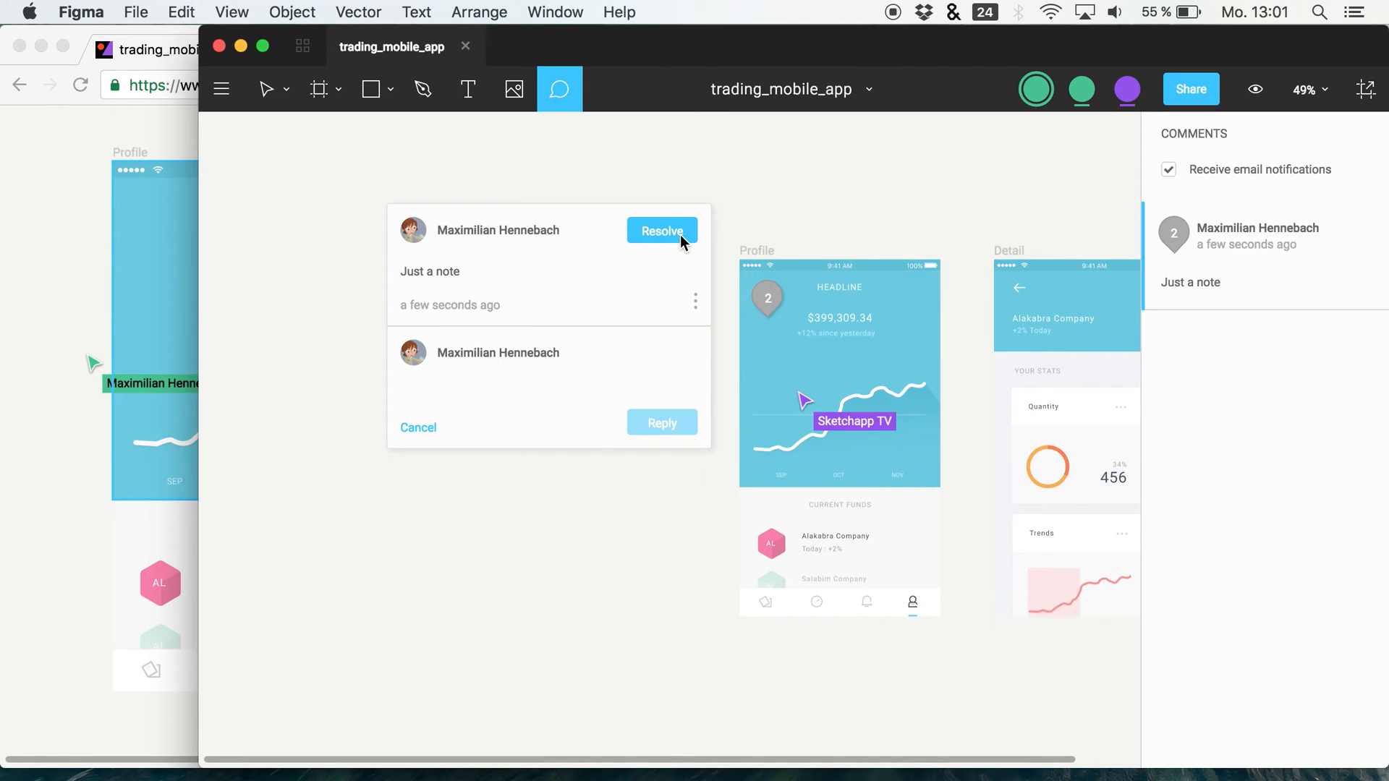
click(695, 301)
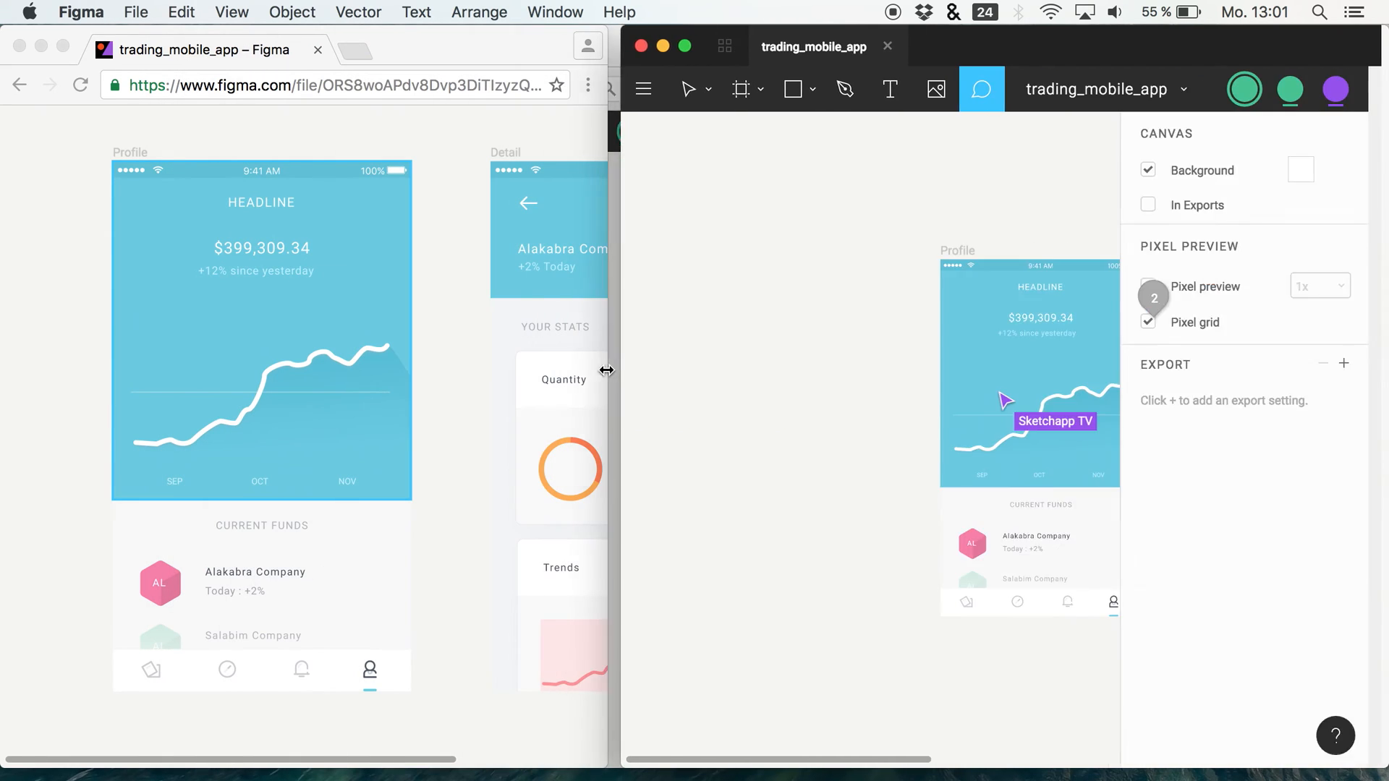
Step: From the browser, reply 'GREAT!' in comment thread 2 on the headline
click(982, 90)
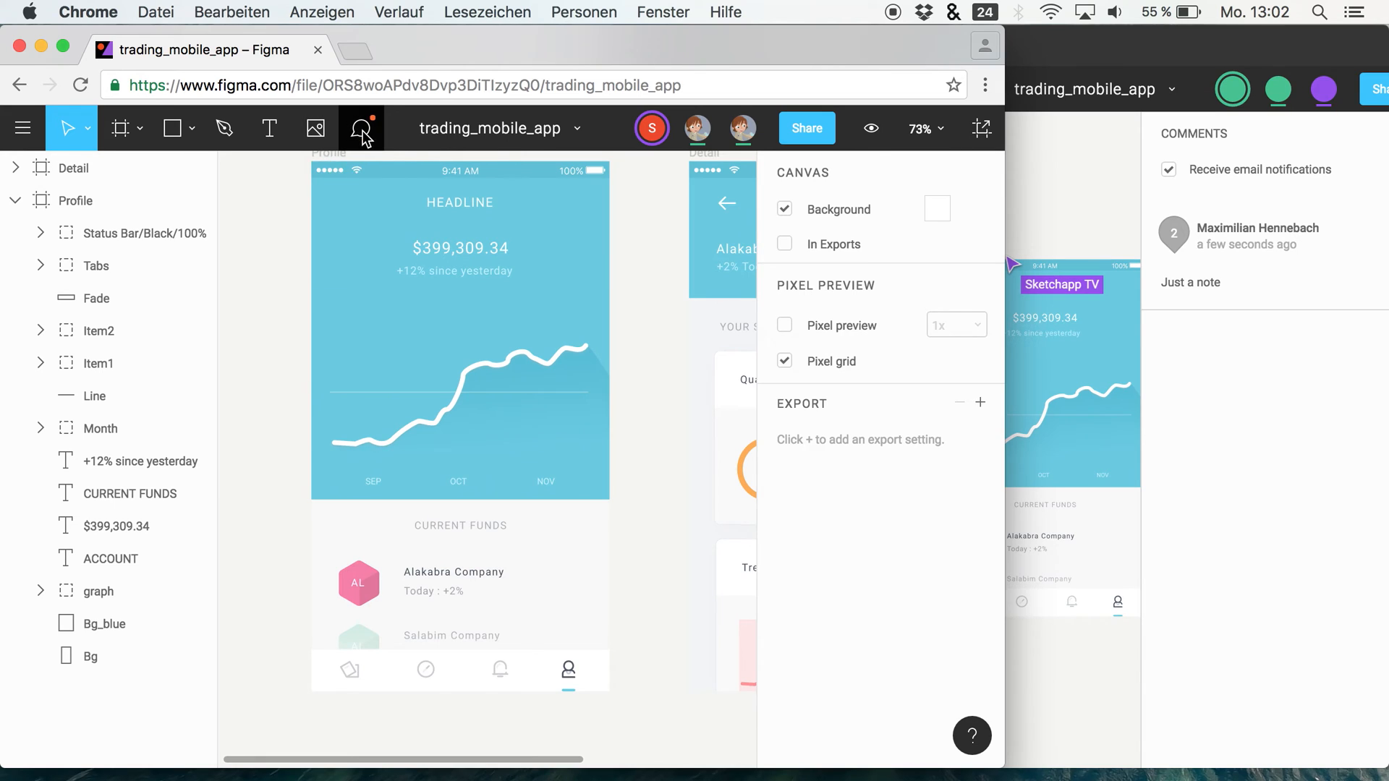
mouse_move(368, 134)
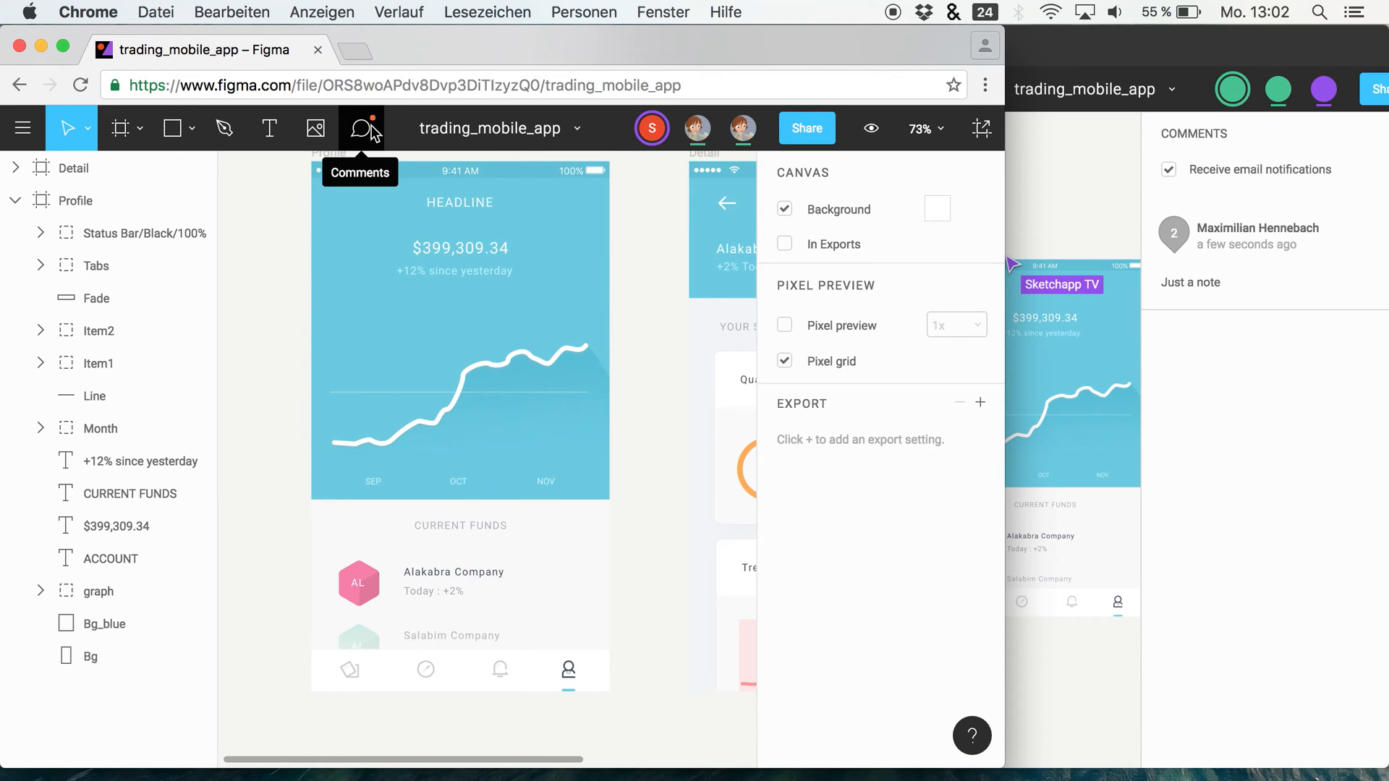
click(361, 128)
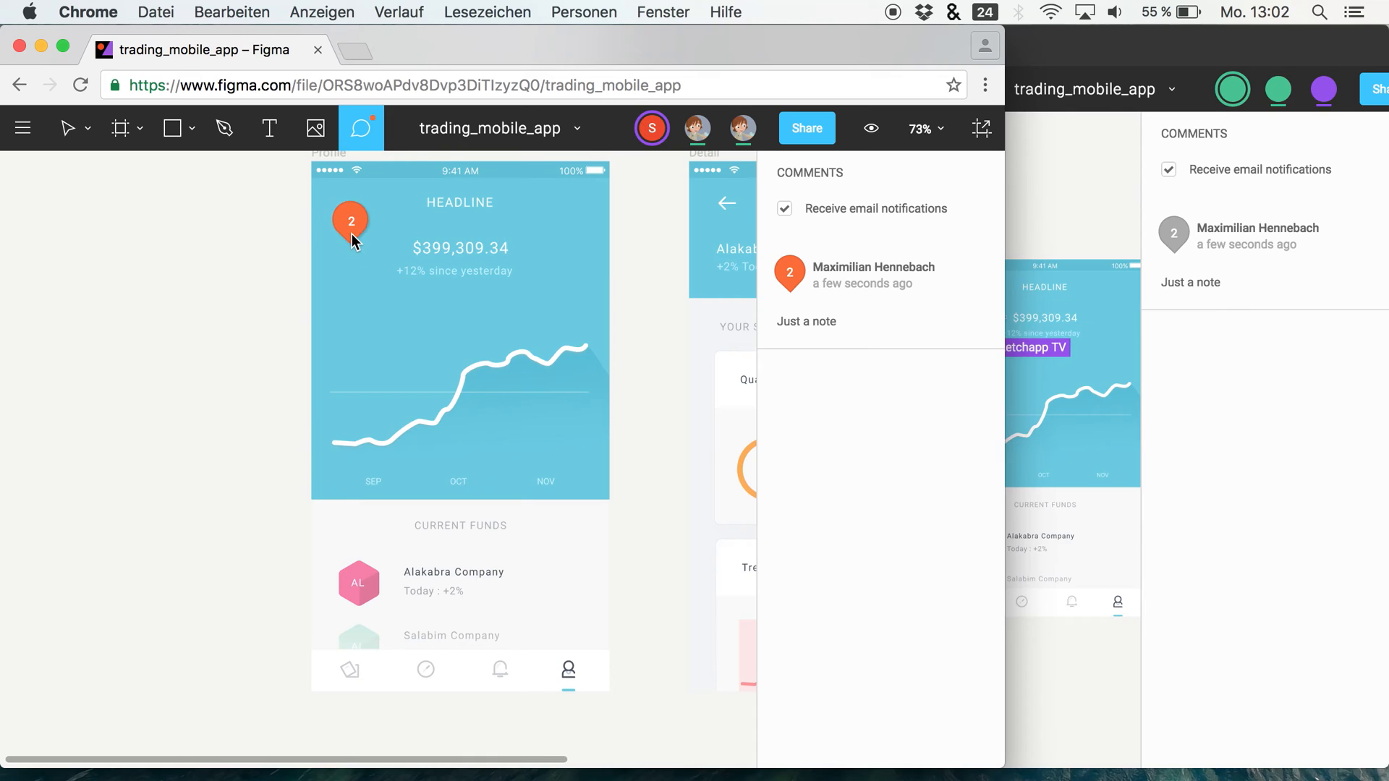
click(351, 221)
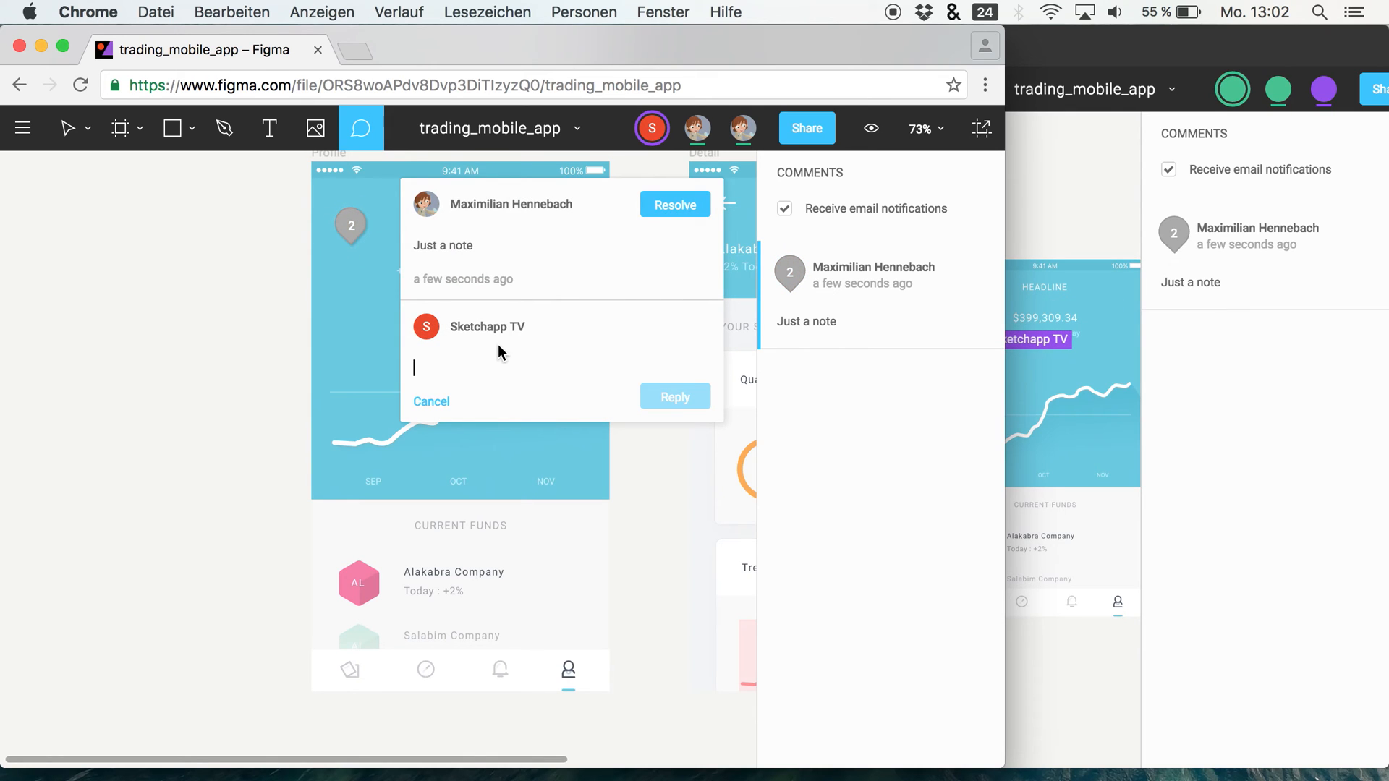
text(GRE)
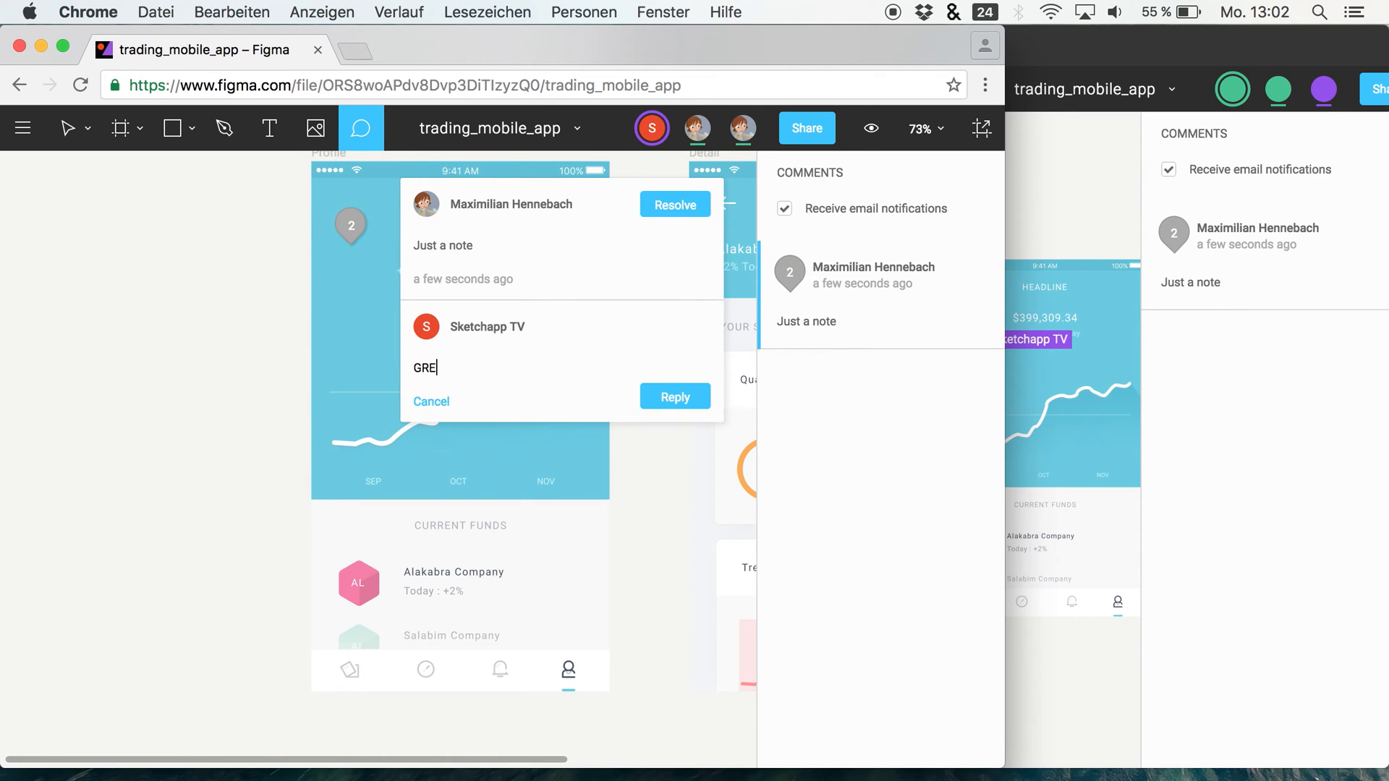
click(675, 397)
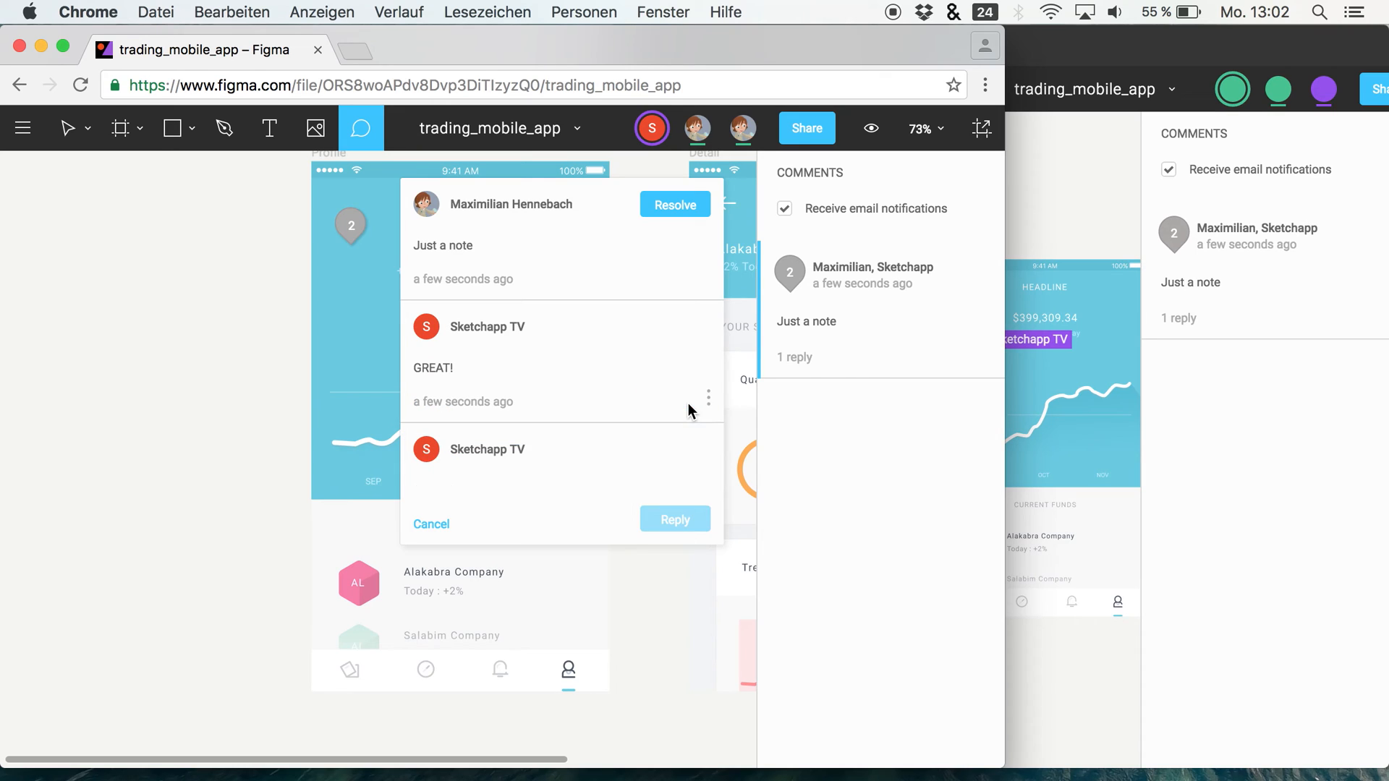
mouse_move(1231, 257)
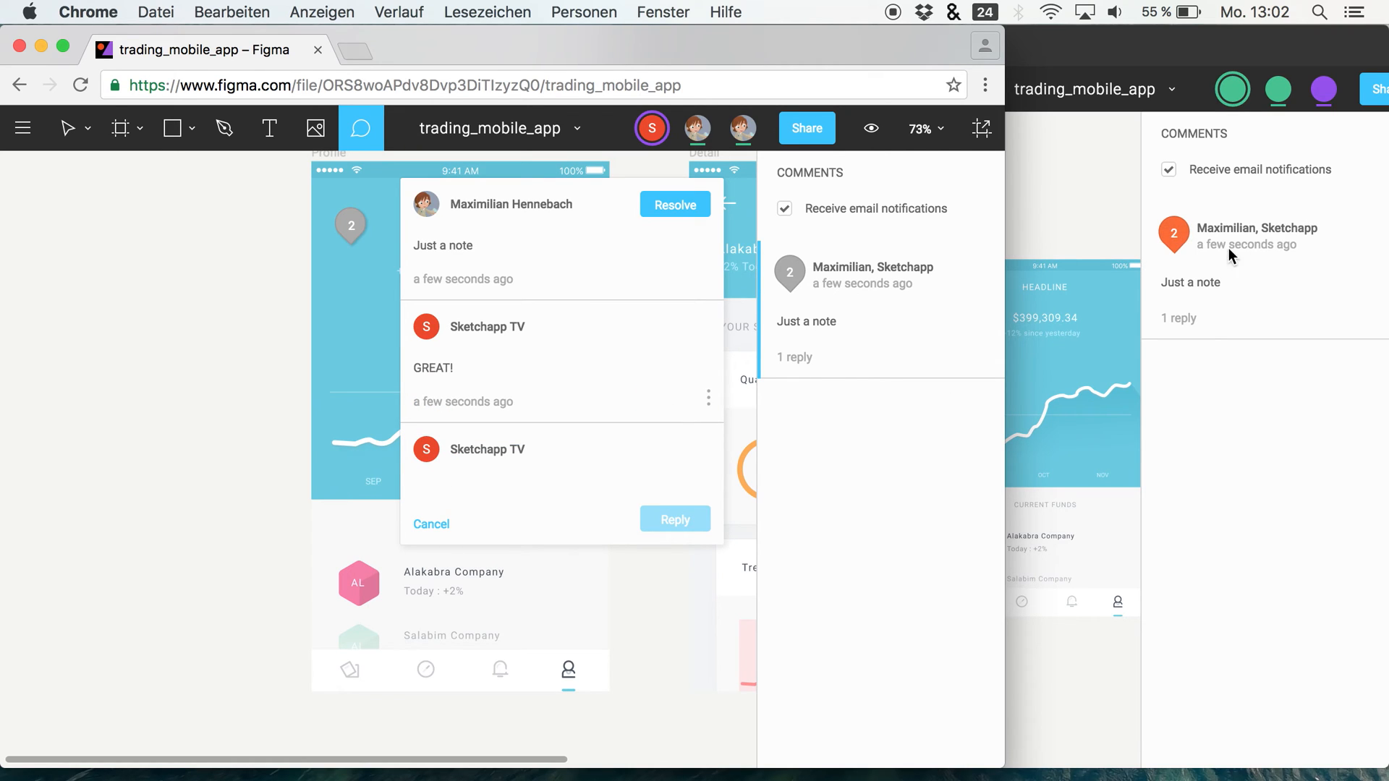
mouse_move(1339, 238)
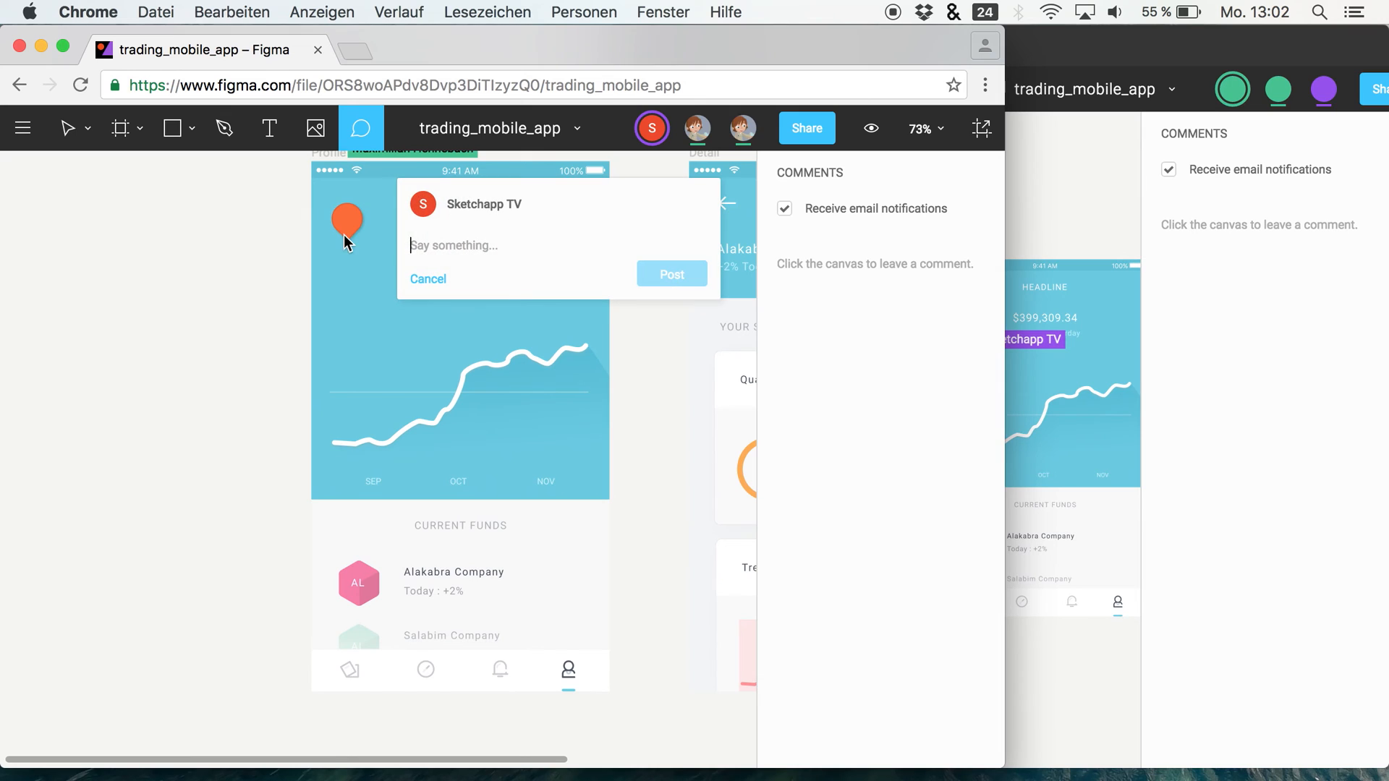
Step: Post the comment 'dfsj' as pin 3 near the Profile headline
text(dfsj)
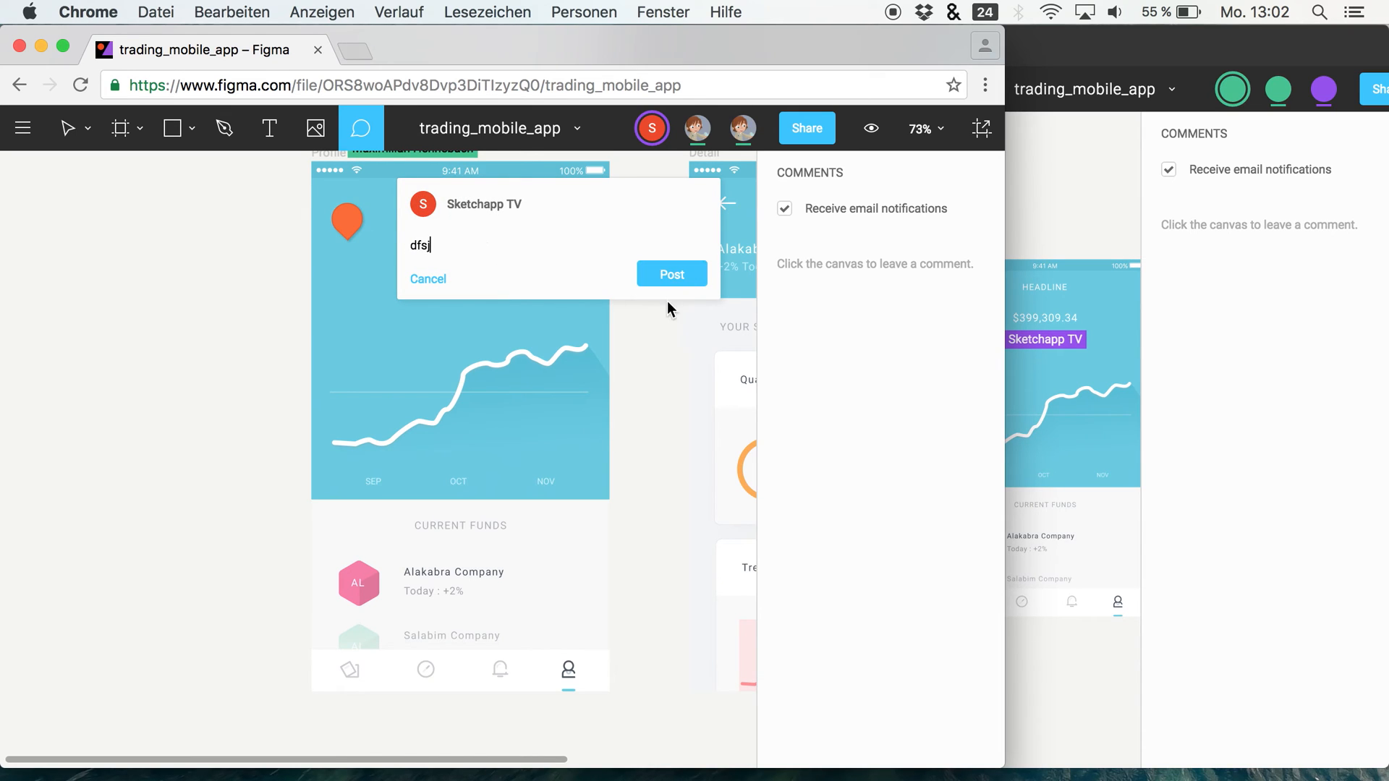
click(671, 274)
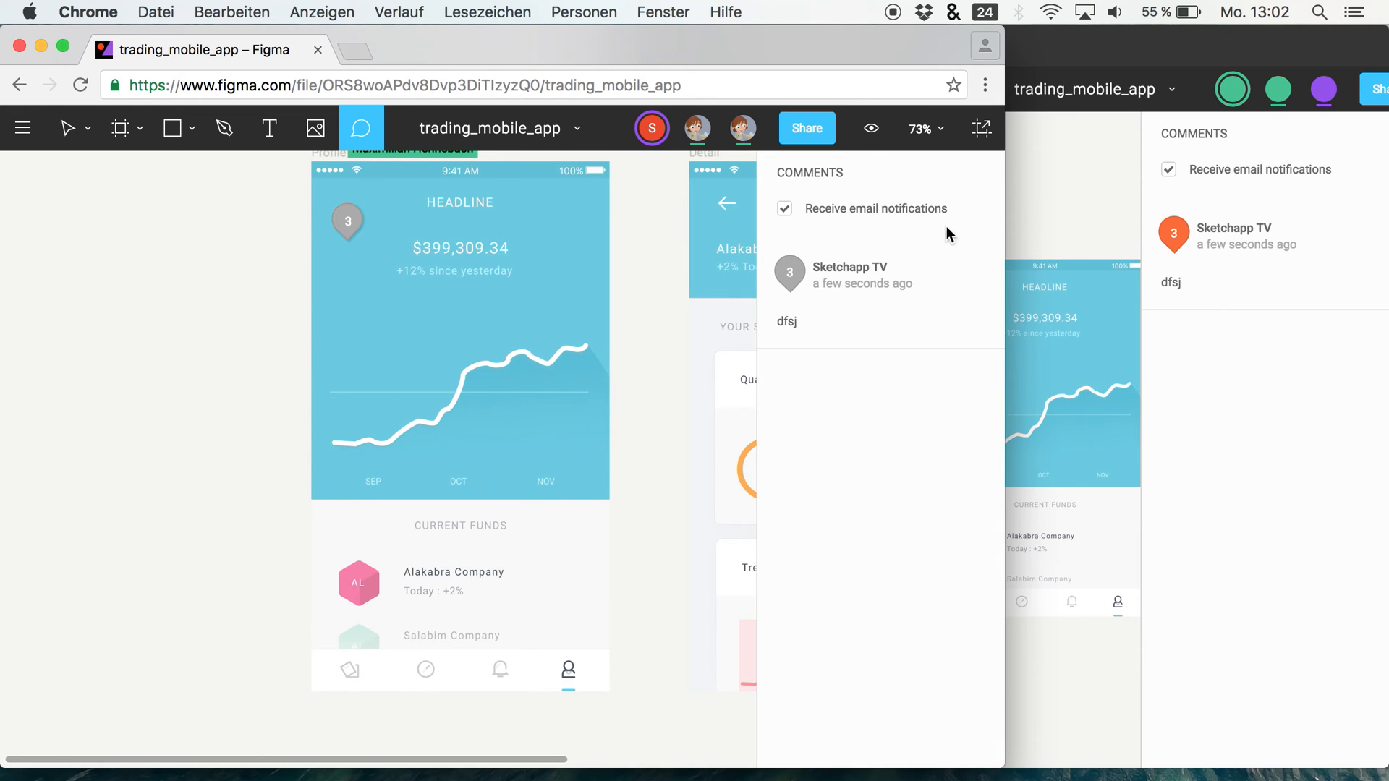
mouse_move(880, 297)
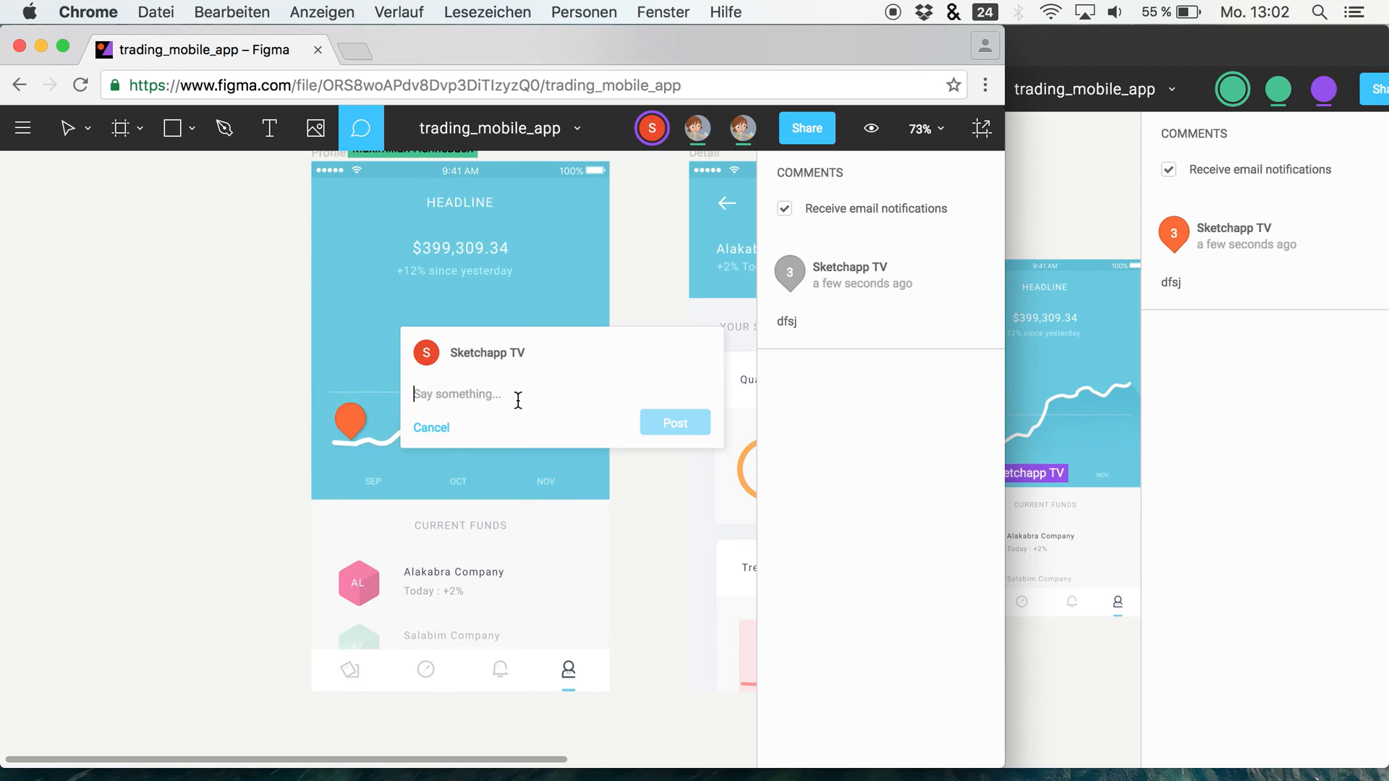
Step: Post the comment 'dfnfjnfnjf' at the left end of the Profile graph
text(dfnfjnfnjf)
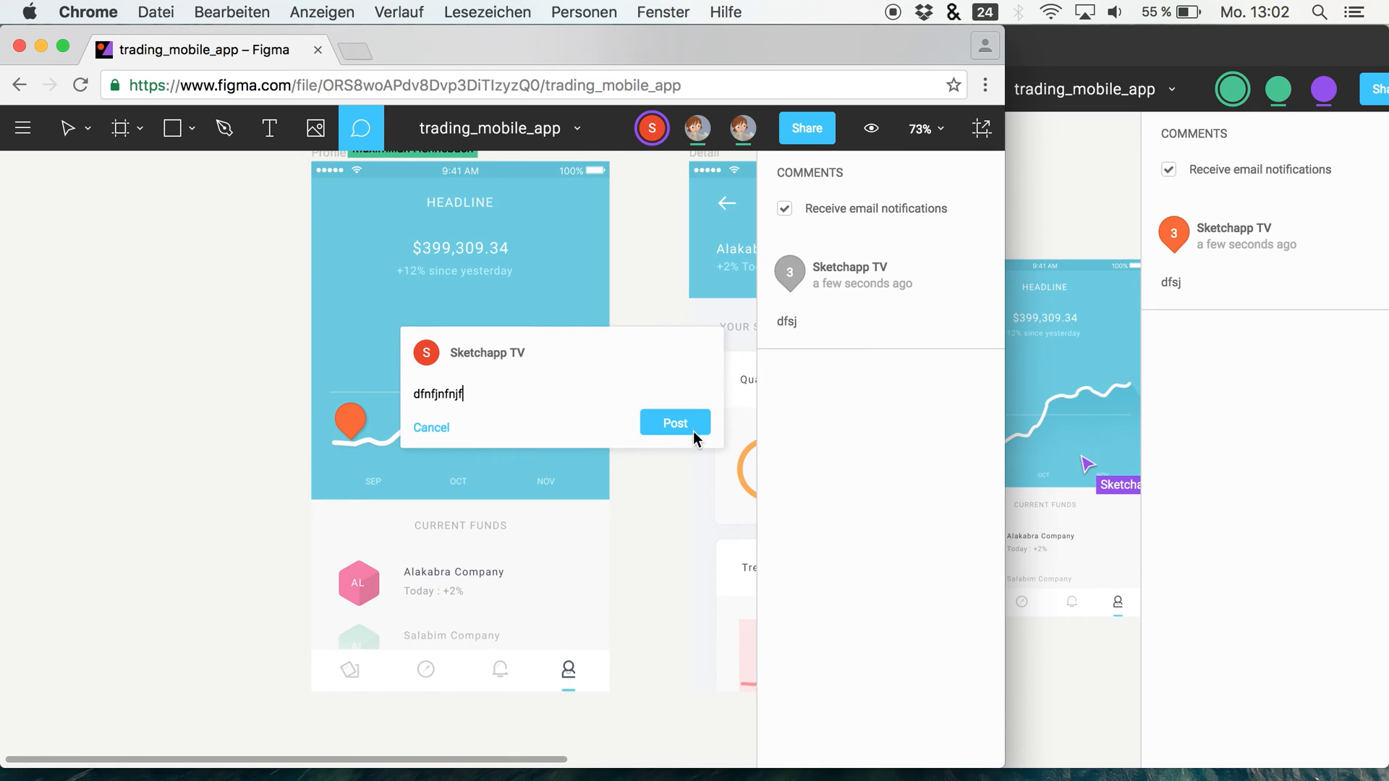
click(675, 423)
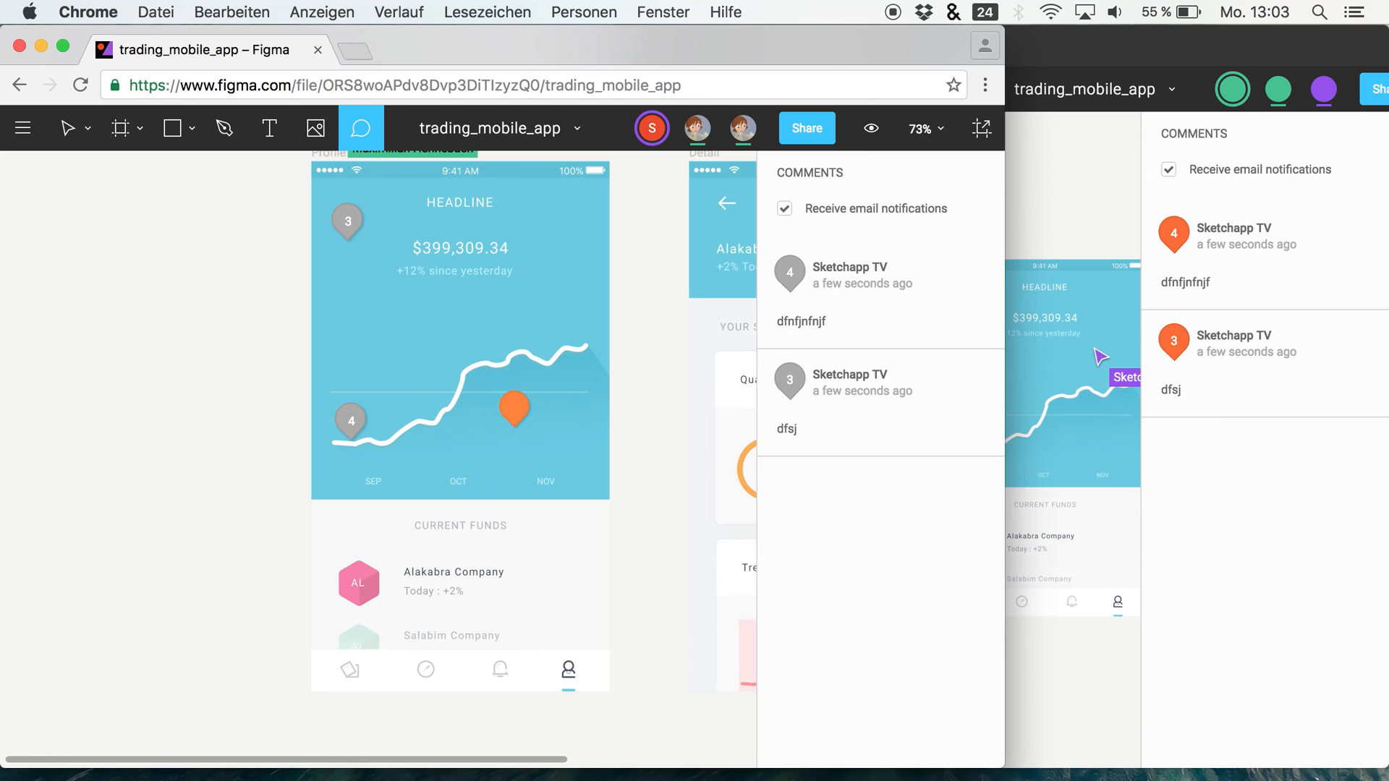
drag(516, 410, 568, 341)
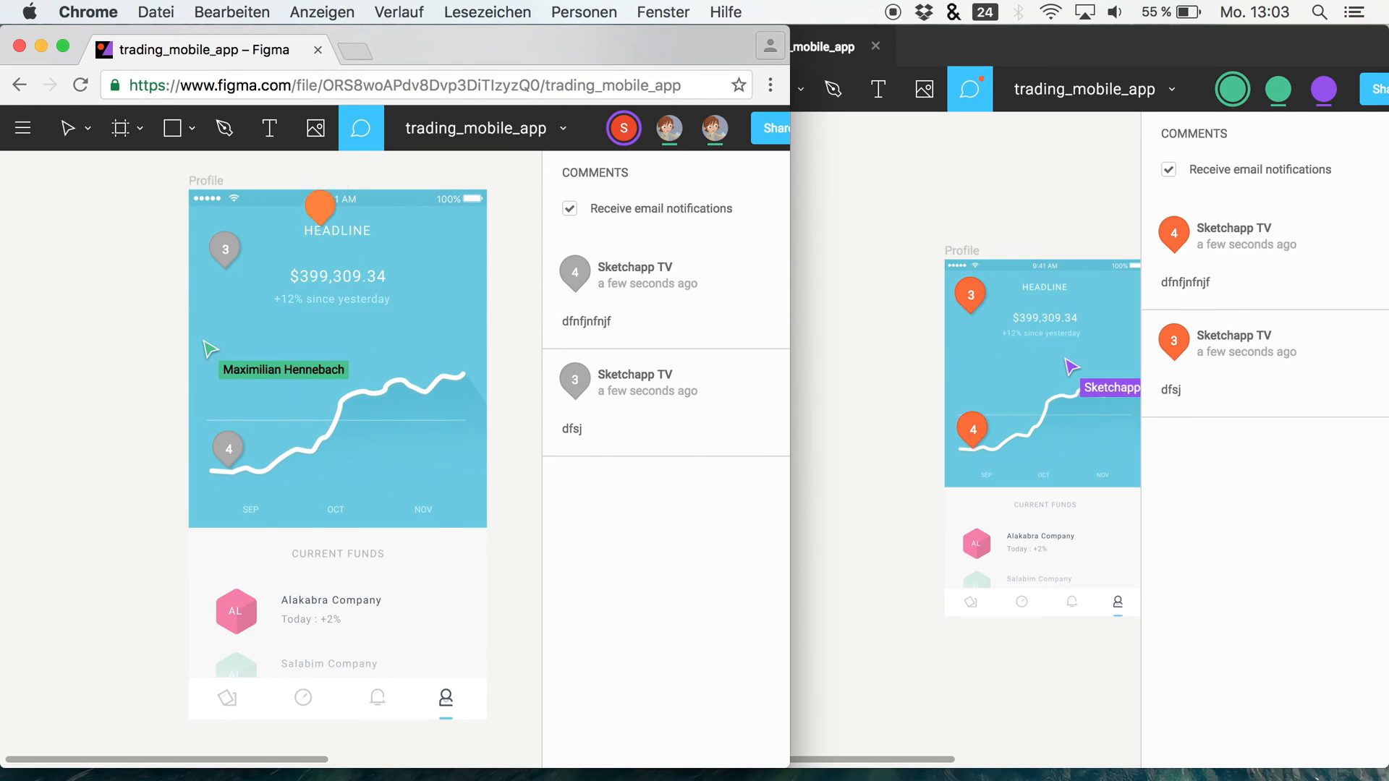
mouse_move(362, 145)
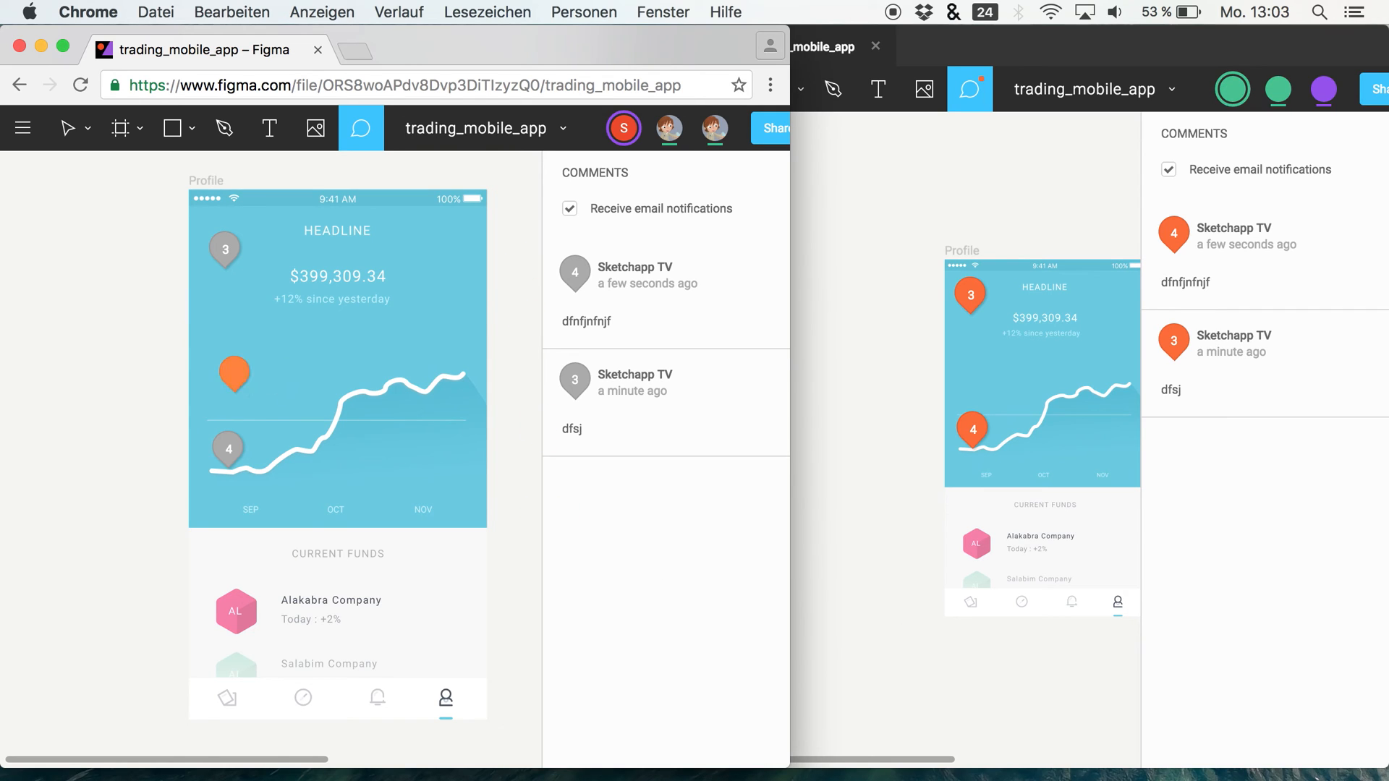
mouse_move(1019, 405)
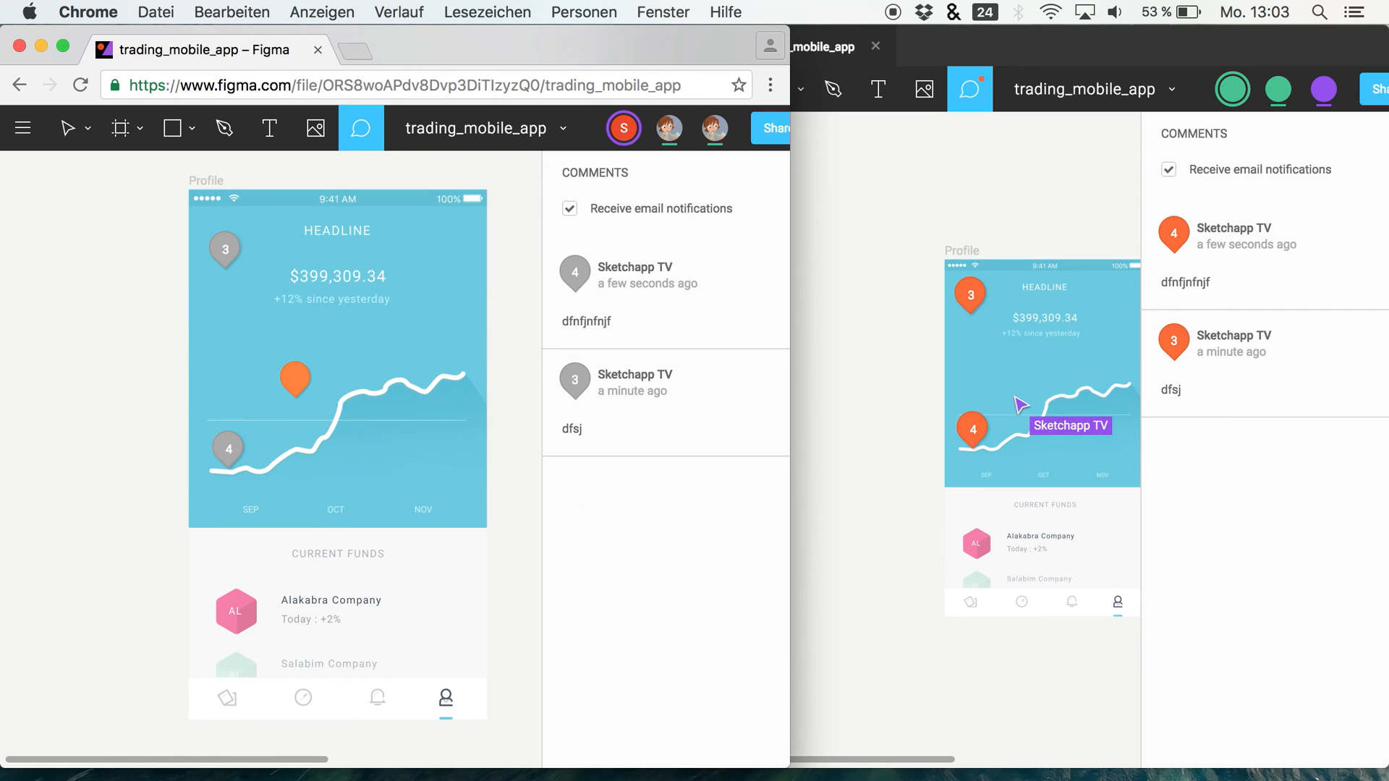
Step: Return to the Test project's file list with Back to Files
click(25, 129)
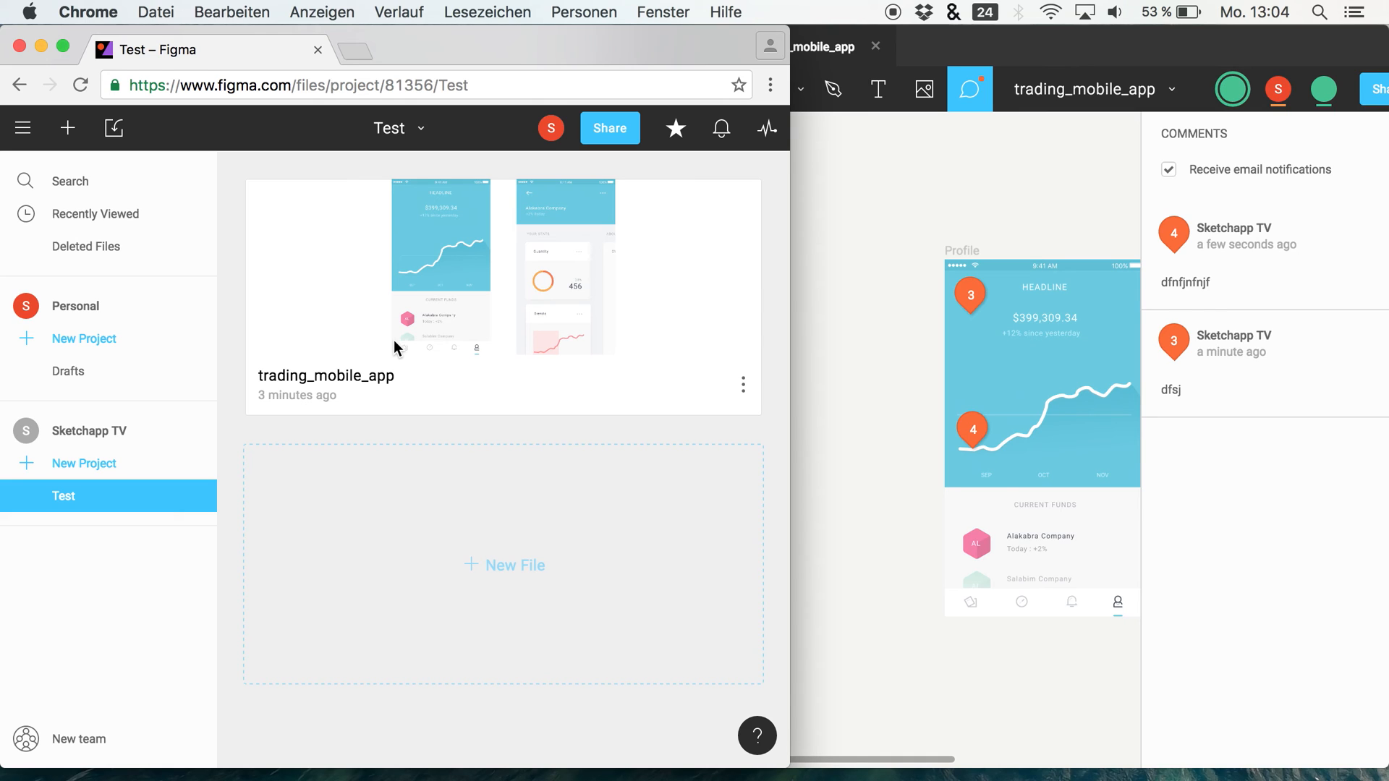
mouse_move(372, 366)
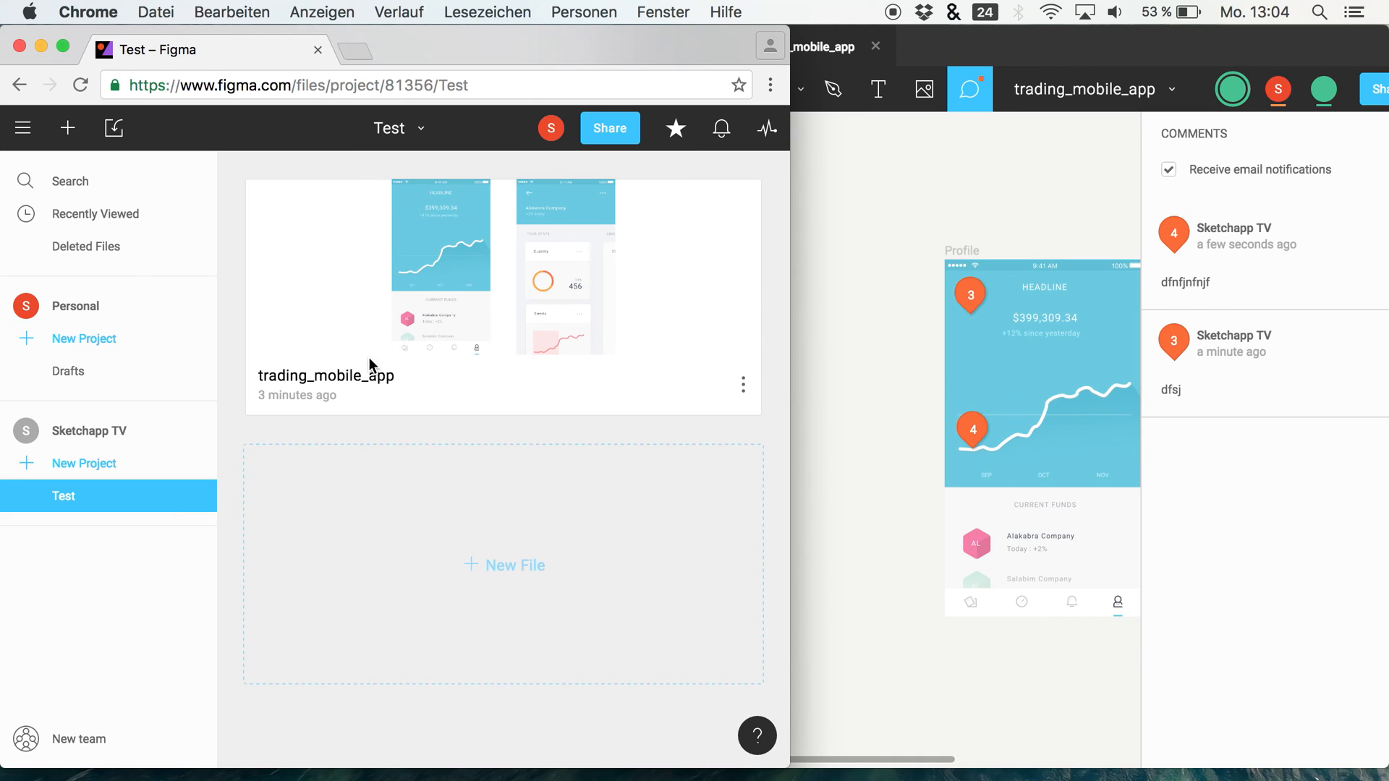
mouse_move(490, 578)
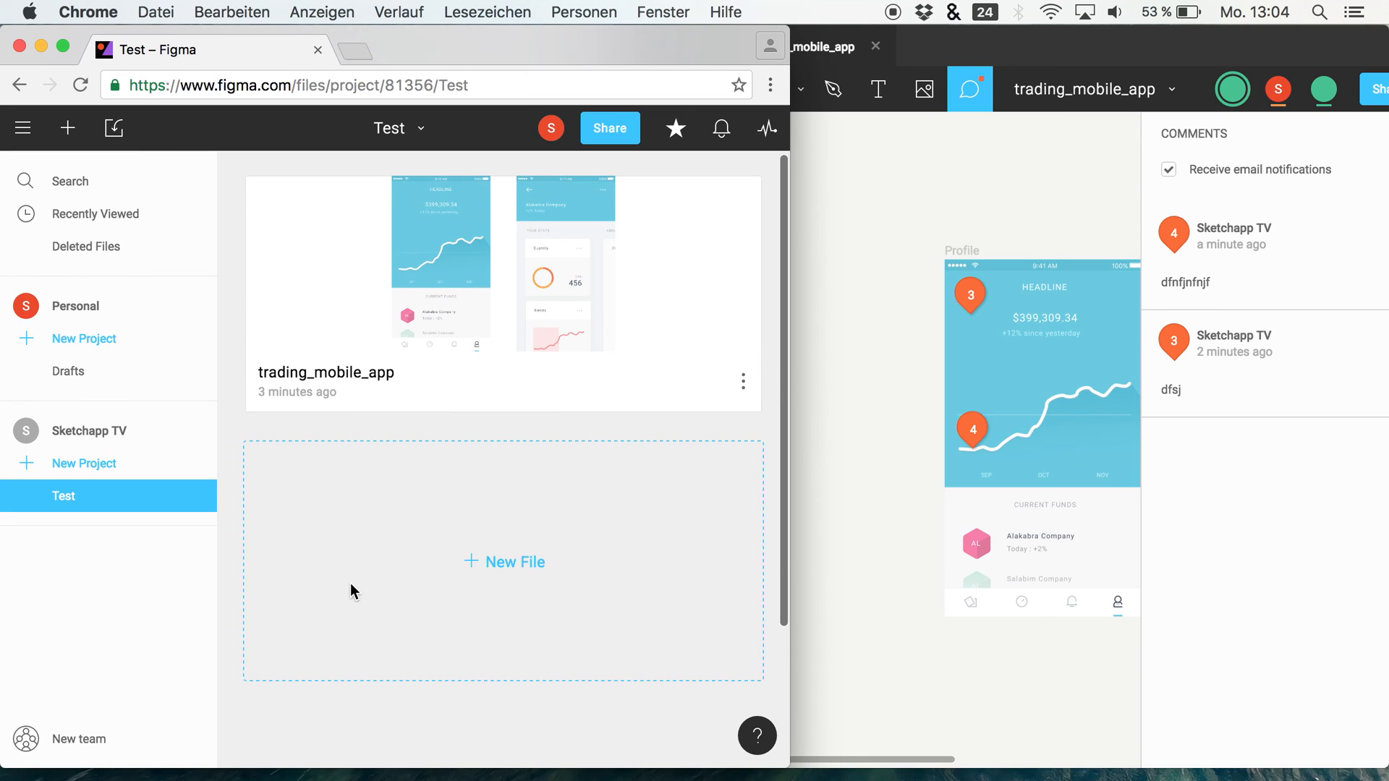
Step: Open the Create a new team page from the sidebar's New team link
click(78, 740)
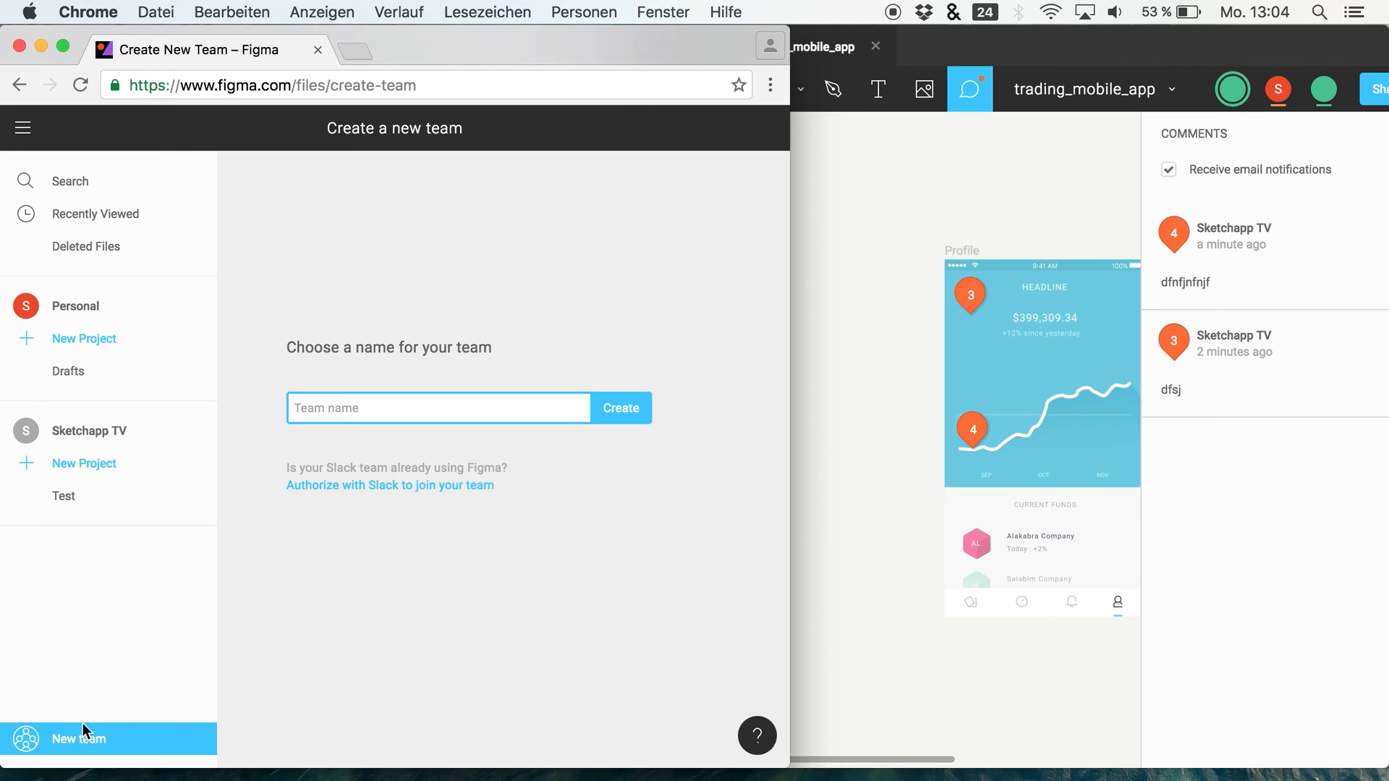
mouse_move(436, 339)
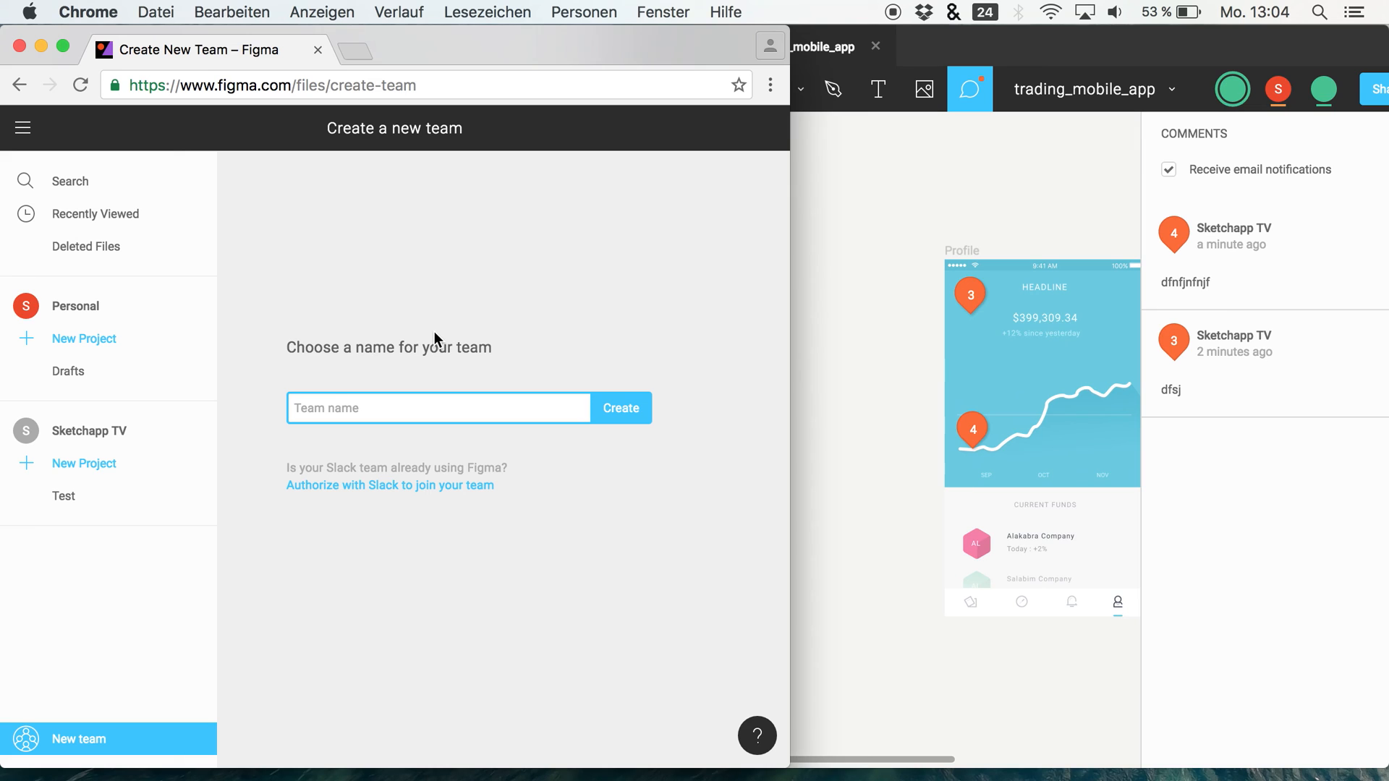
Step: Create a team named HELLO, reaching its invite-members page
text(HELLO)
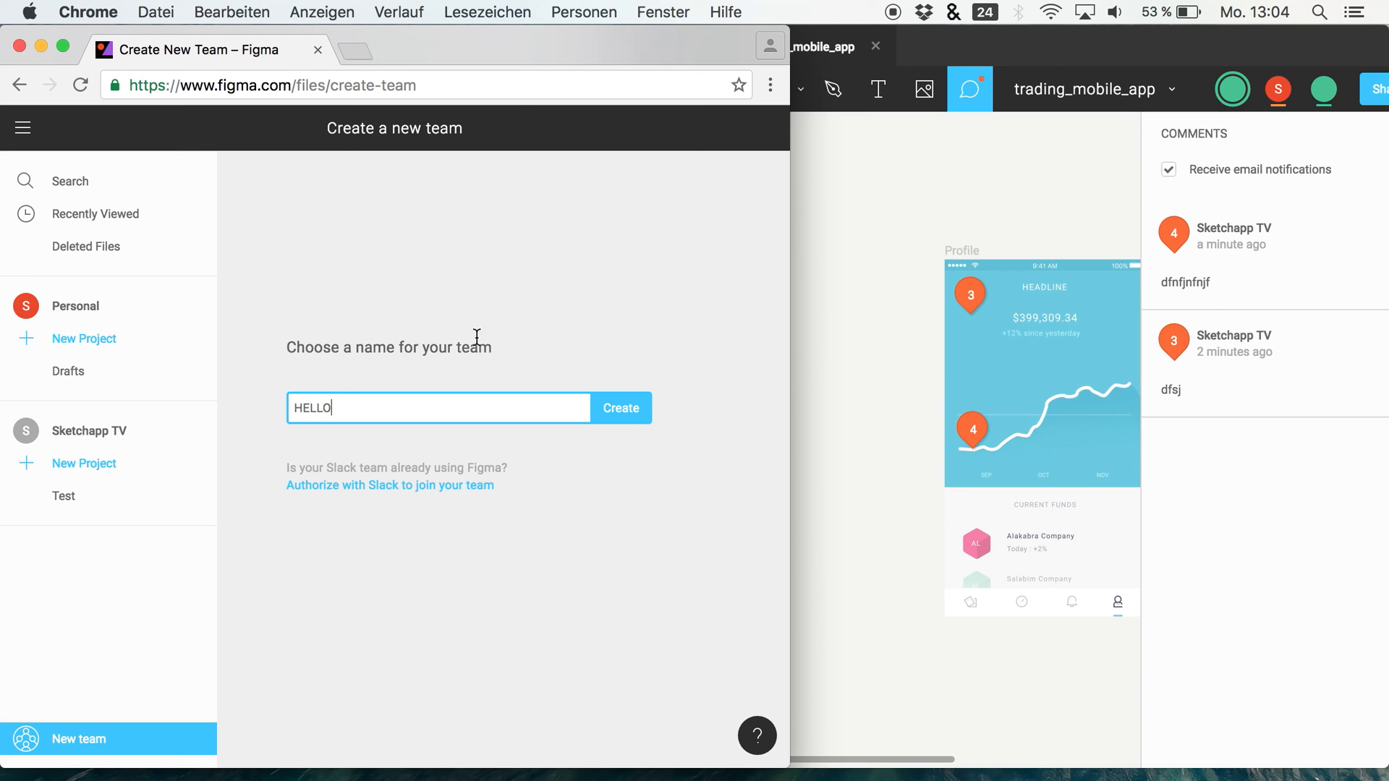
click(621, 408)
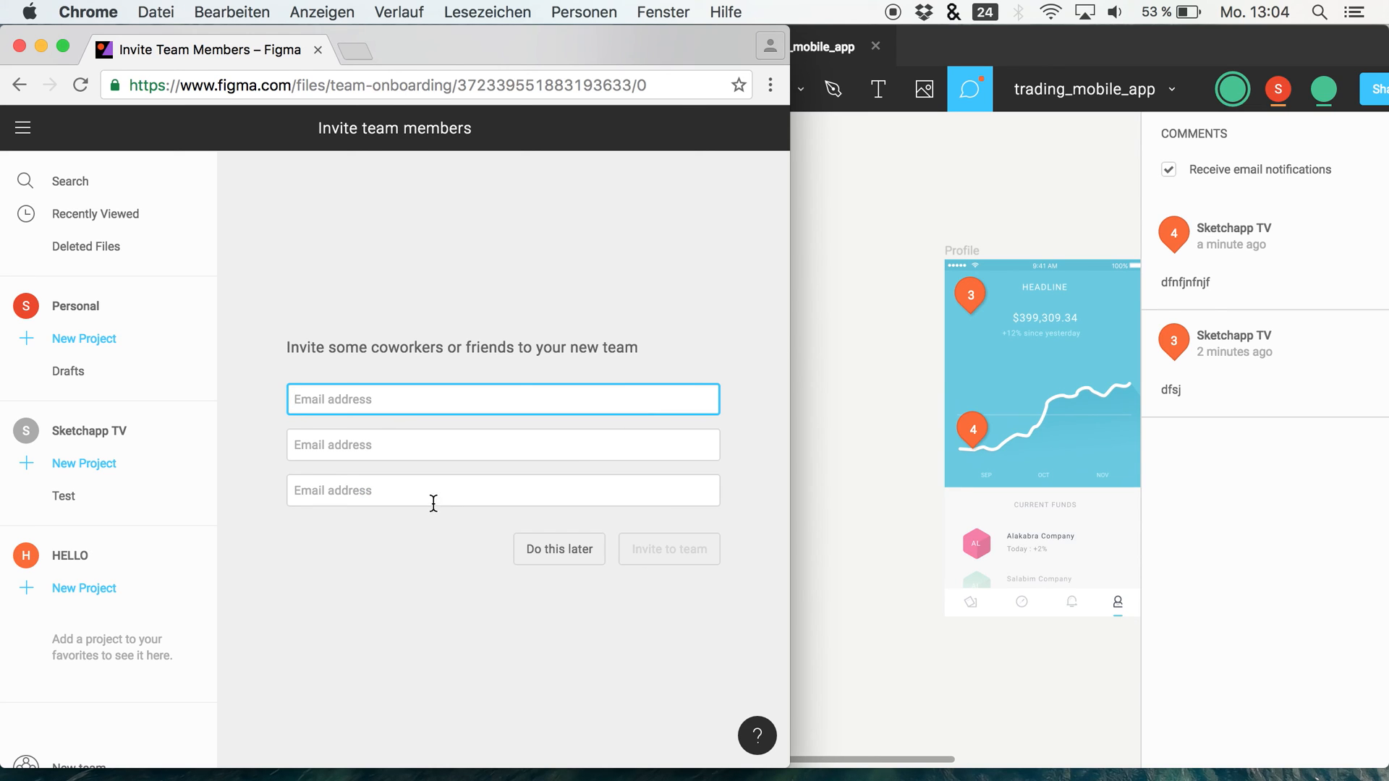
mouse_move(613, 480)
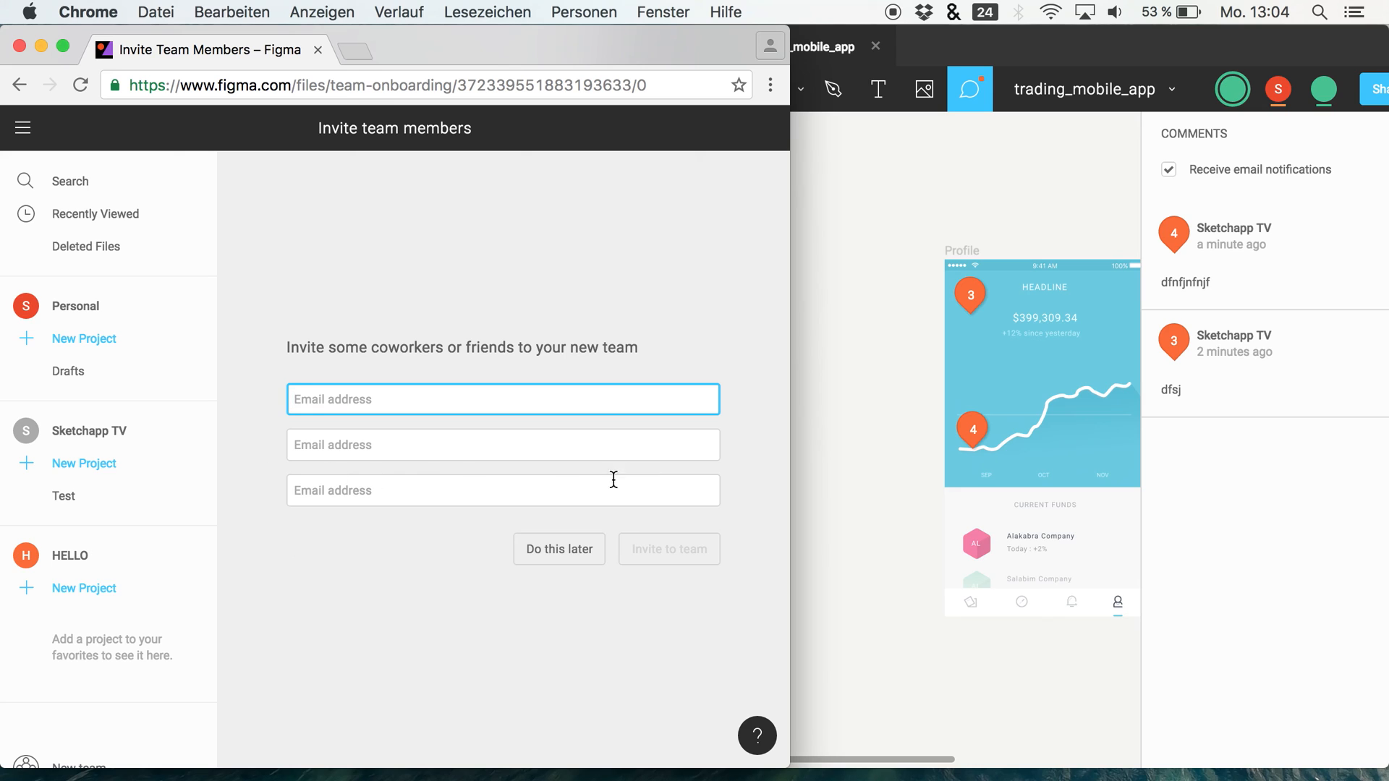
mouse_move(831, 497)
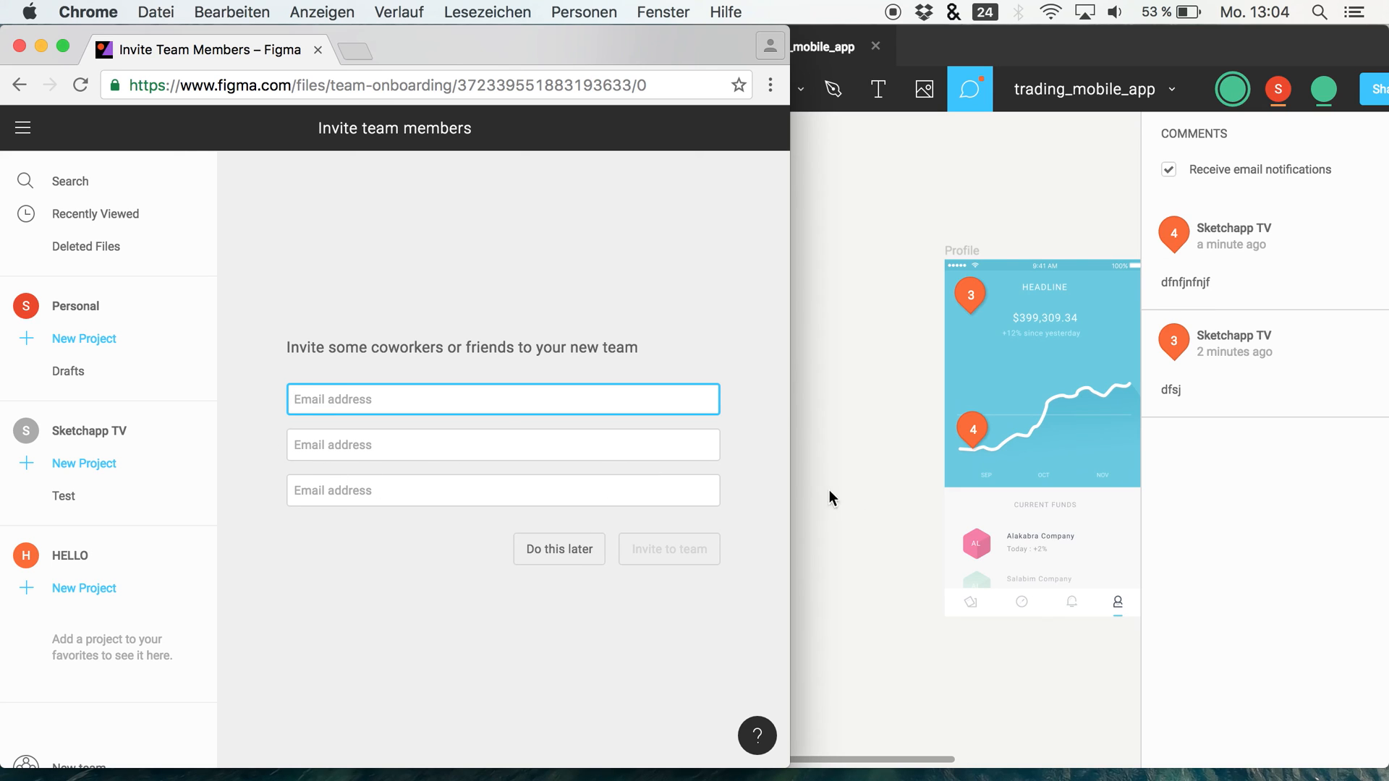
mouse_move(286, 466)
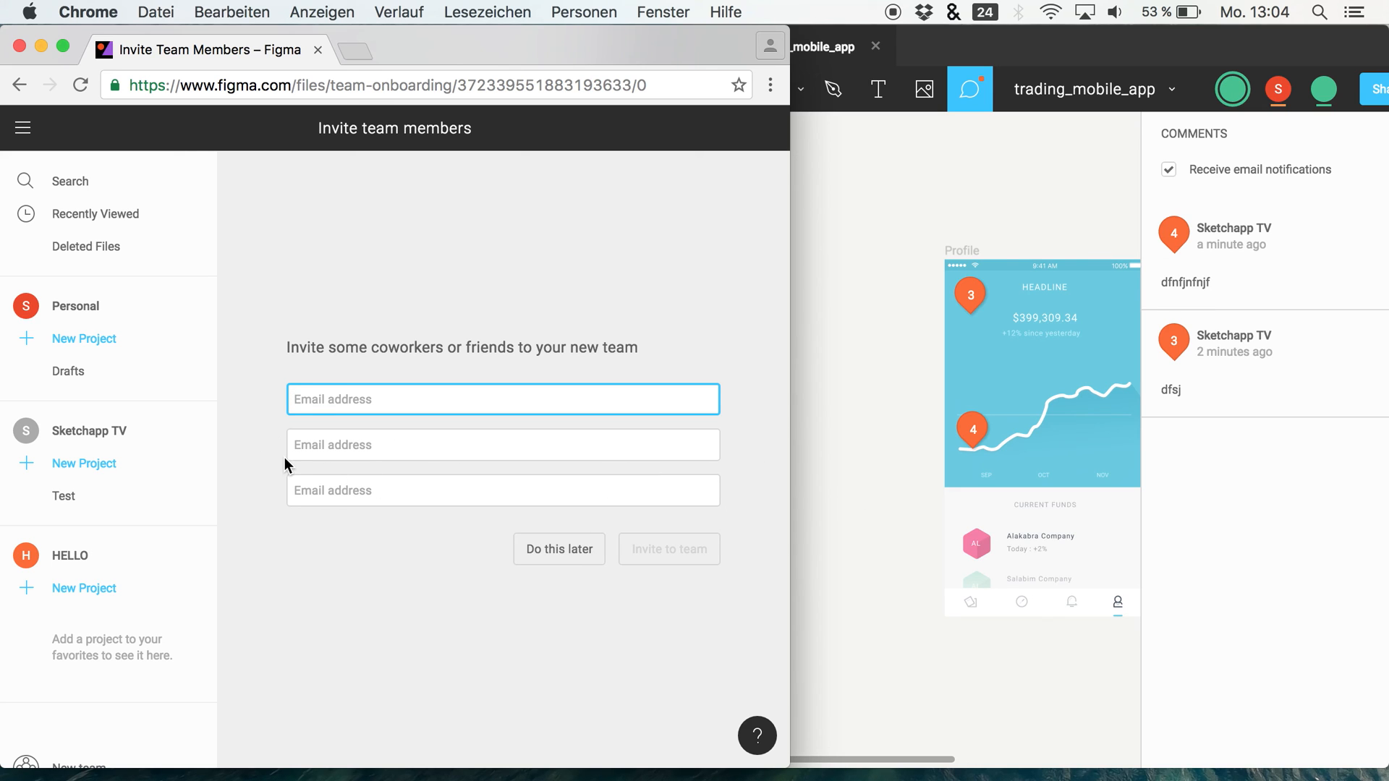
mouse_move(451, 477)
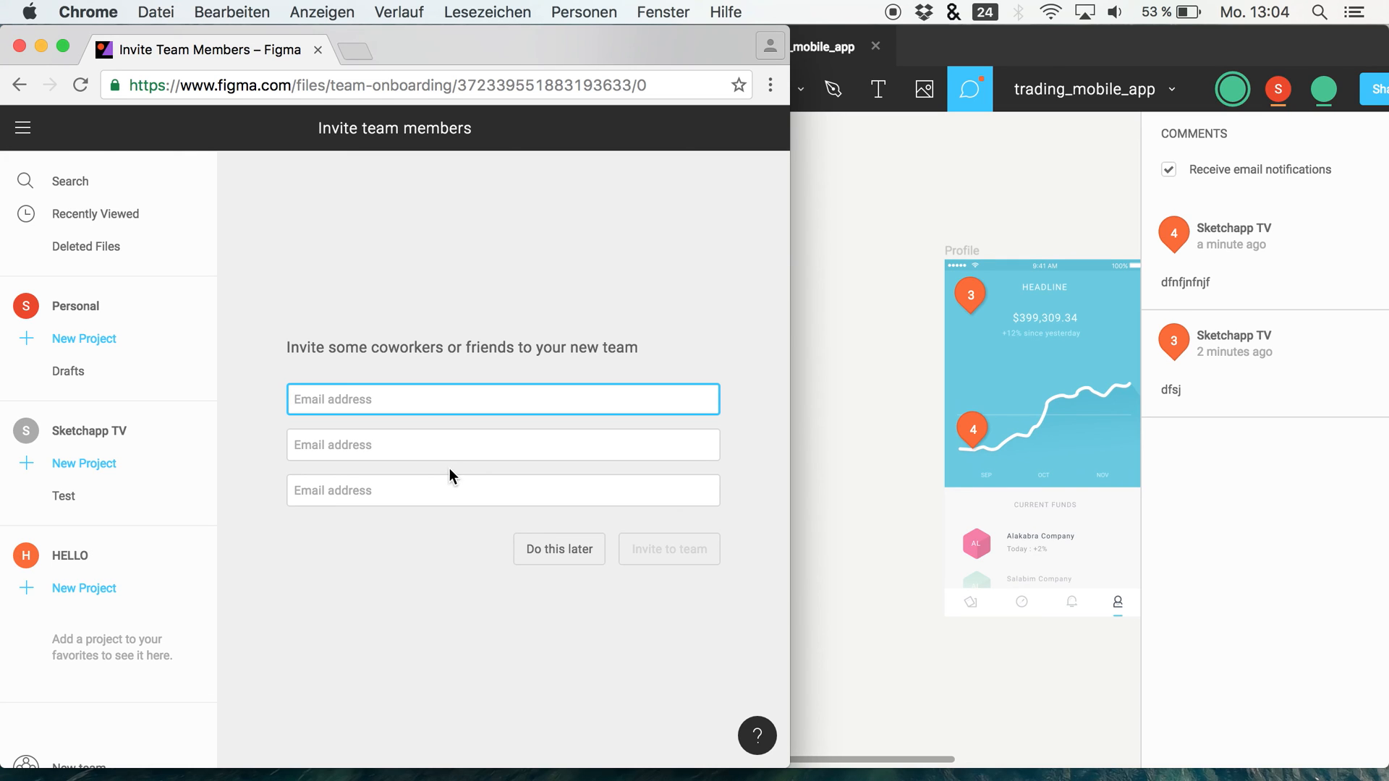
mouse_move(557, 567)
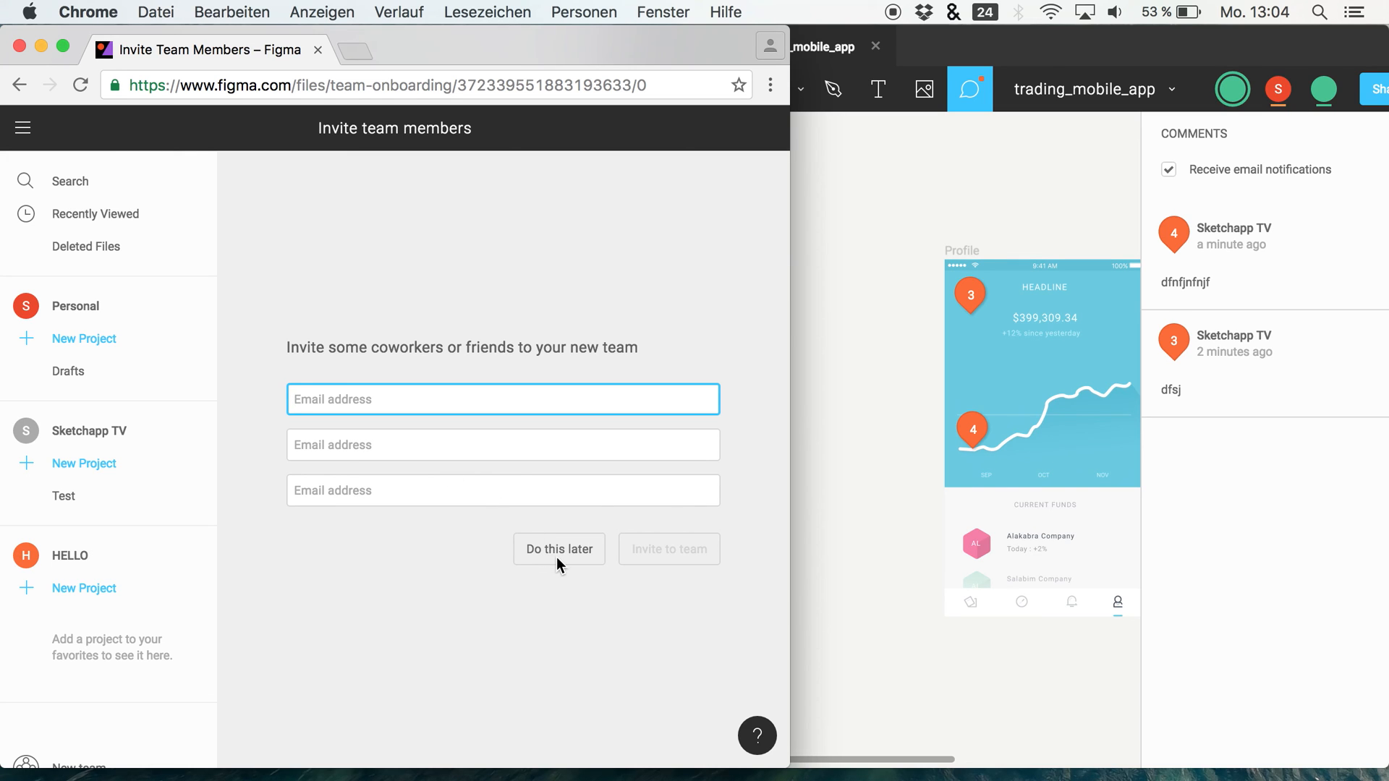
mouse_move(577, 557)
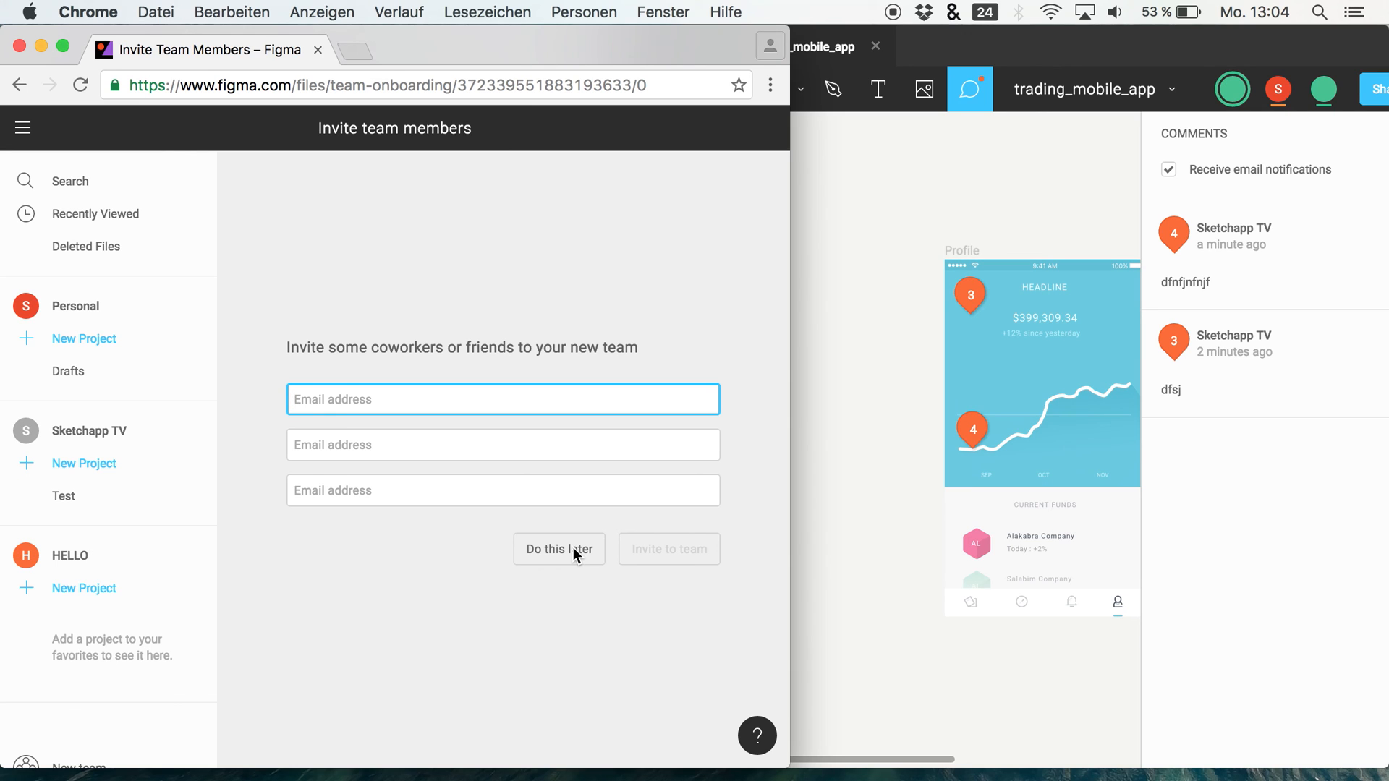
Step: Skip inviting members, add the IEifm project to HELLO, and open it
click(559, 549)
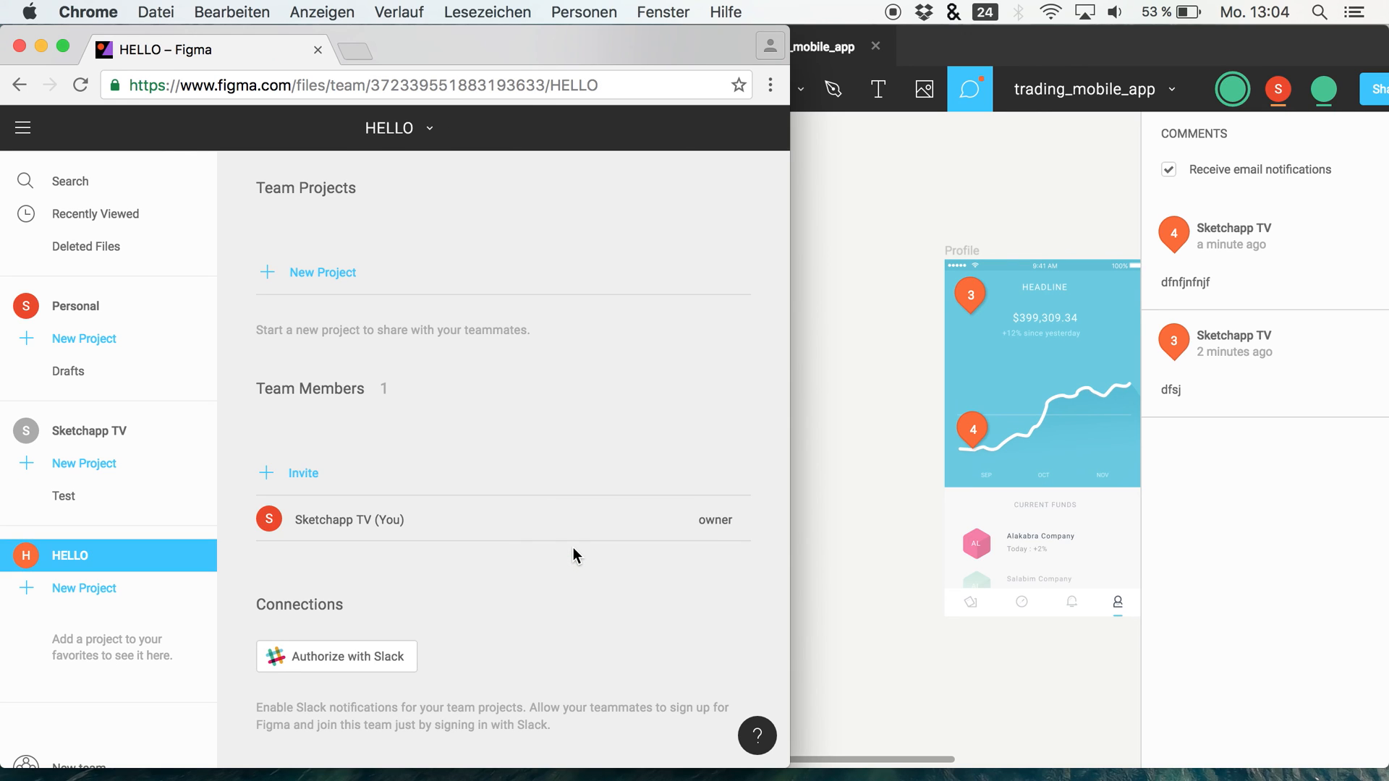
mouse_move(233, 604)
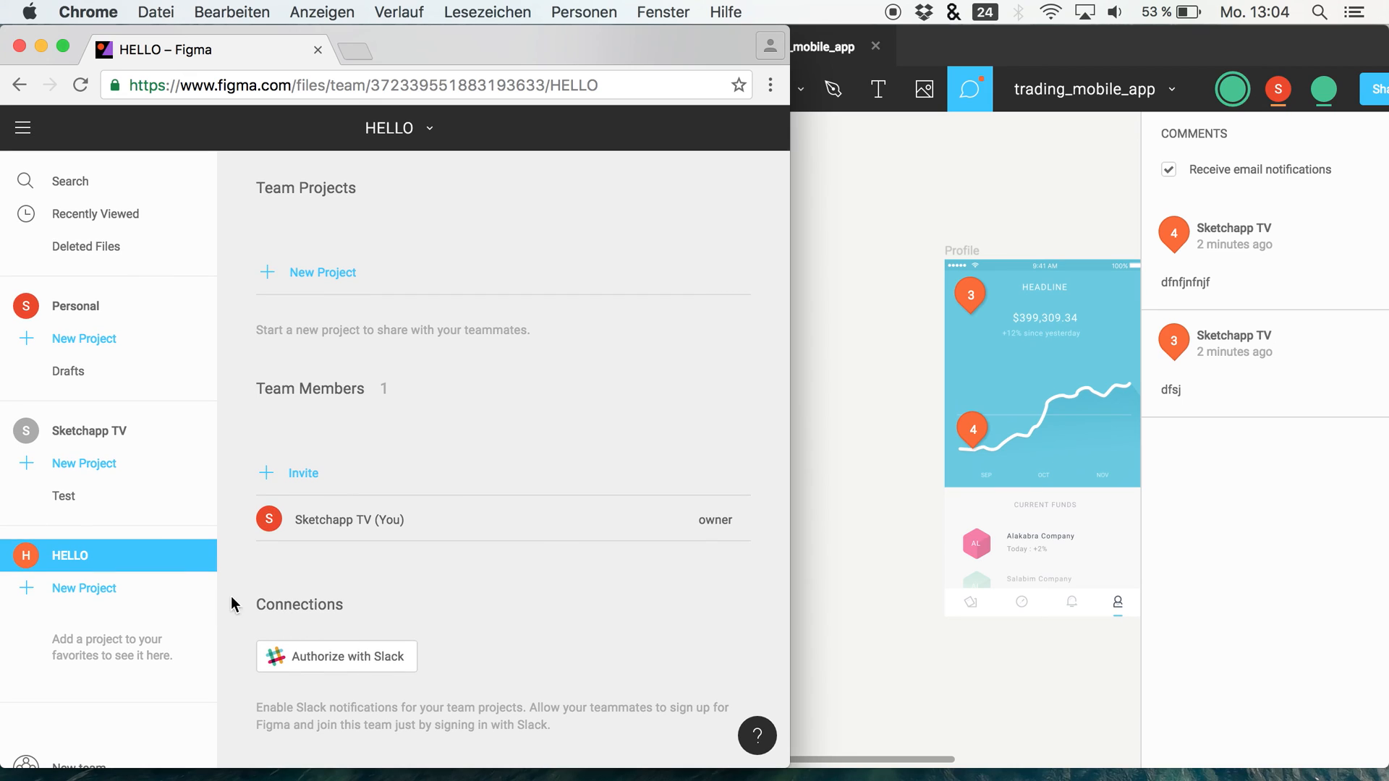
mouse_move(367, 661)
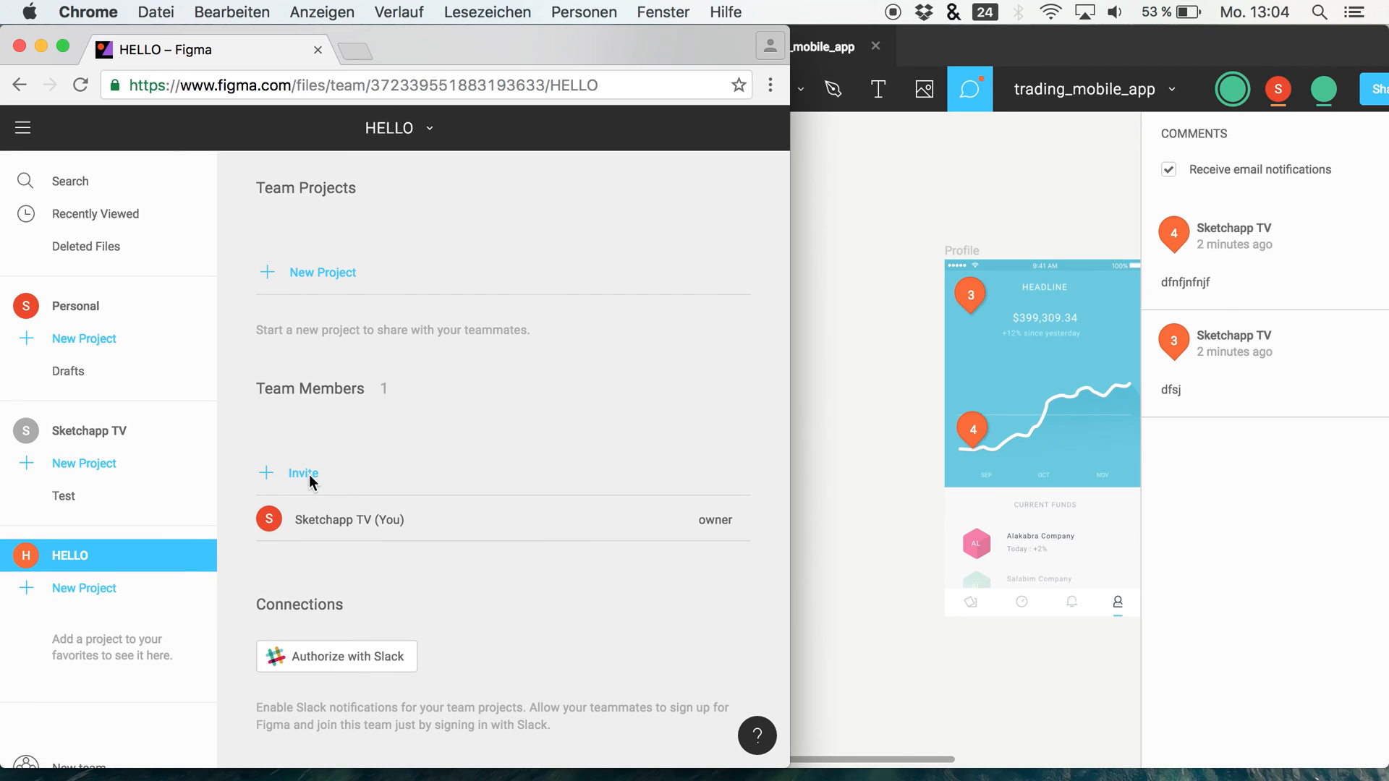
click(322, 272)
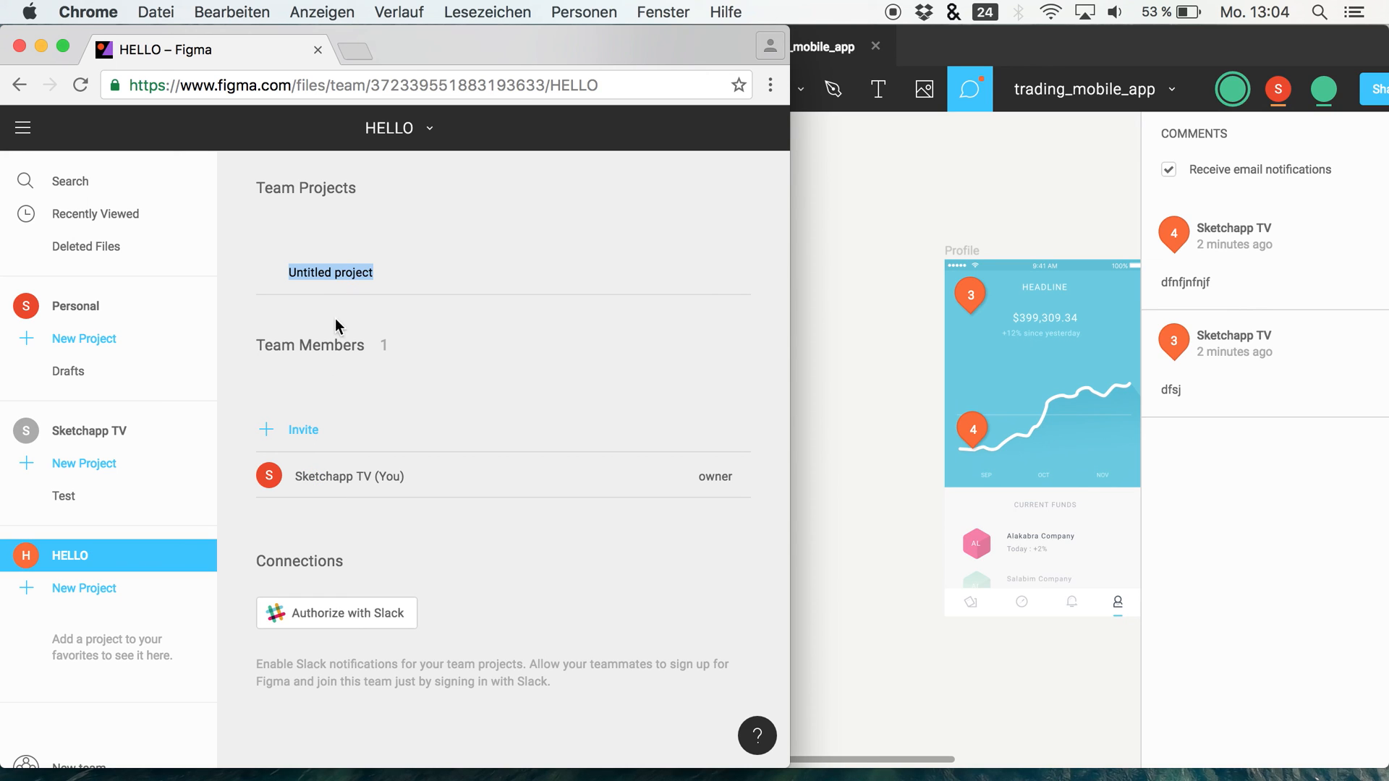
mouse_move(445, 323)
text(IEifm)
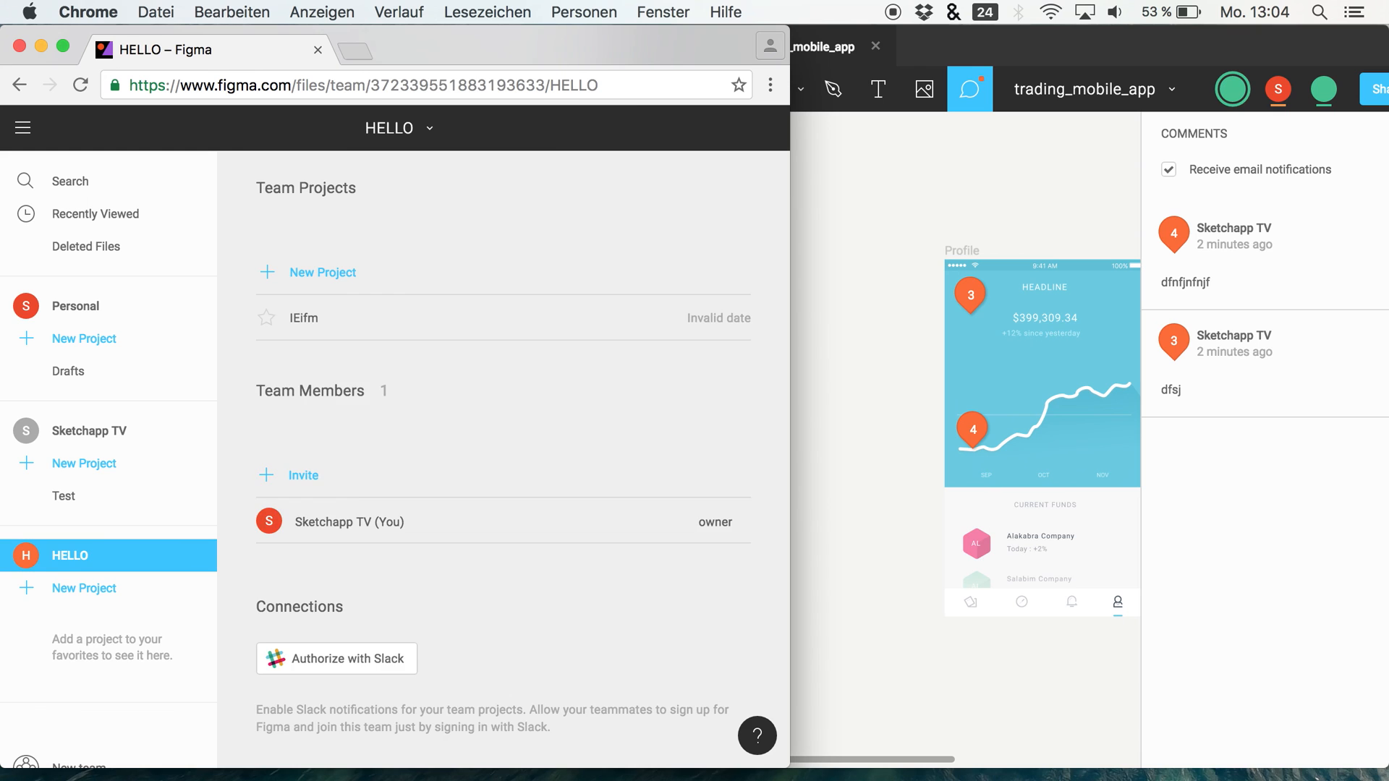
click(304, 319)
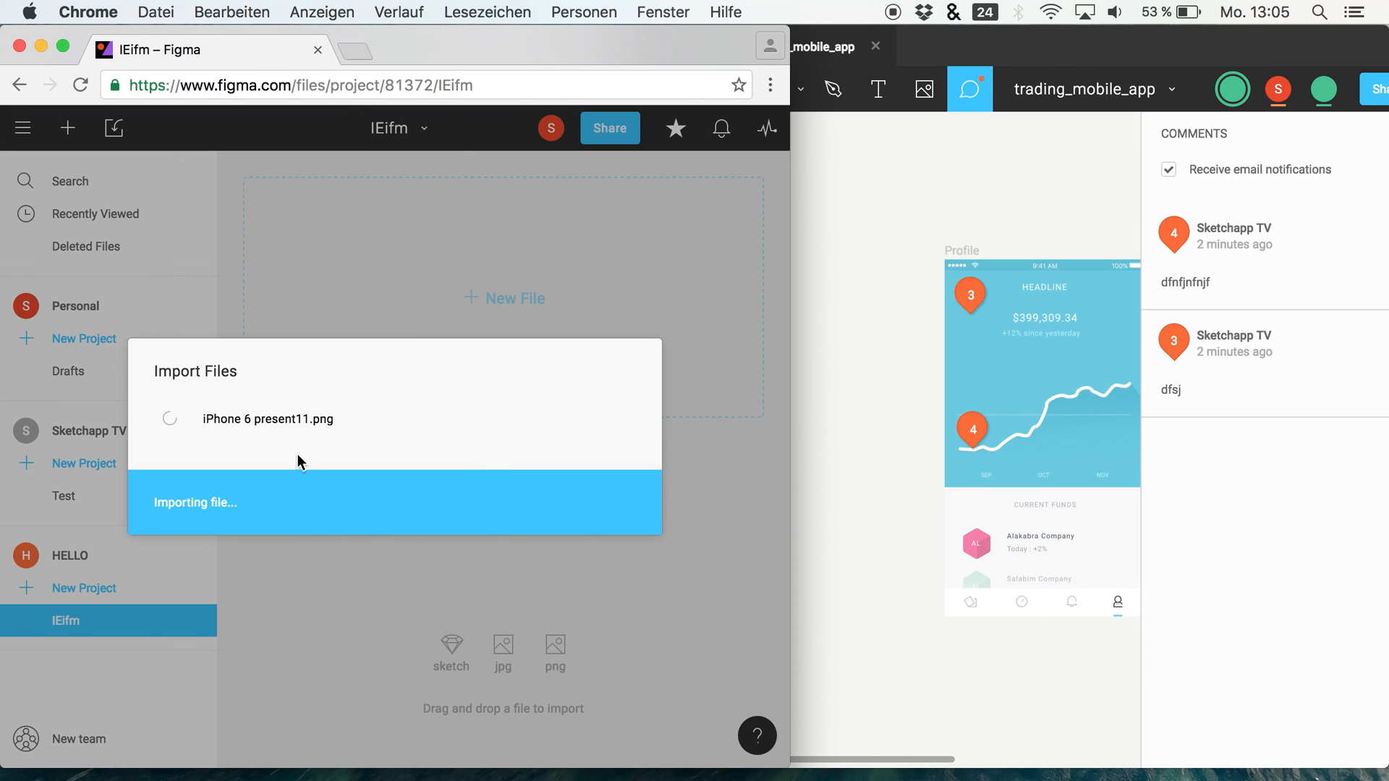
mouse_move(577, 529)
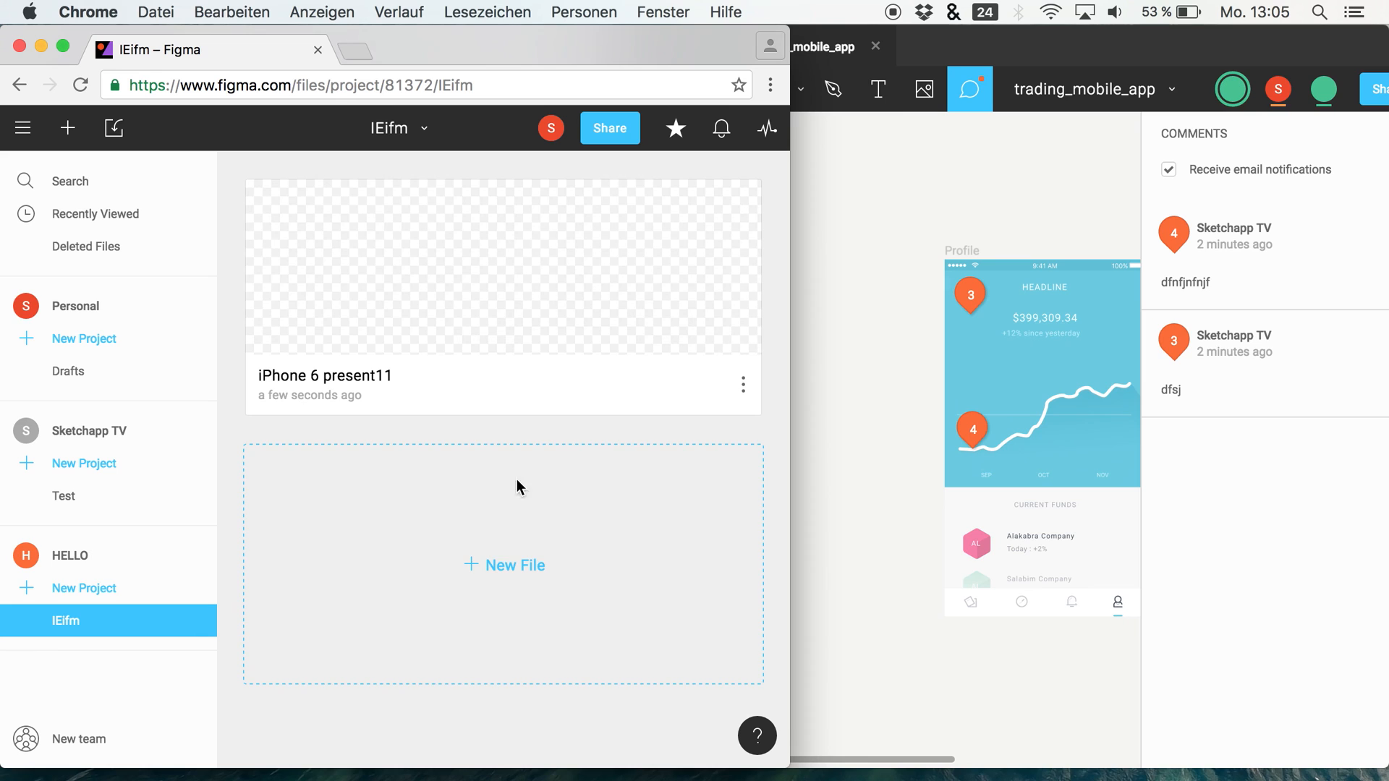
mouse_move(691, 372)
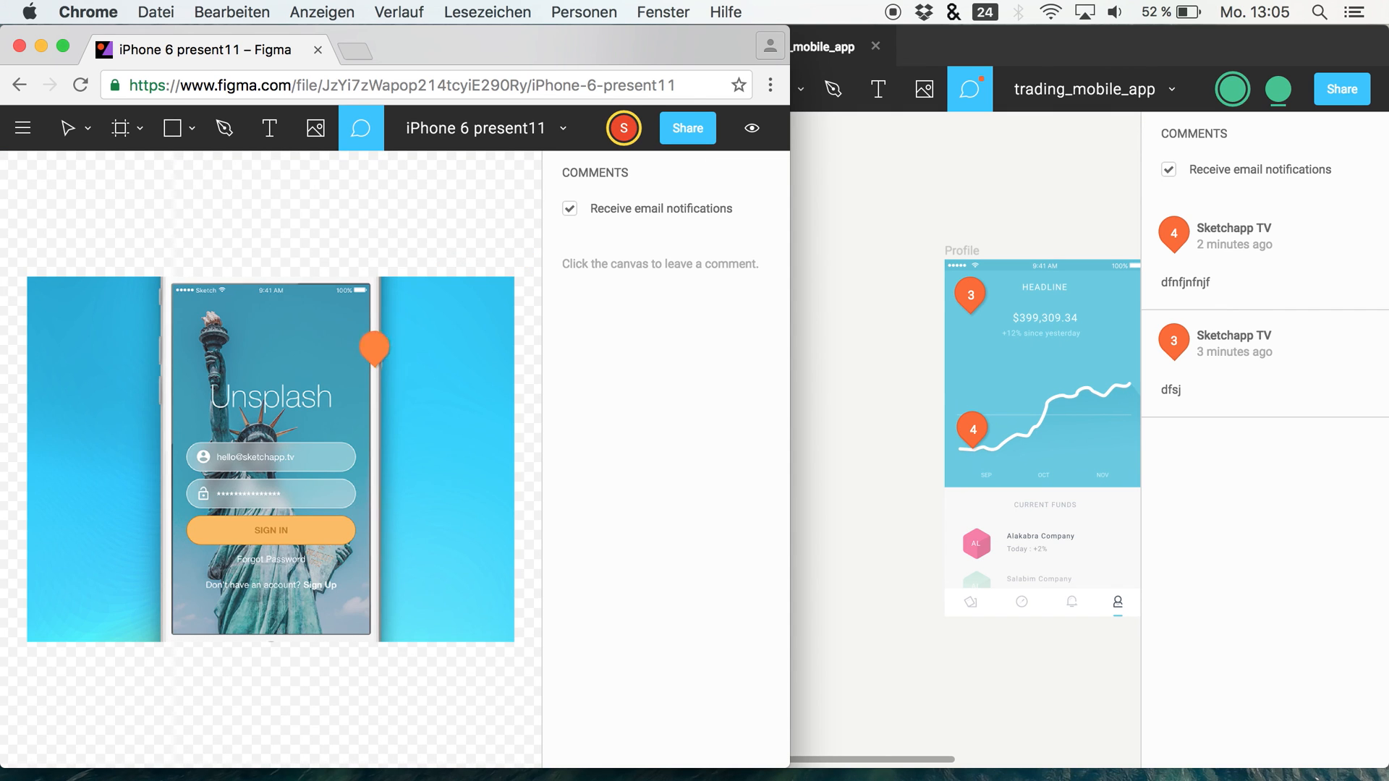
Step: Drag iPhone 6 present11.png into the IEifm project to import it
drag(375, 348, 432, 313)
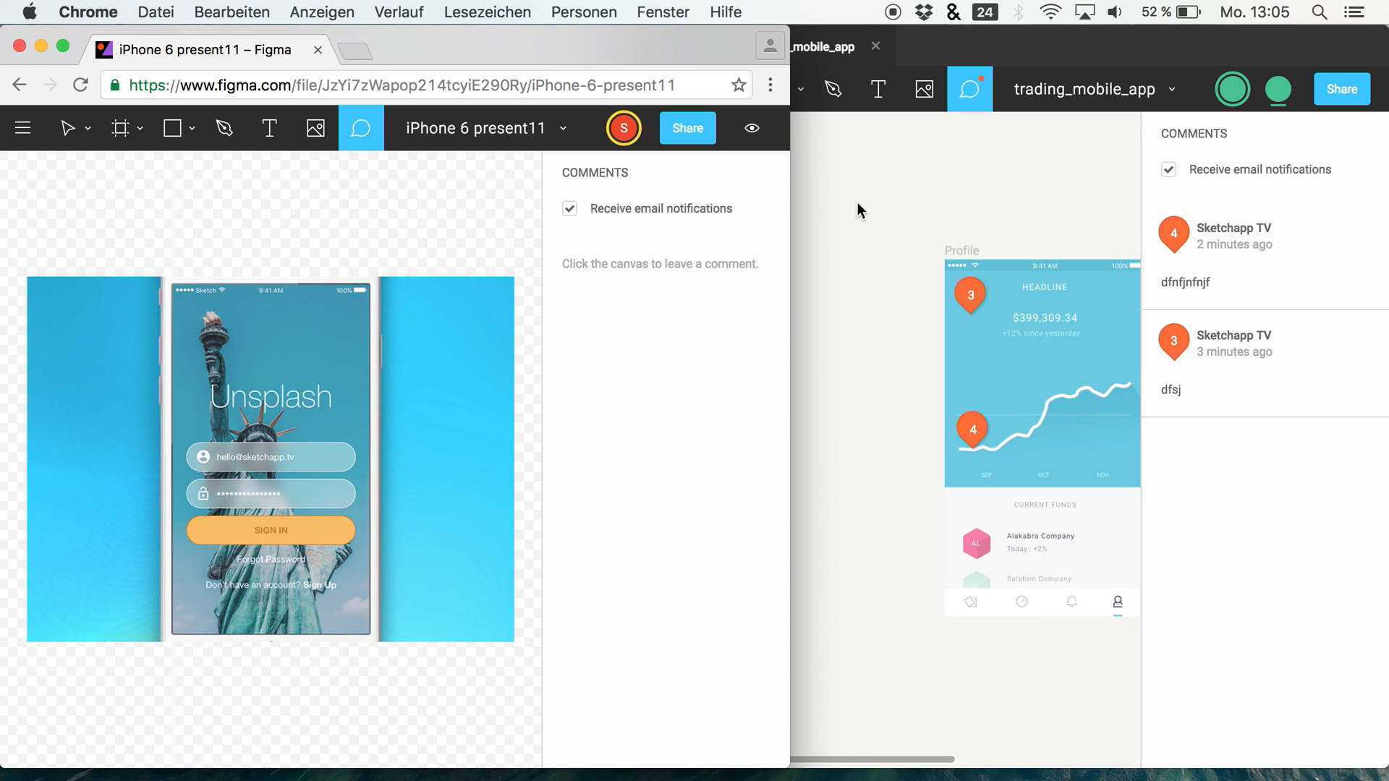
Step: Leave trading_mobile_app in the desktop app via the menu's Back to Files
click(631, 88)
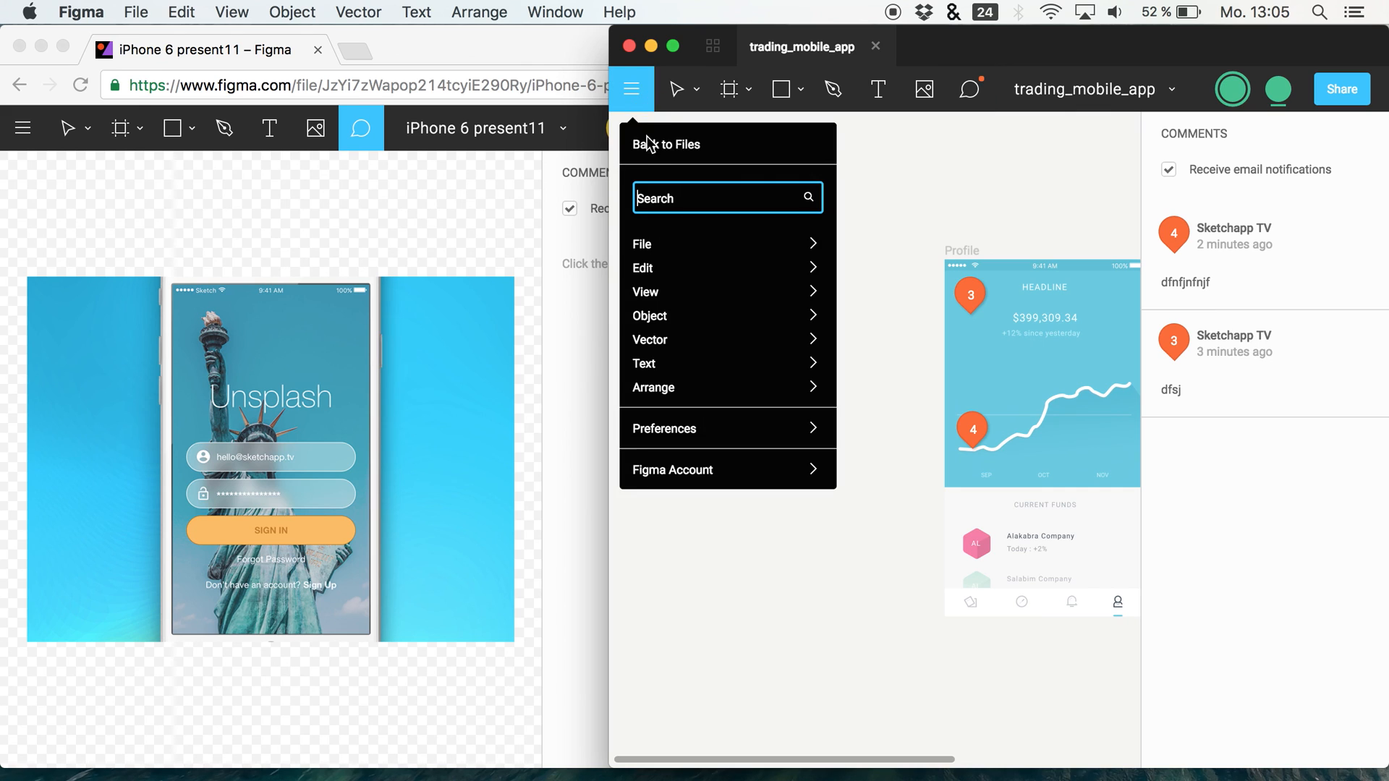
click(667, 145)
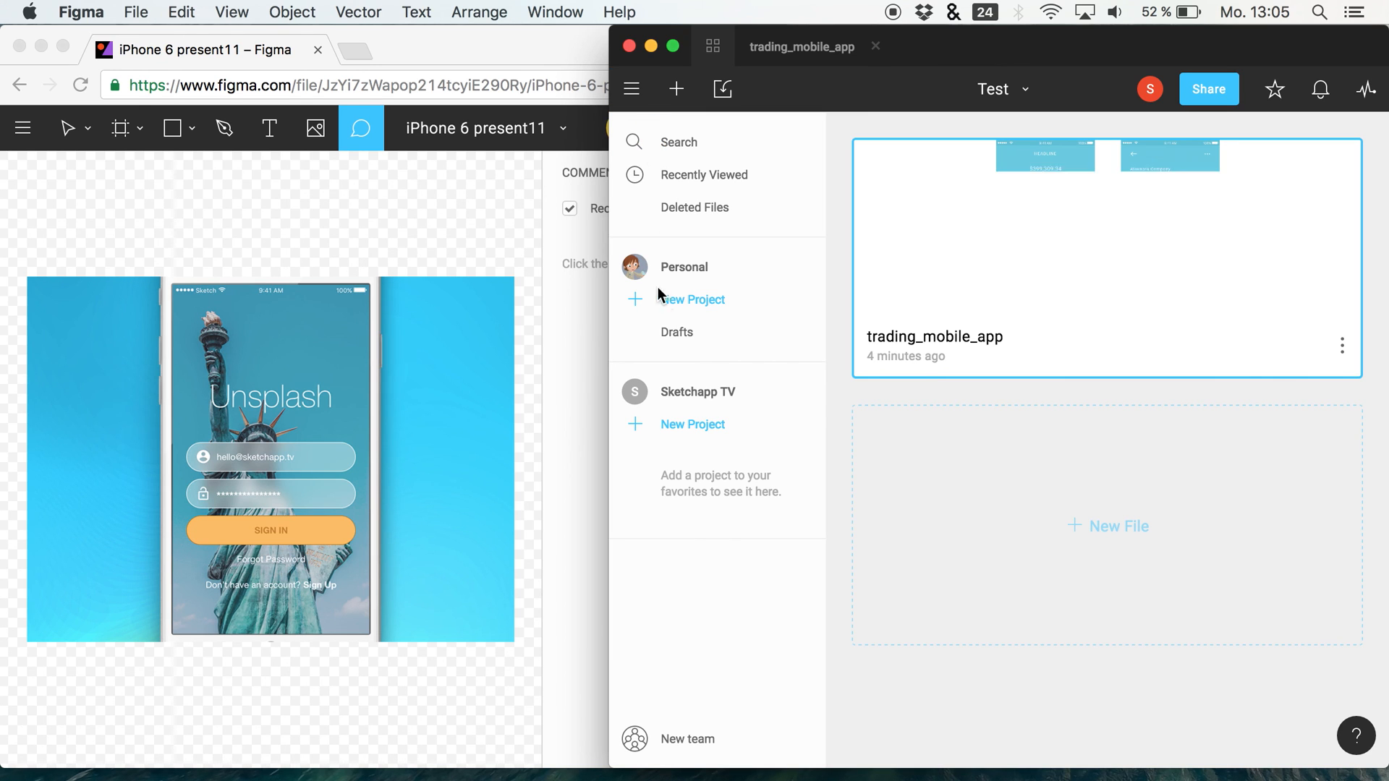